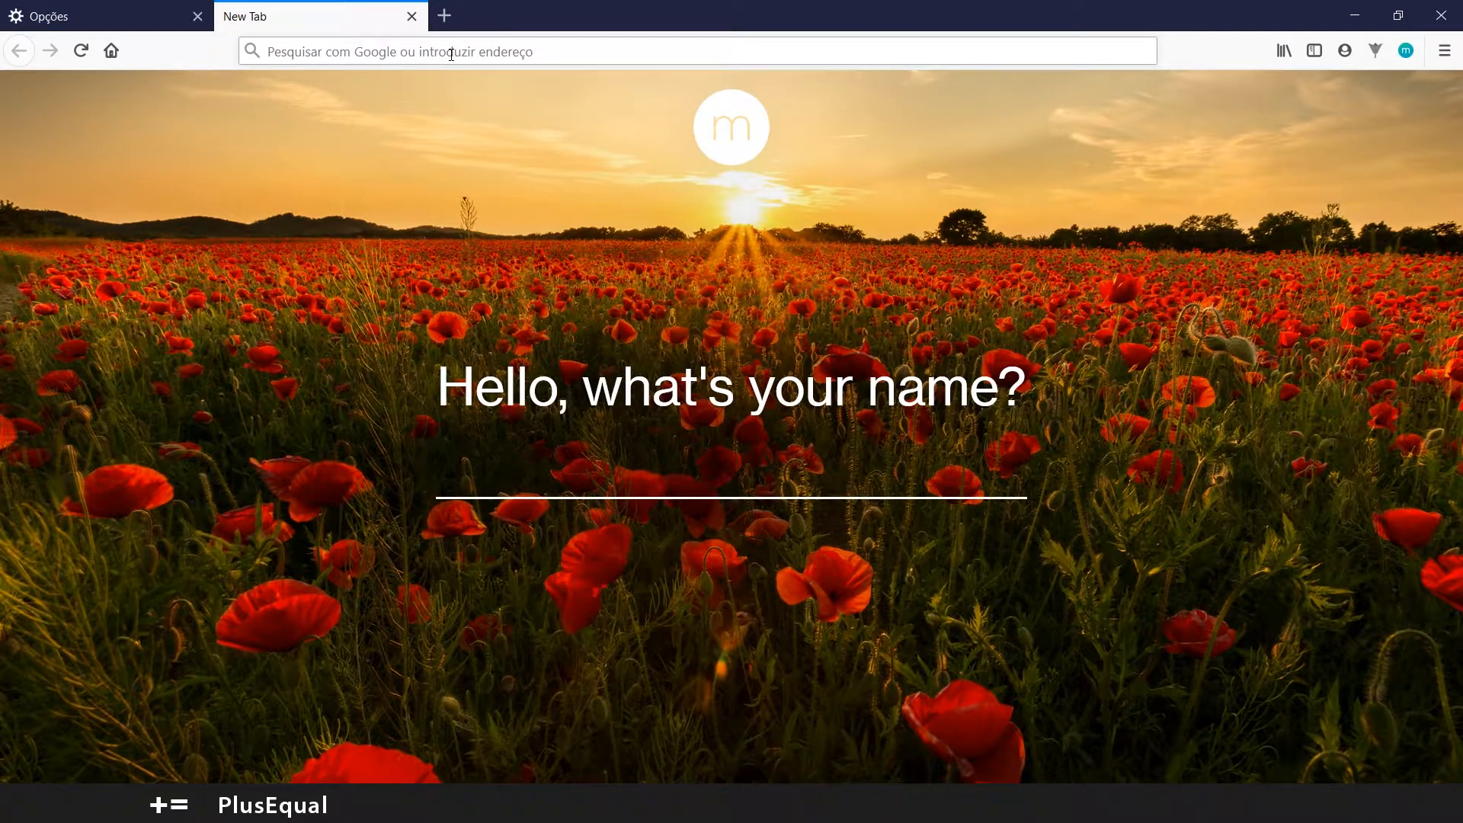
Step: Search Google for 'epic games' and open the Epic Games Store official site
{"action": "type", "text": "epic"}
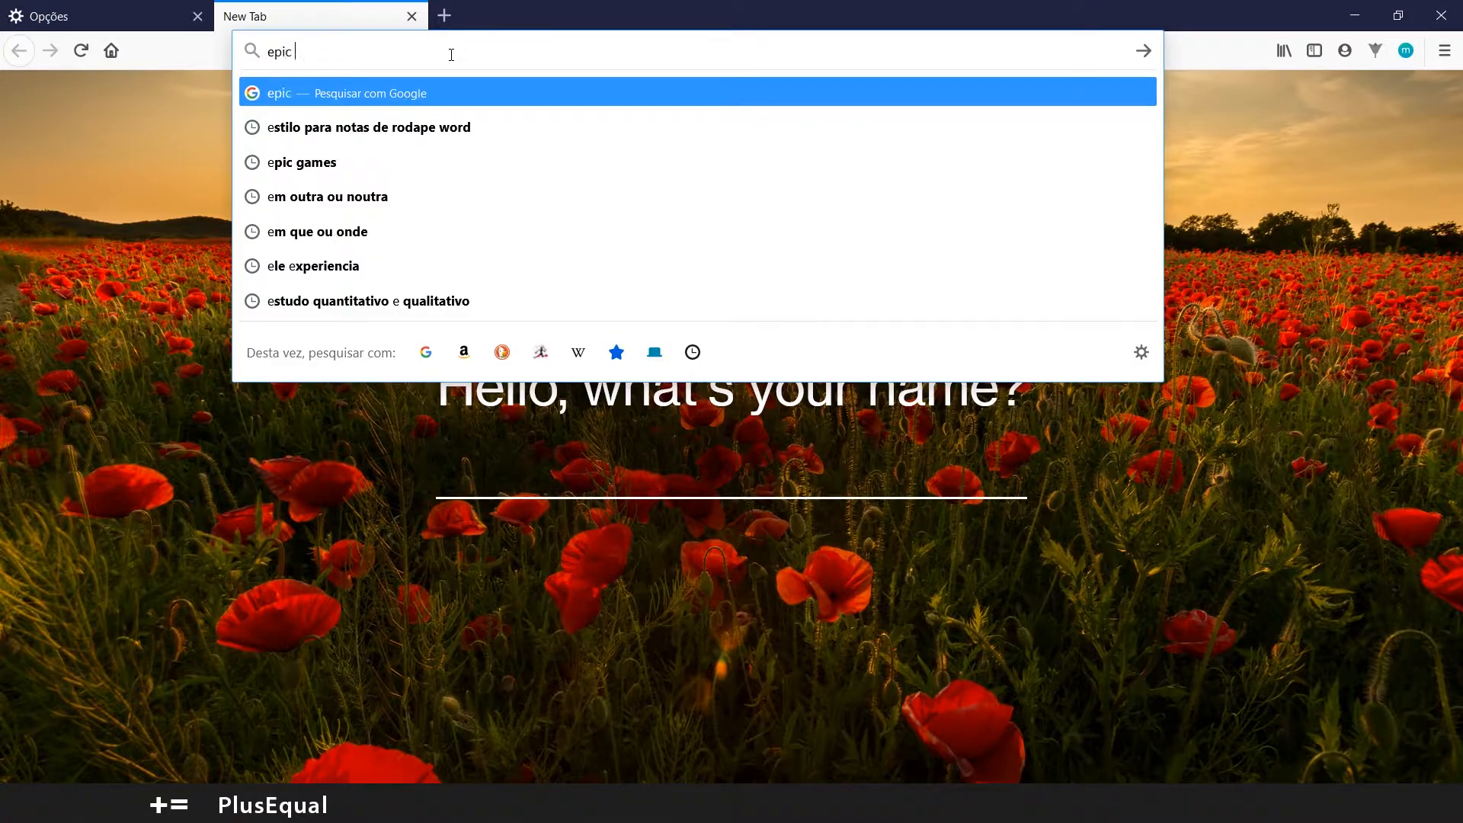
{"action": "left_click", "coordinate": [301, 161]}
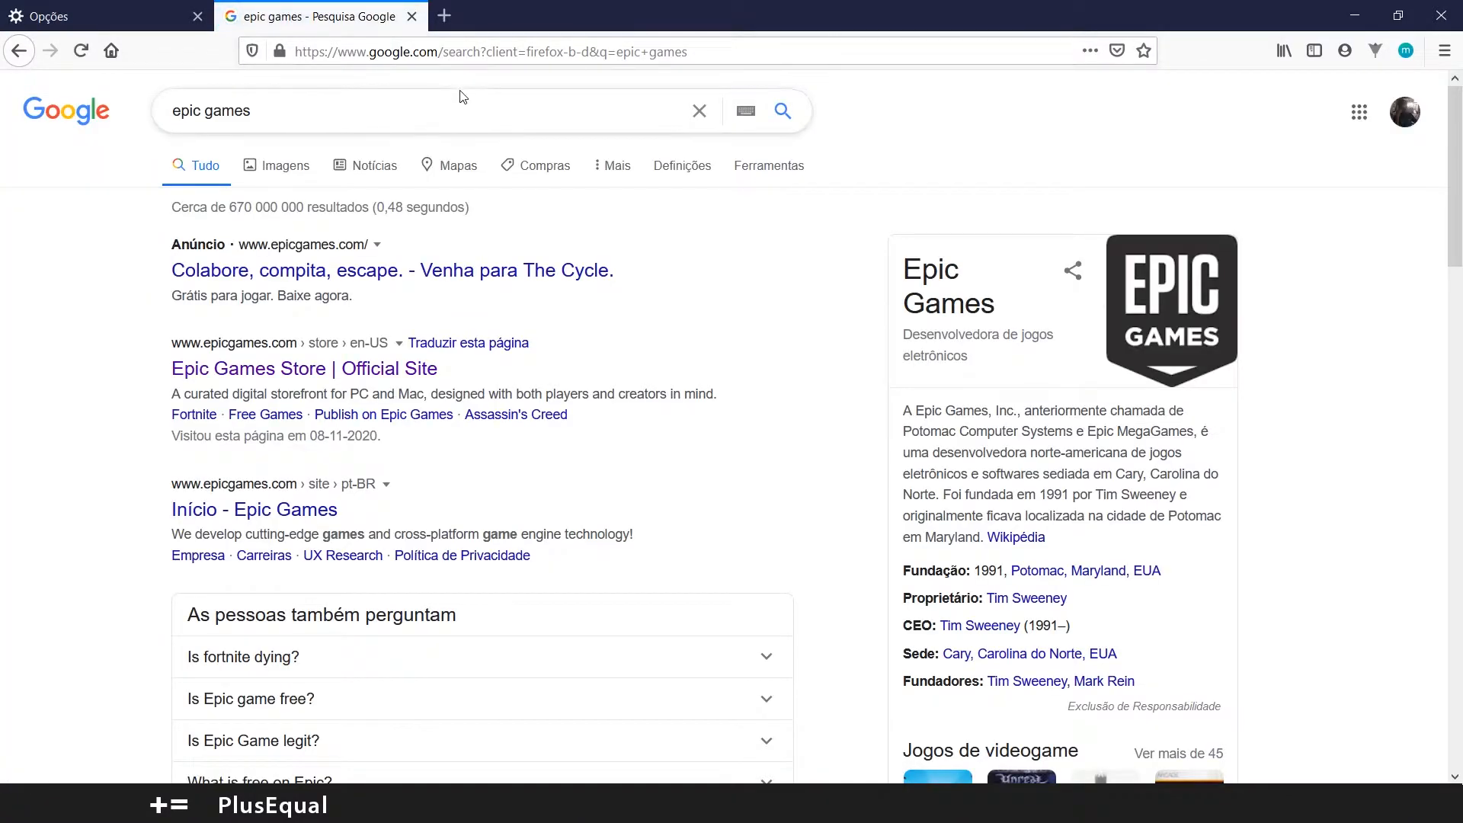
{"action": "mouse_move", "coordinate": [314, 375]}
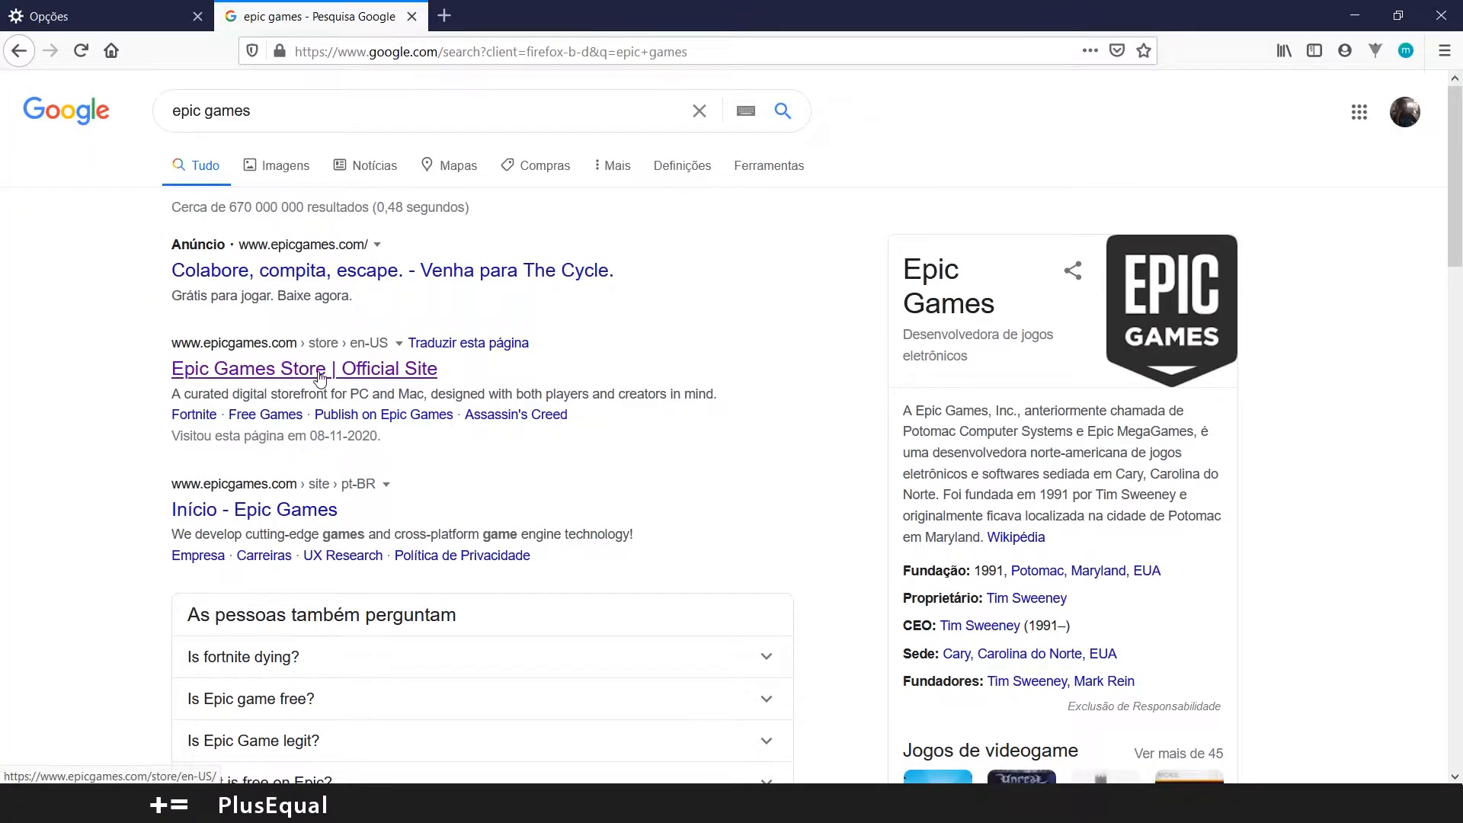
{"action": "left_click", "coordinate": [303, 369]}
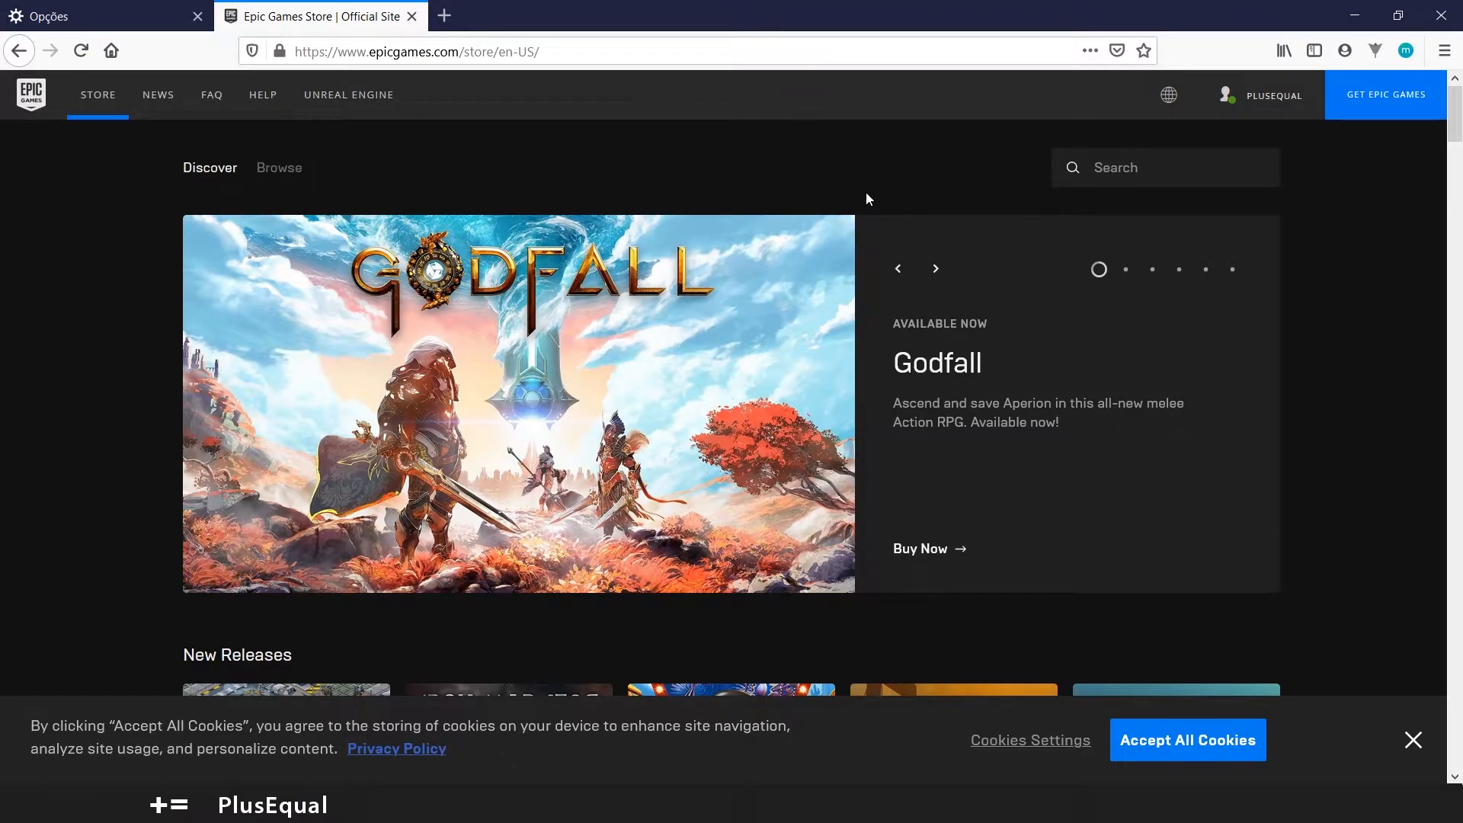
Step: Download the Epic Games Launcher installer from GET EPIC GAMES and save the file
{"action": "left_click", "coordinate": [1168, 94]}
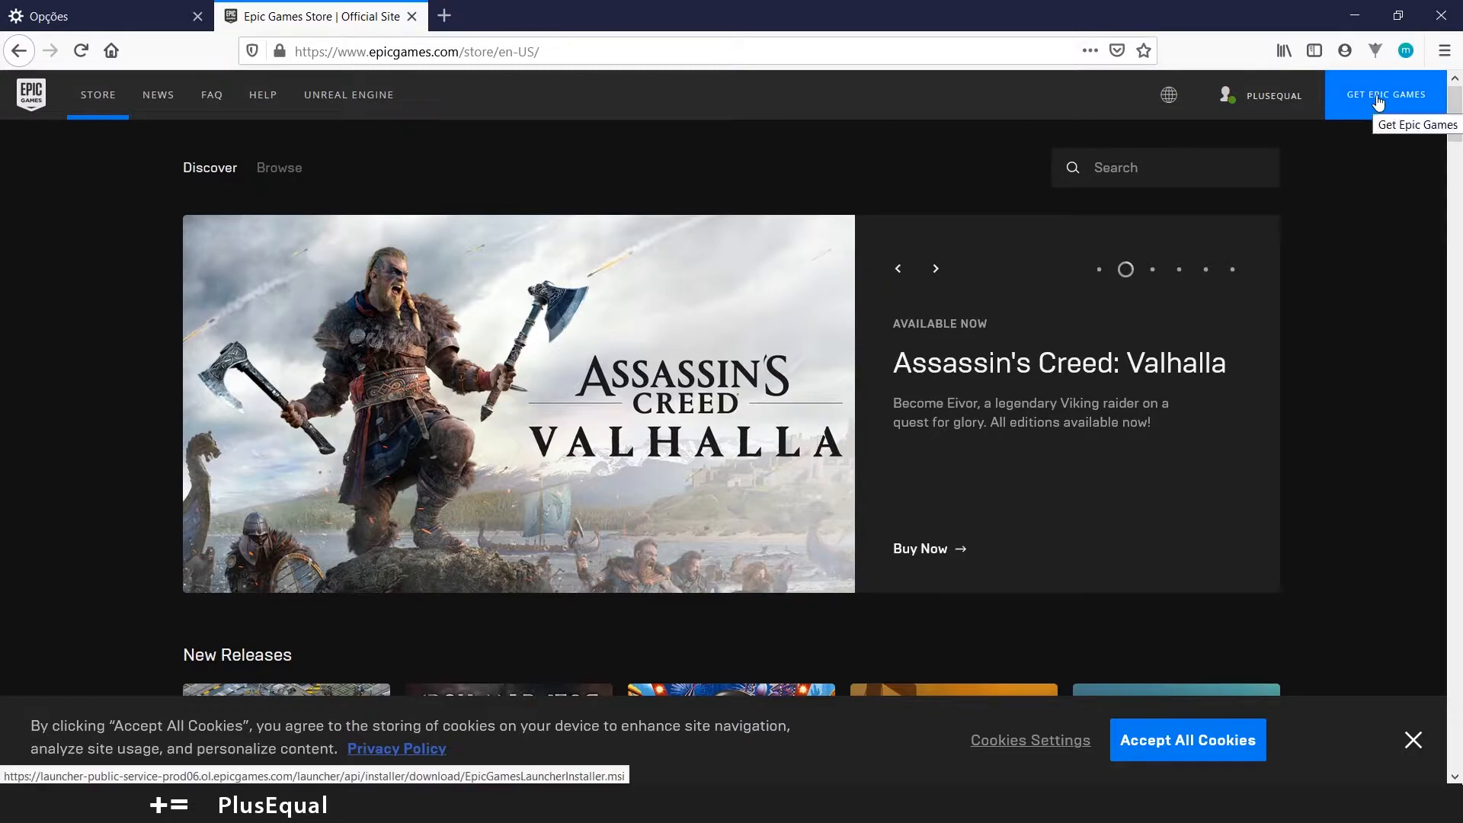
{"action": "left_click", "coordinate": [1385, 94]}
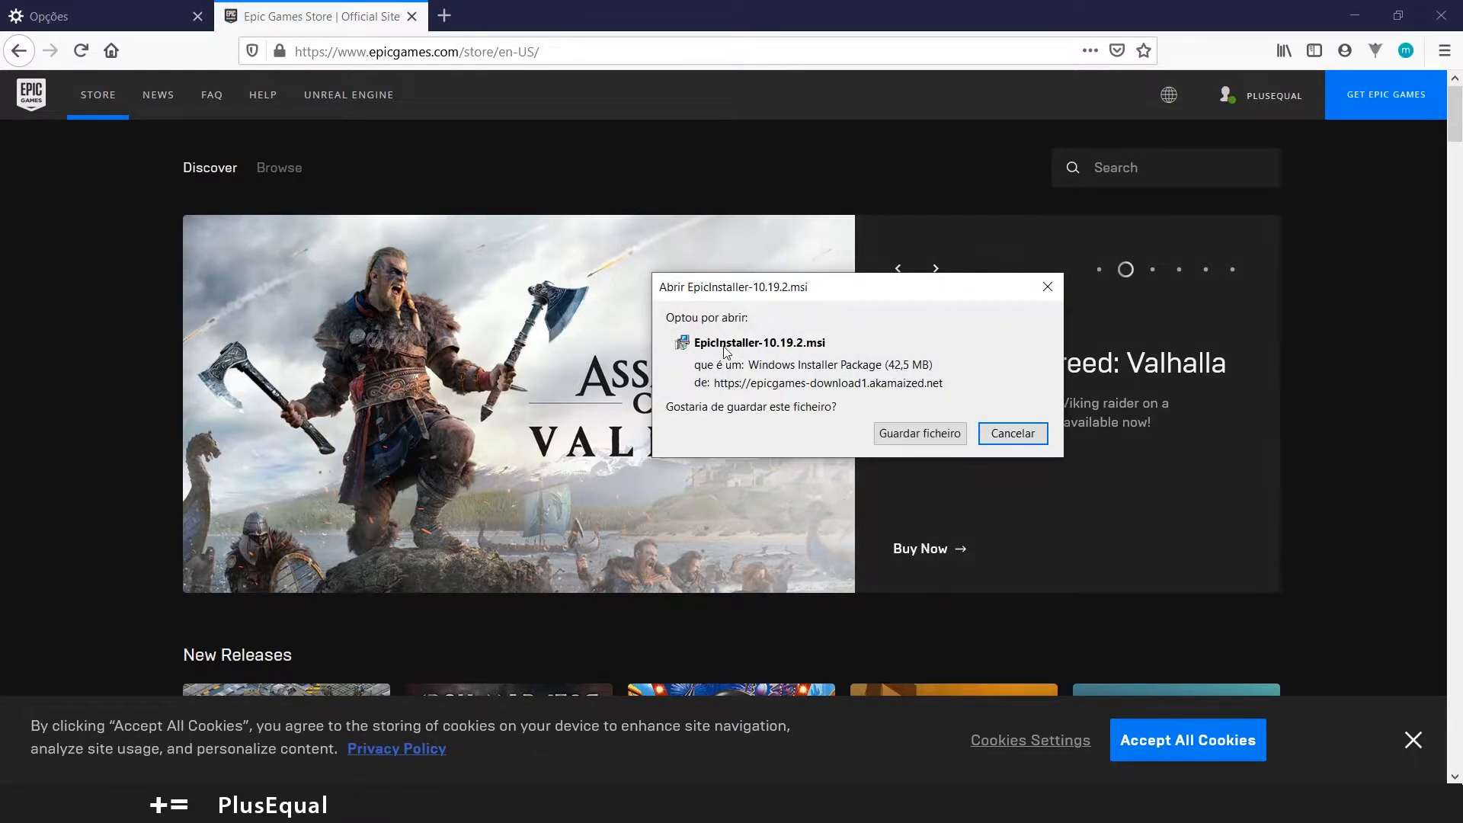
{"action": "mouse_move", "coordinate": [814, 296]}
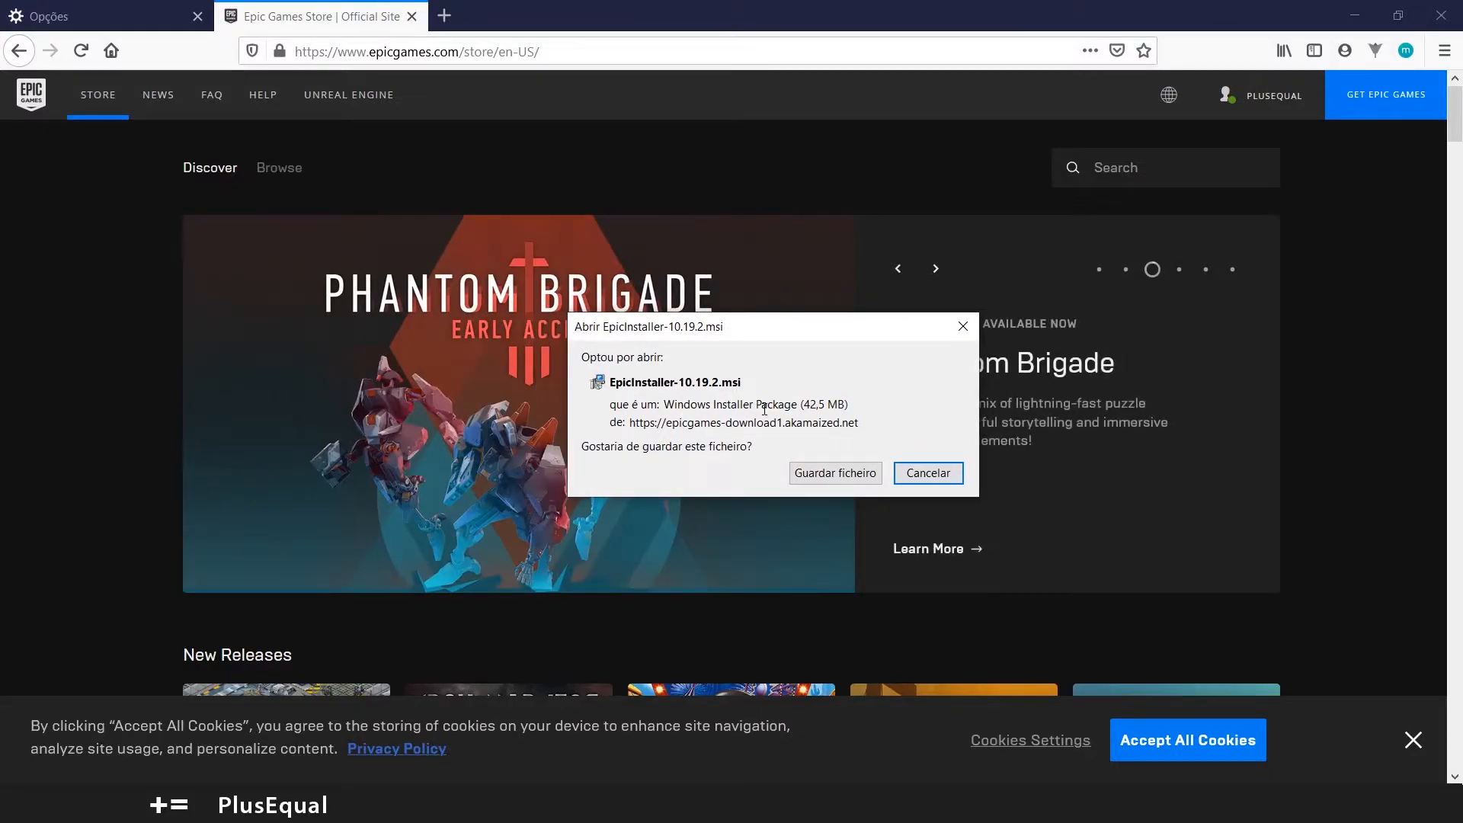
{"action": "left_click", "coordinate": [928, 472]}
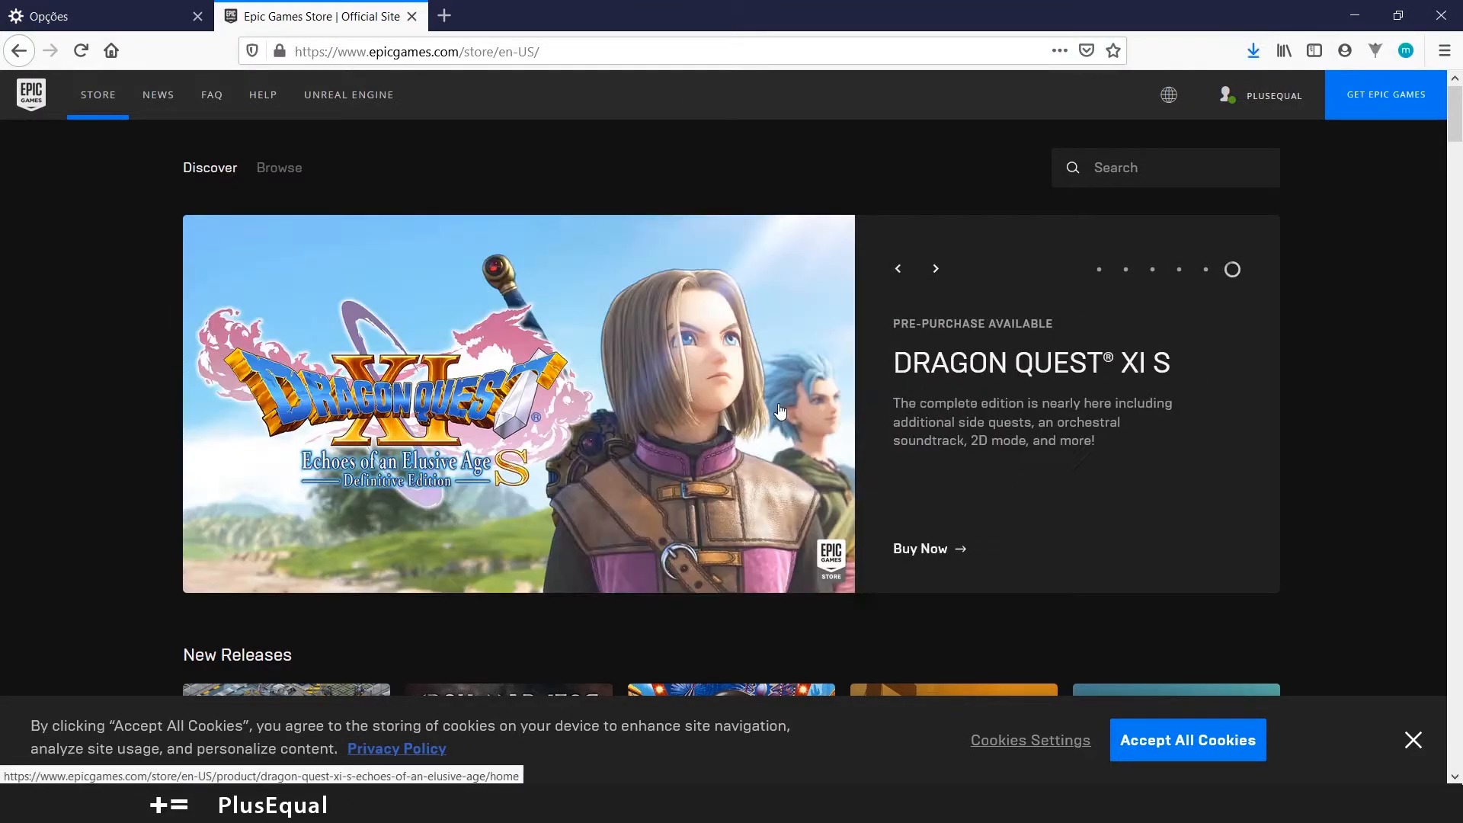
Step: Run the downloaded EpicInstaller-10.19.2.msi from the downloads panel and confirm
{"action": "left_click", "coordinate": [1253, 51]}
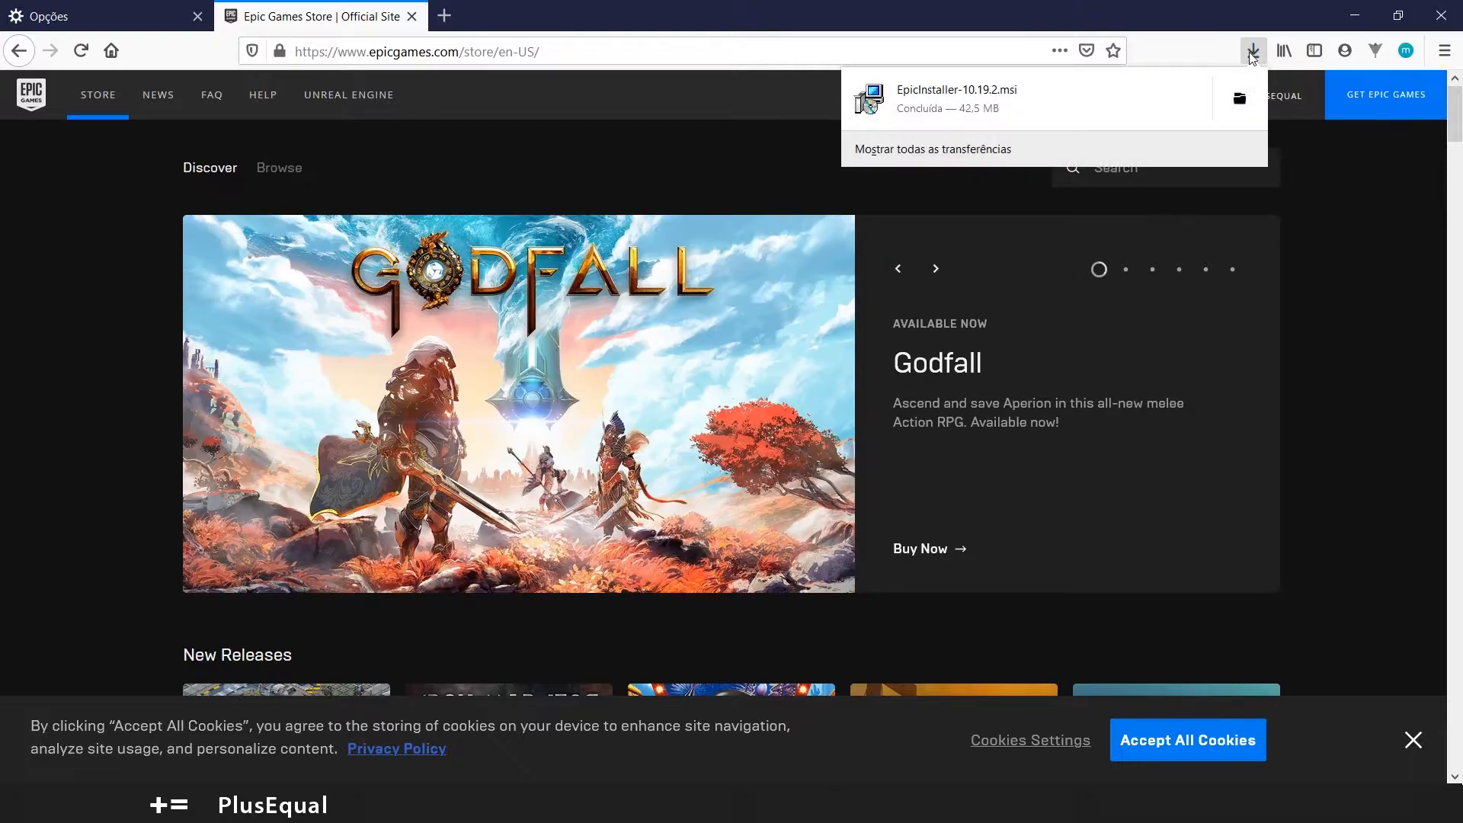
{"action": "left_click", "coordinate": [959, 97]}
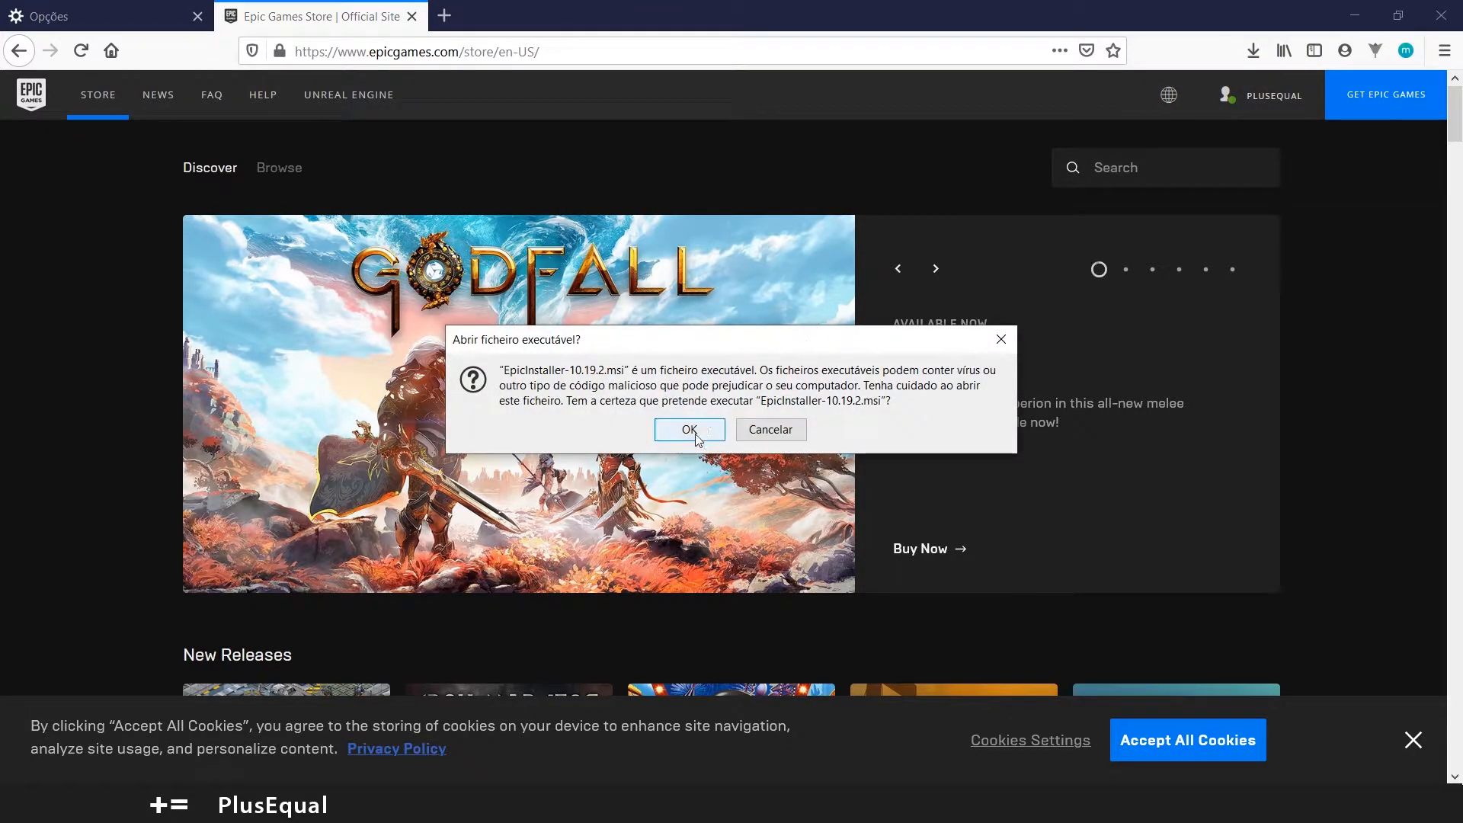
{"action": "left_click", "coordinate": [689, 430]}
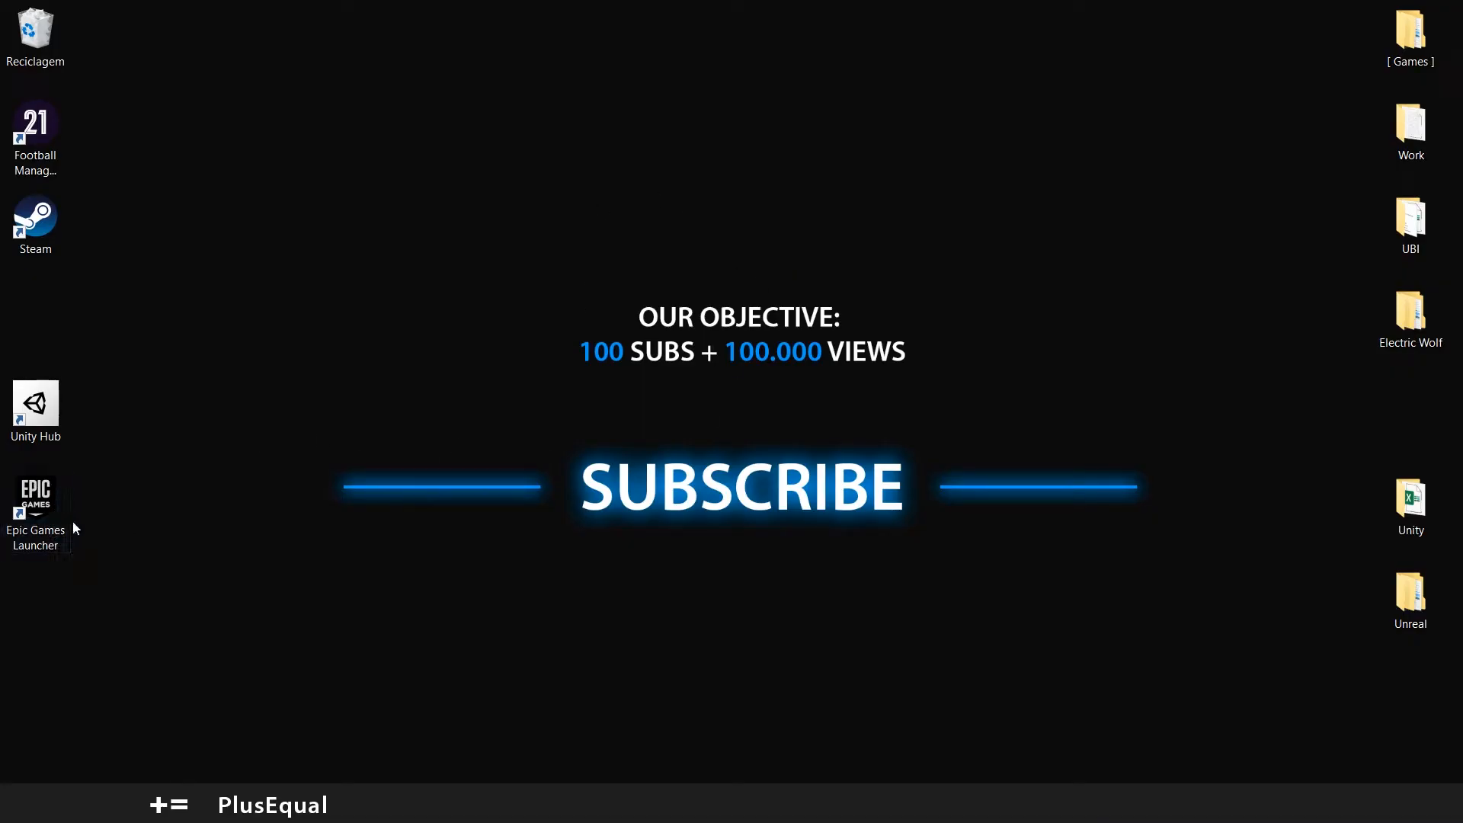
Step: Start the Epic Games Launcher from its desktop shortcut
{"action": "double_click", "coordinate": [35, 489]}
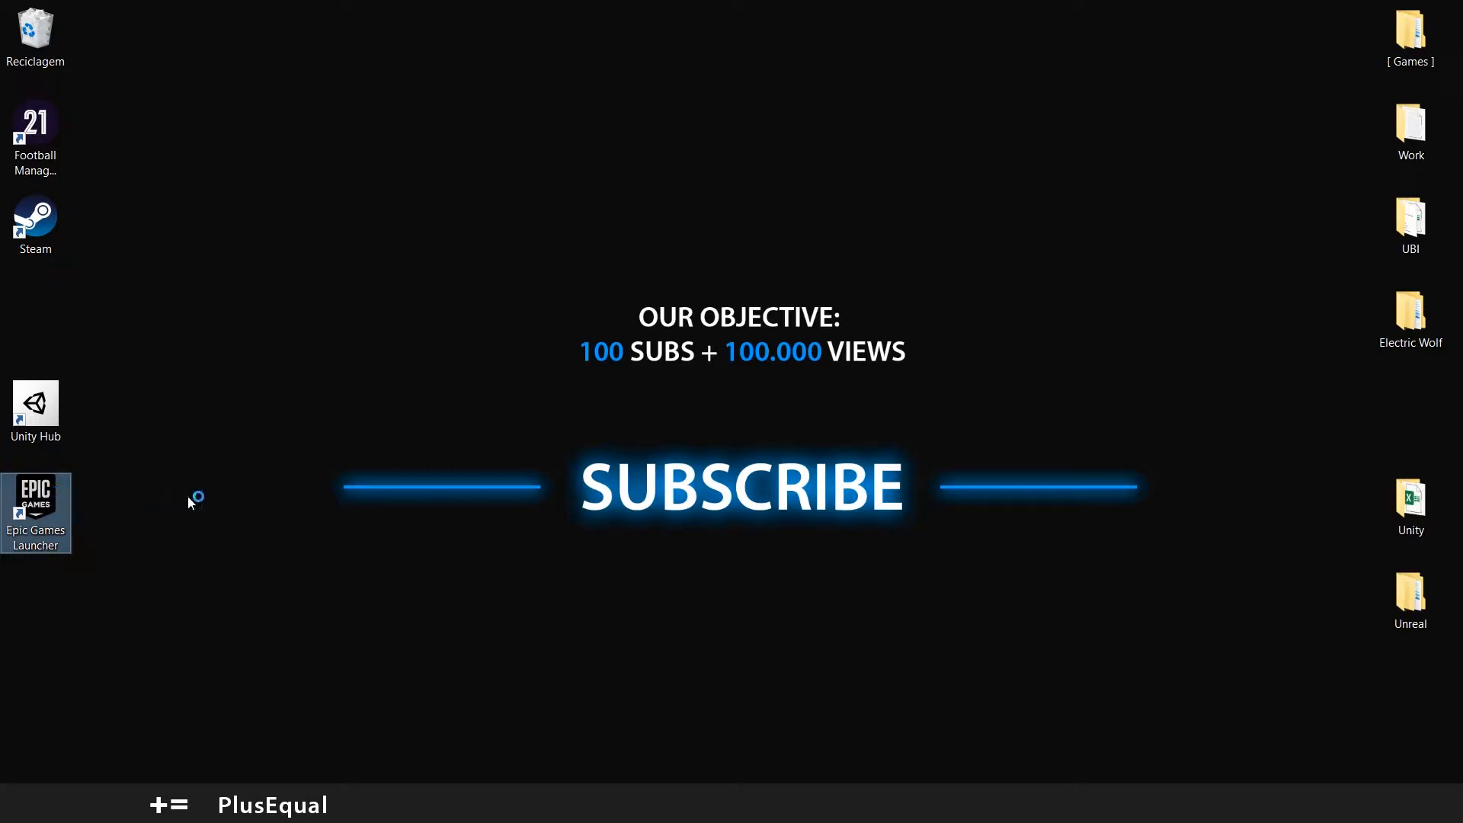
{"action": "double_click", "coordinate": [35, 496]}
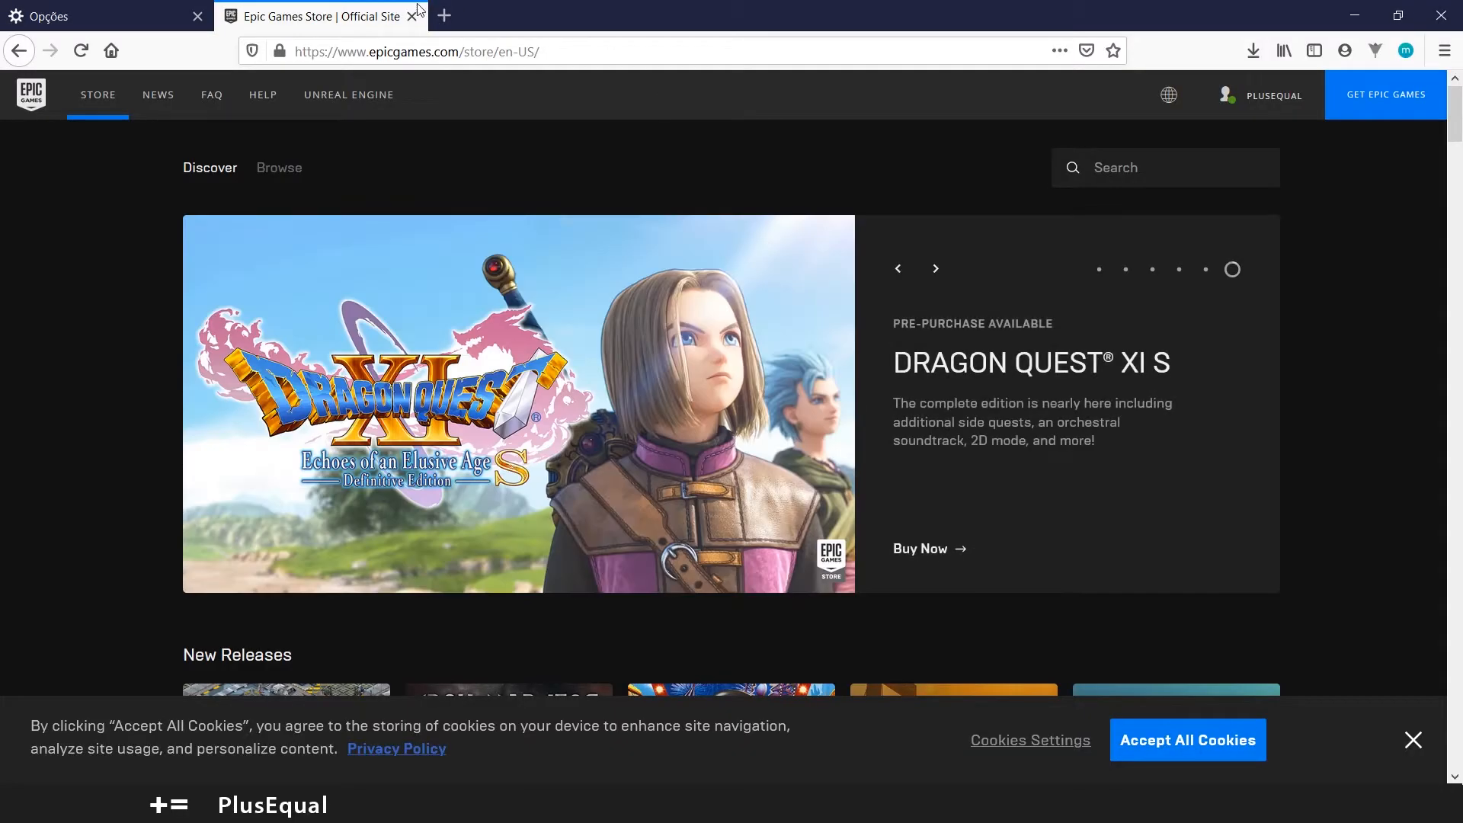
Step: Sign out of the current account and choose signing in with an Epic Games account
{"action": "left_click", "coordinate": [1263, 95]}
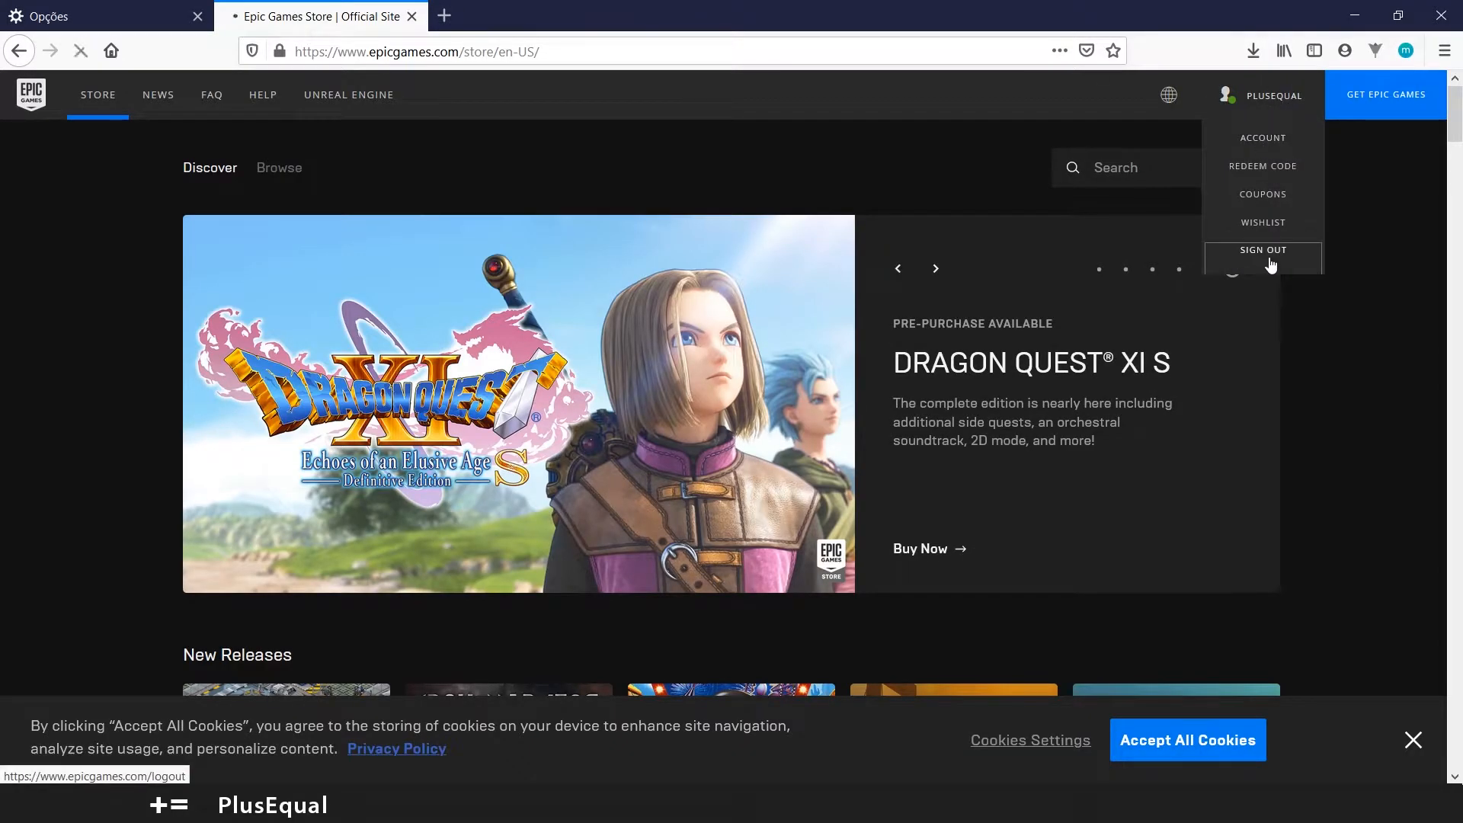
{"action": "left_click", "coordinate": [1263, 250]}
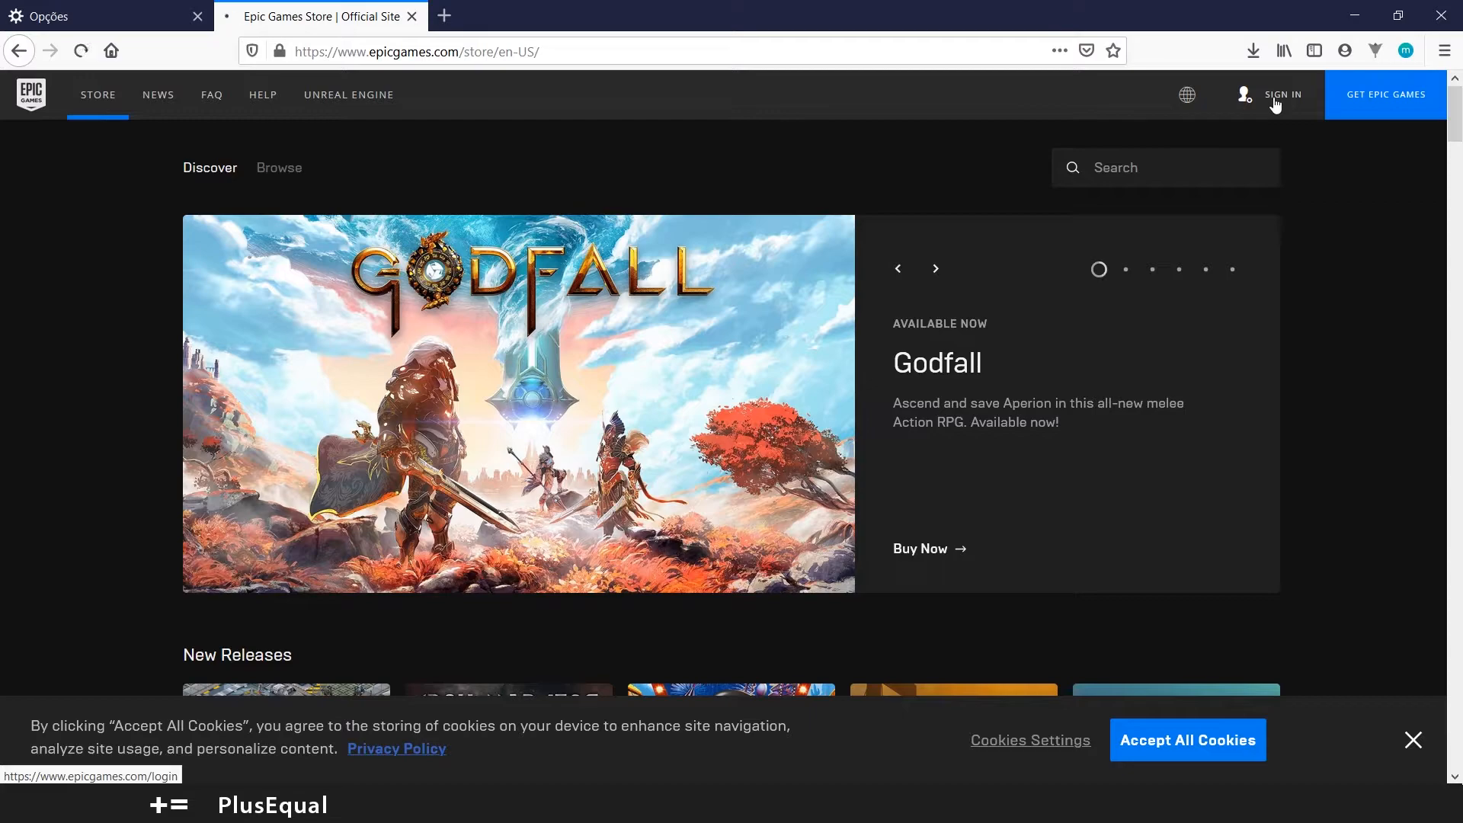
{"action": "left_click", "coordinate": [1283, 94]}
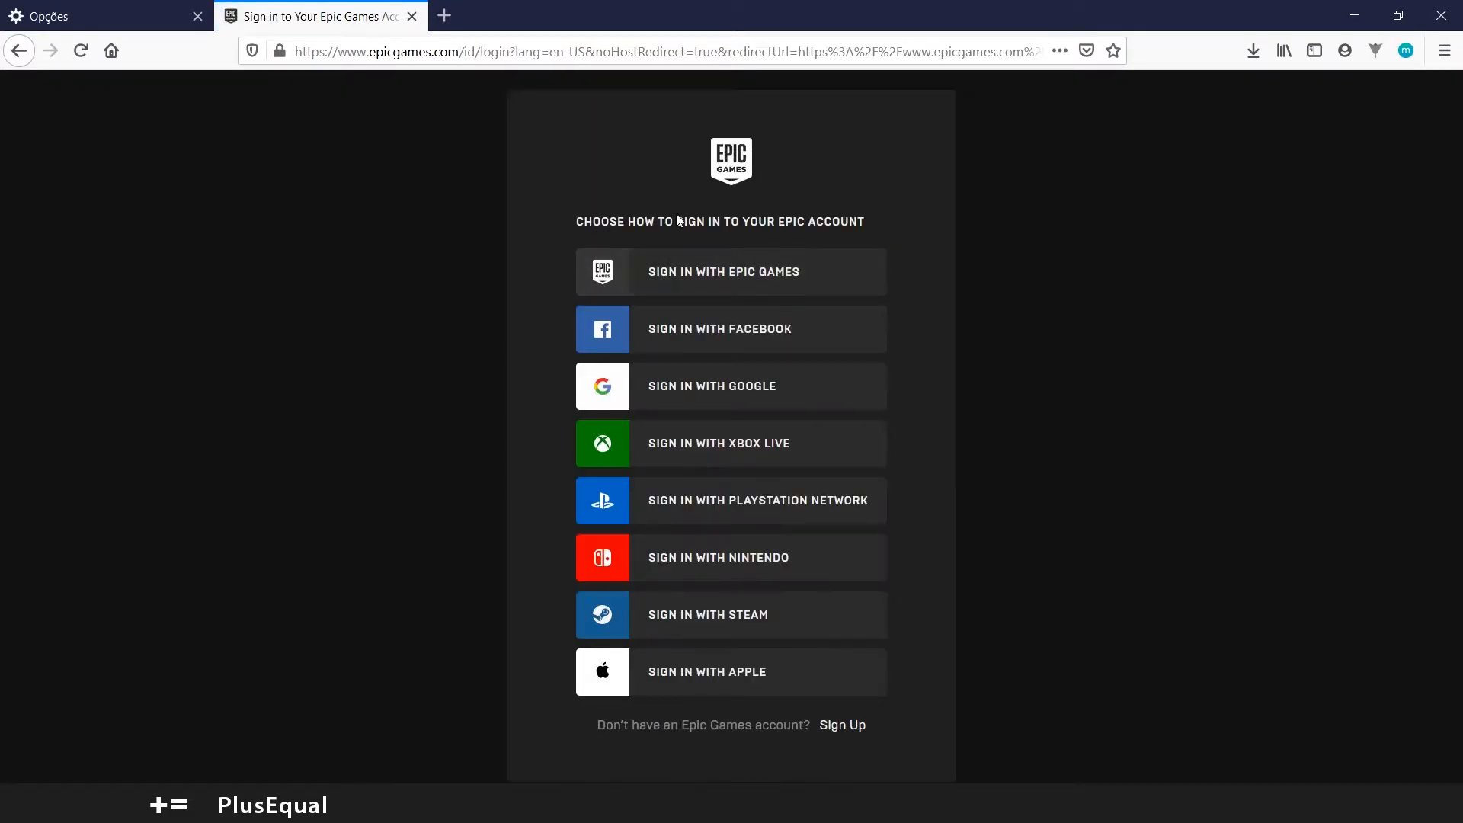
{"action": "mouse_move", "coordinate": [731, 278]}
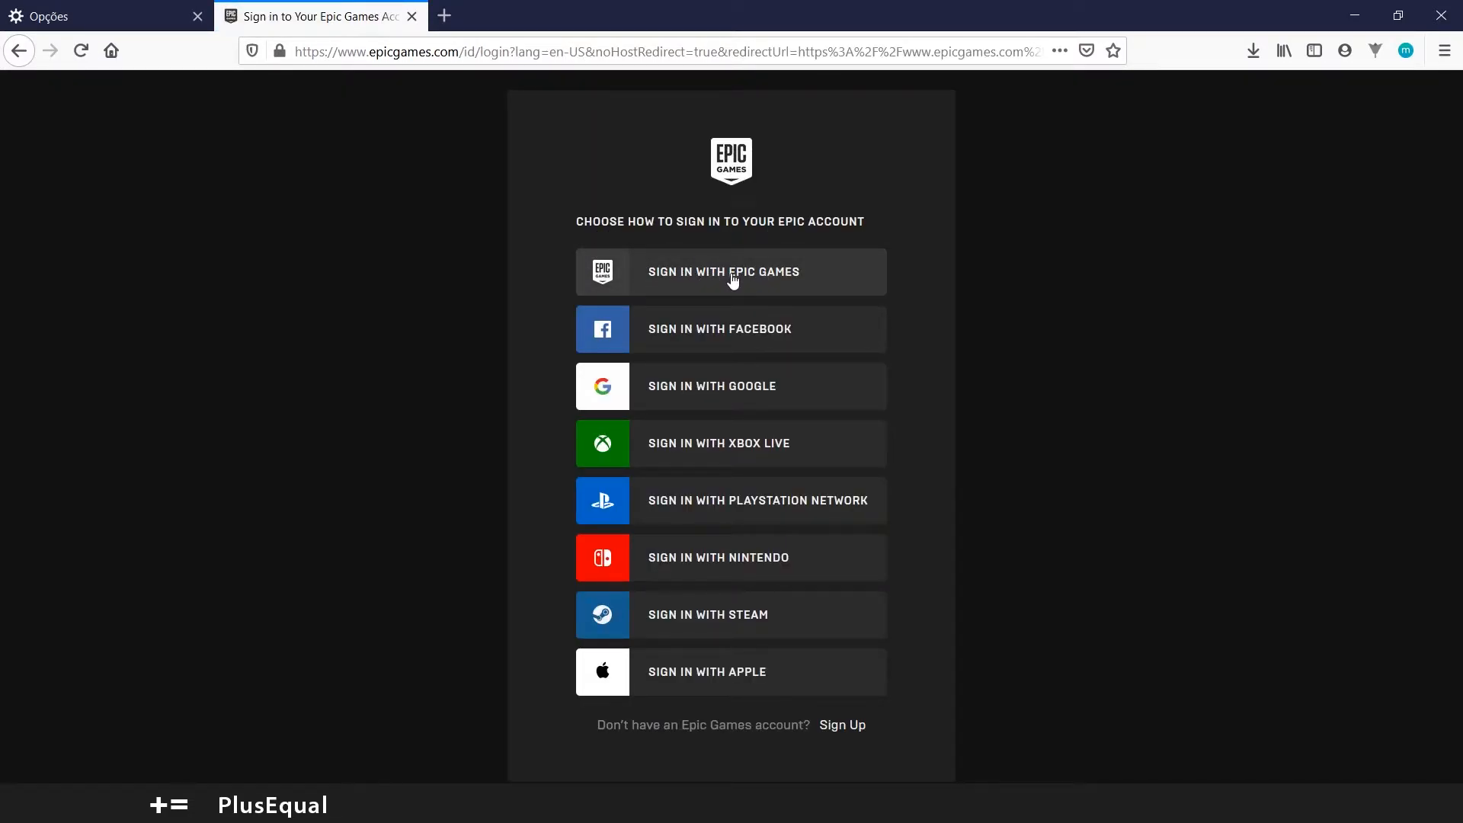
{"action": "left_click", "coordinate": [732, 271]}
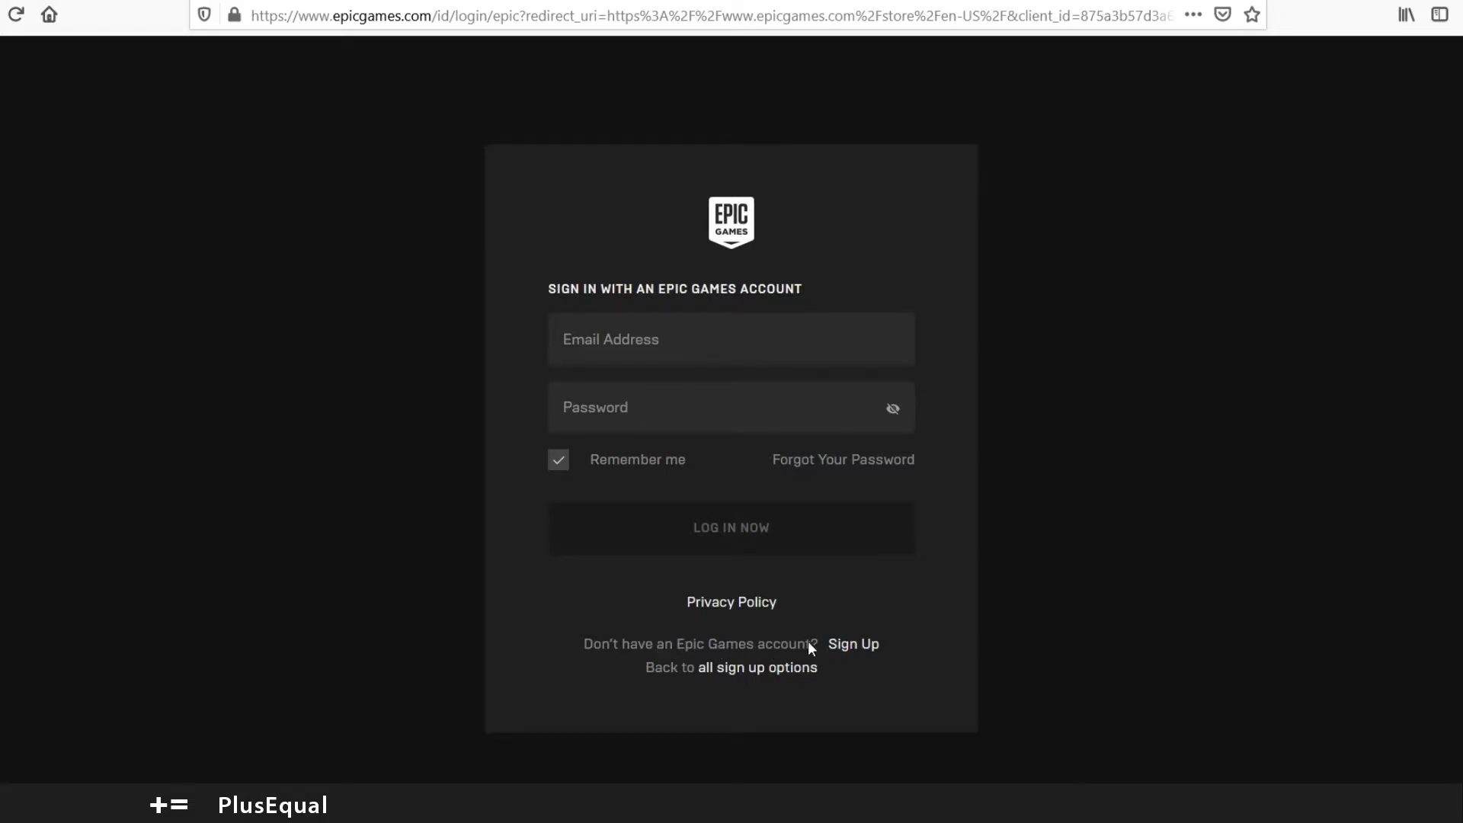
Step: Switch to the Sign Up form and scroll through its required fields
{"action": "left_click", "coordinate": [853, 643]}
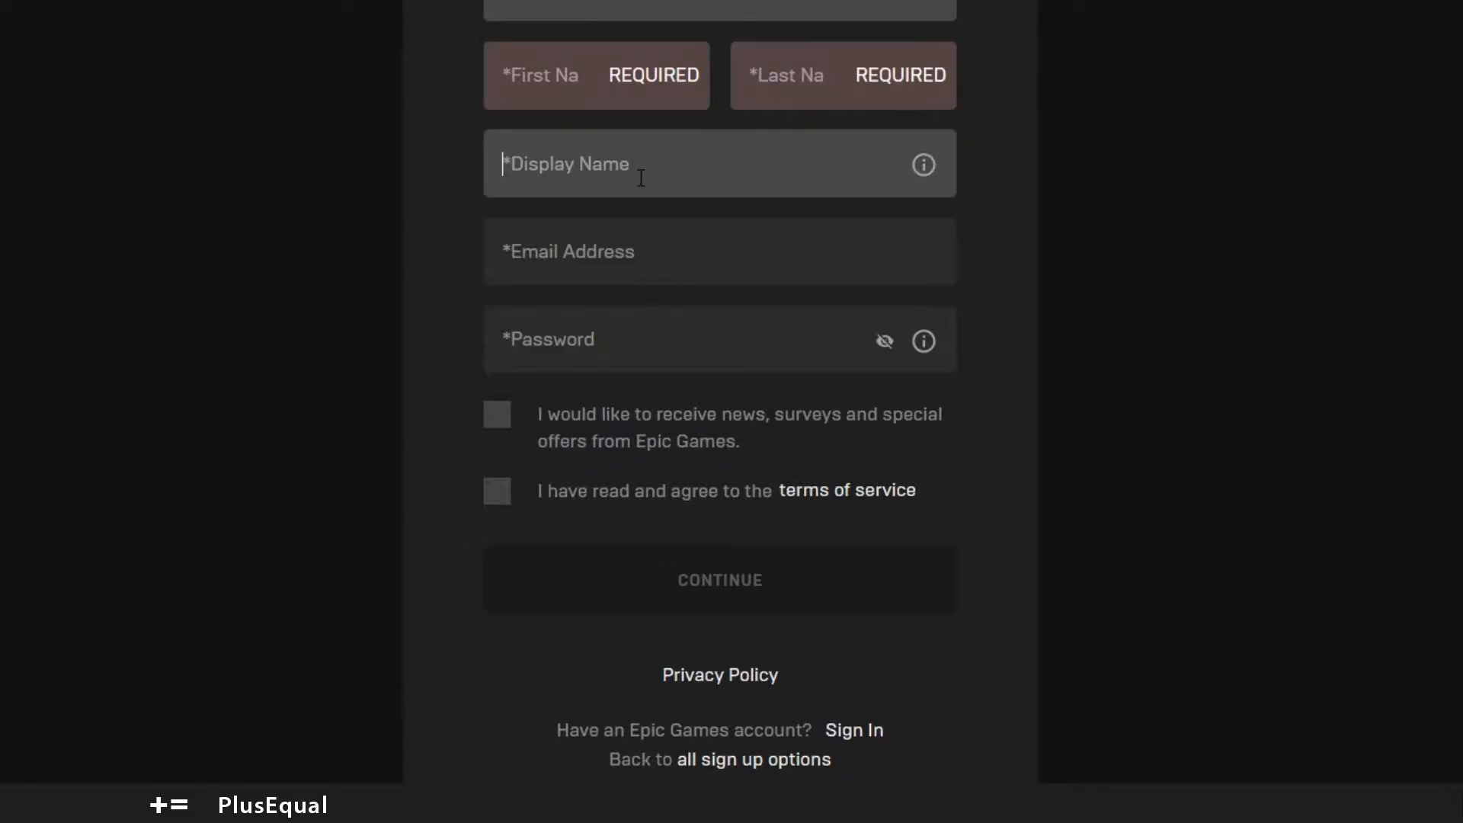
{"action": "mouse_move", "coordinate": [924, 165]}
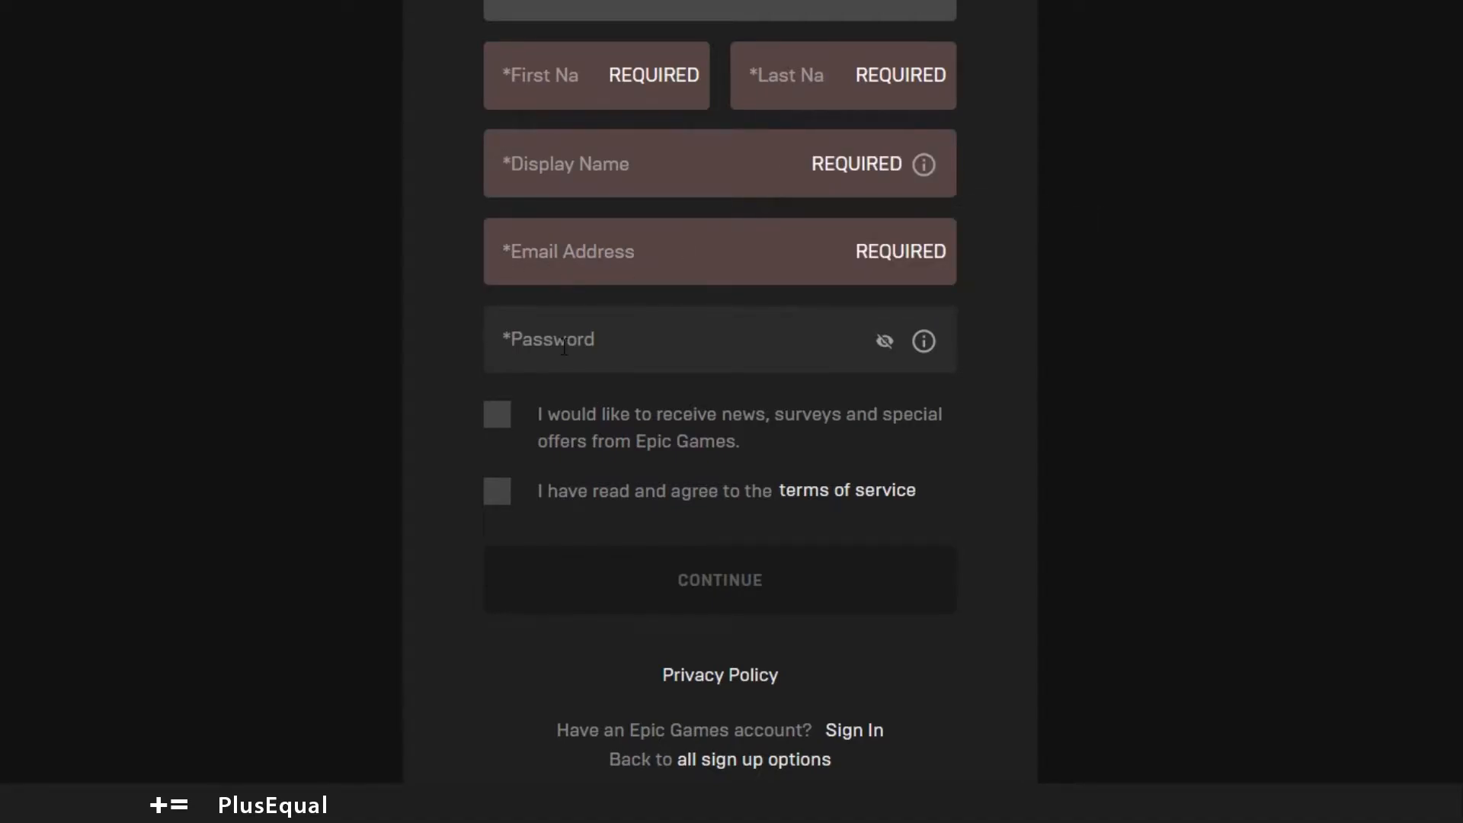
{"action": "scroll", "scroll_direction": "down", "scroll_amount": 3}
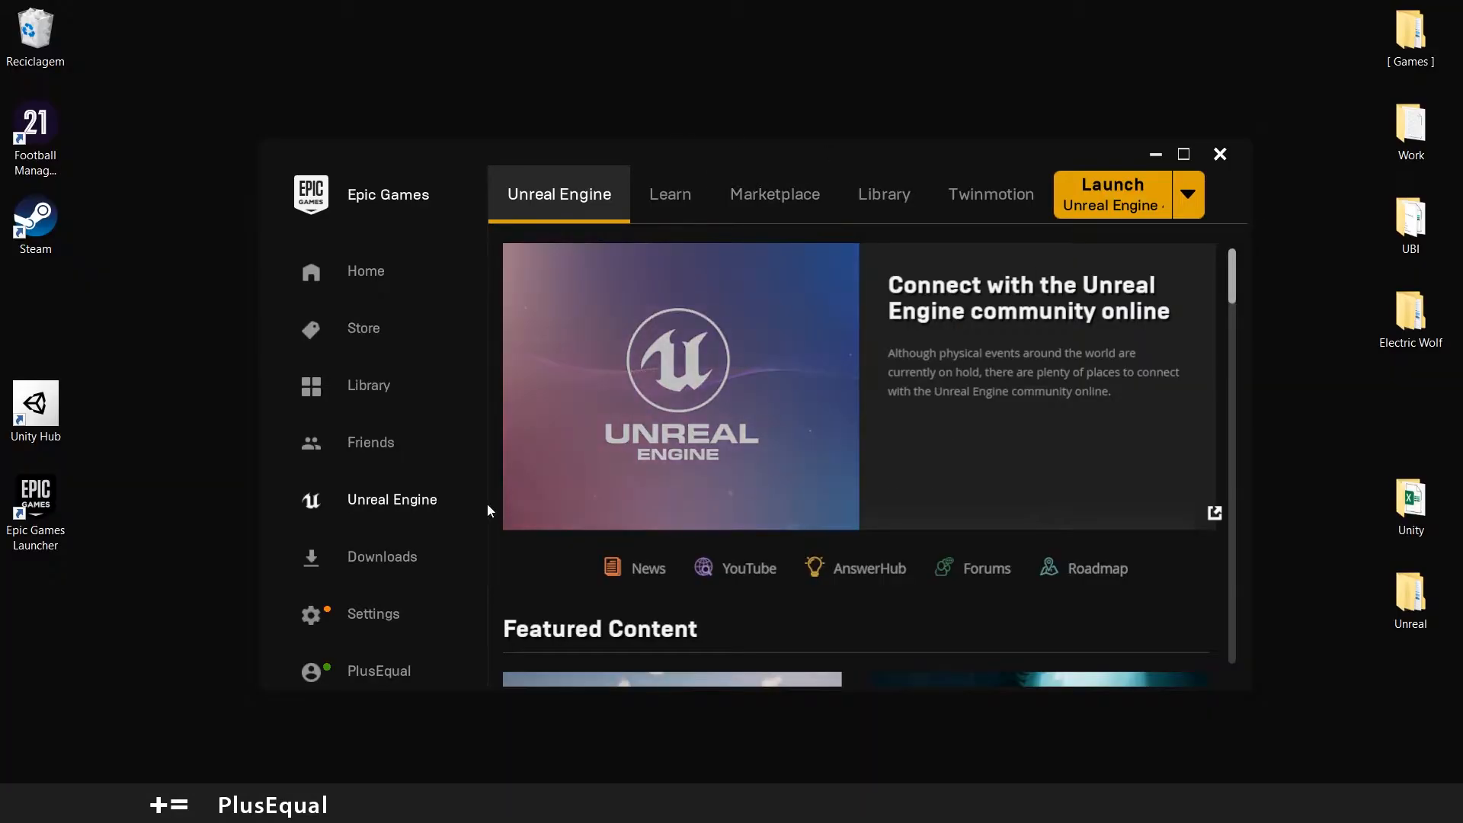
Step: Close the Epic Games Launcher window to return to the desktop
{"action": "left_click", "coordinate": [378, 670]}
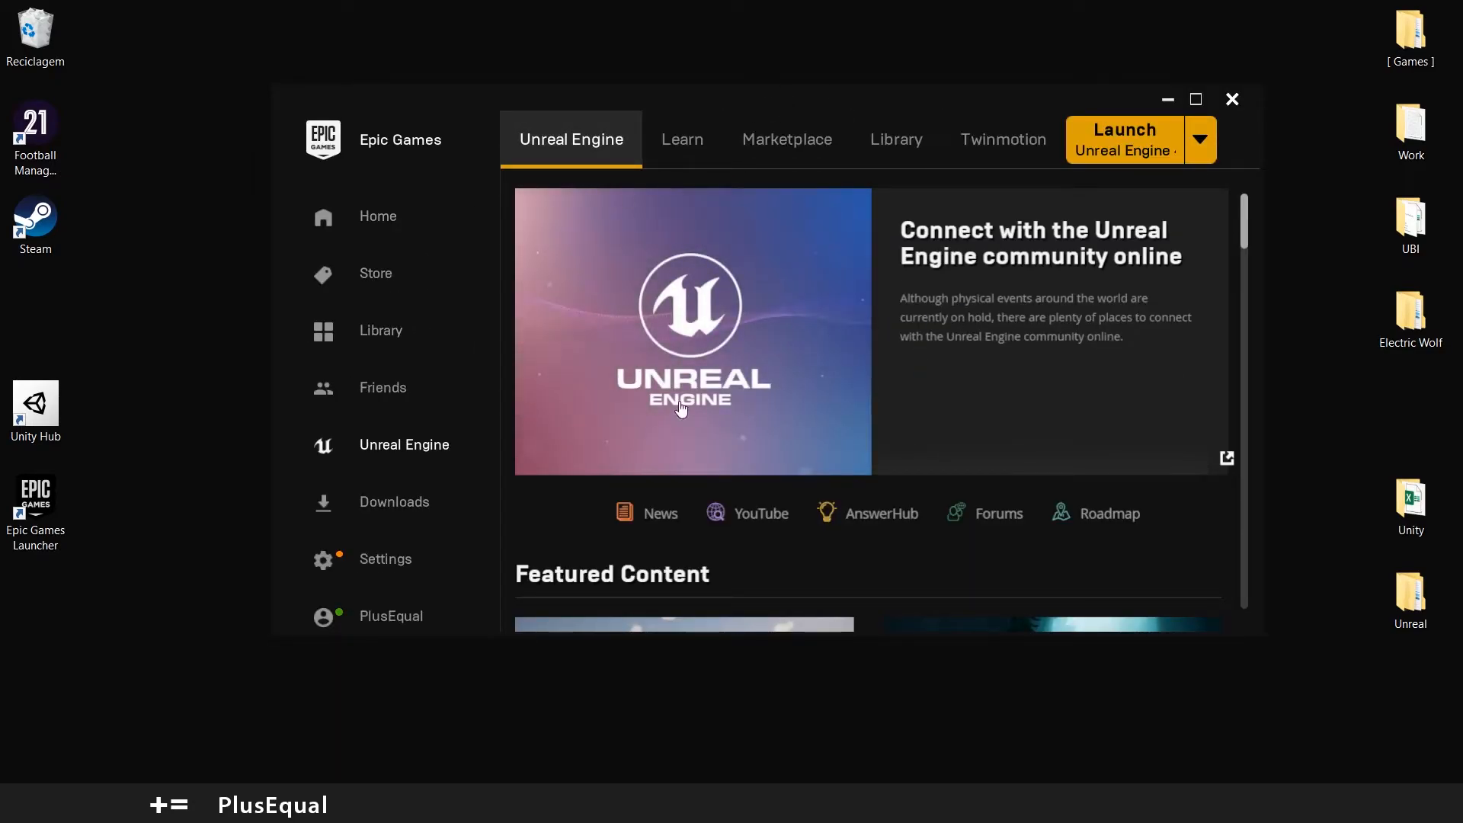
{"action": "mouse_move", "coordinate": [518, 542]}
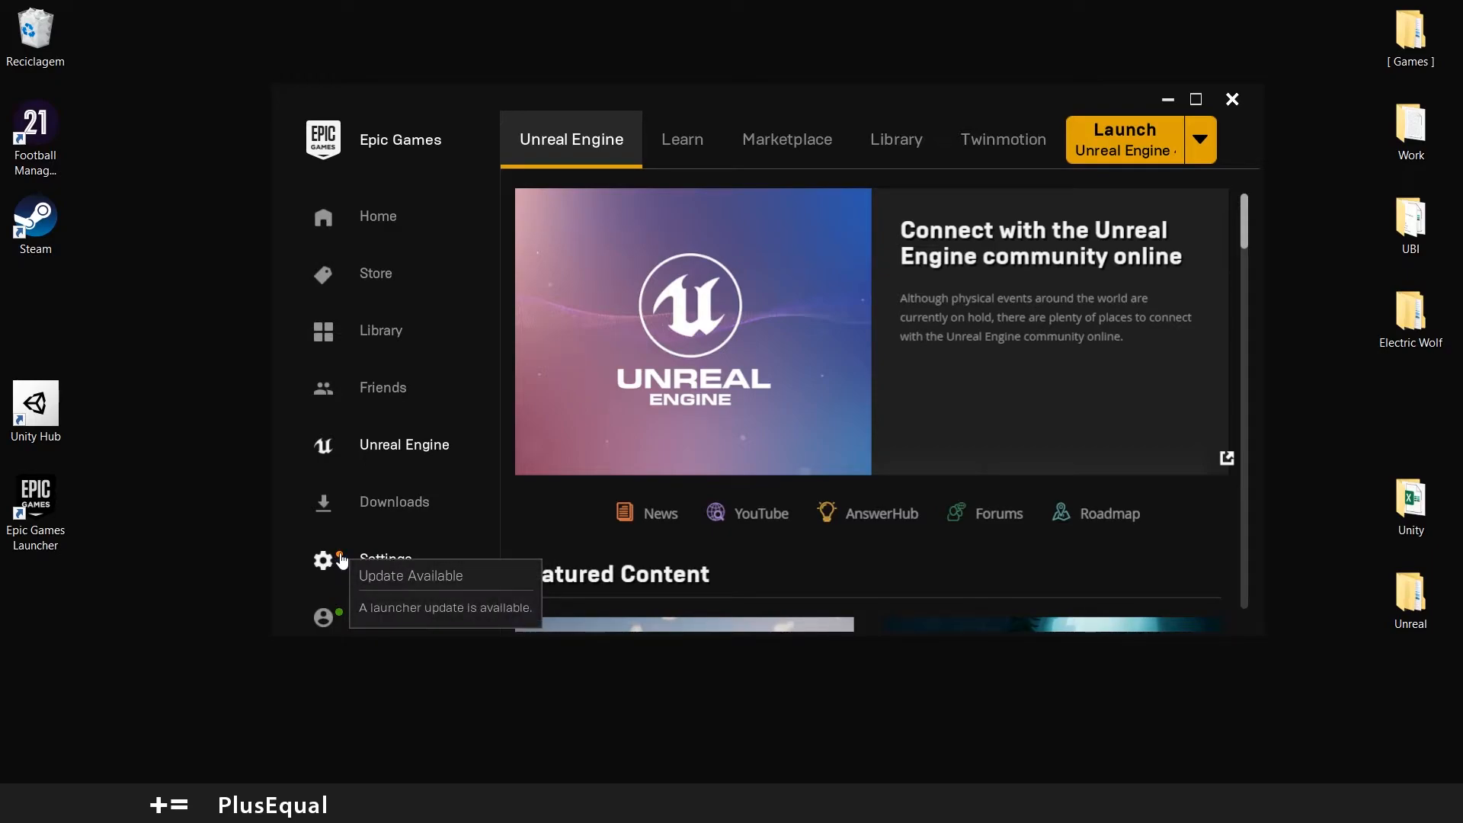
{"action": "mouse_move", "coordinate": [381, 569]}
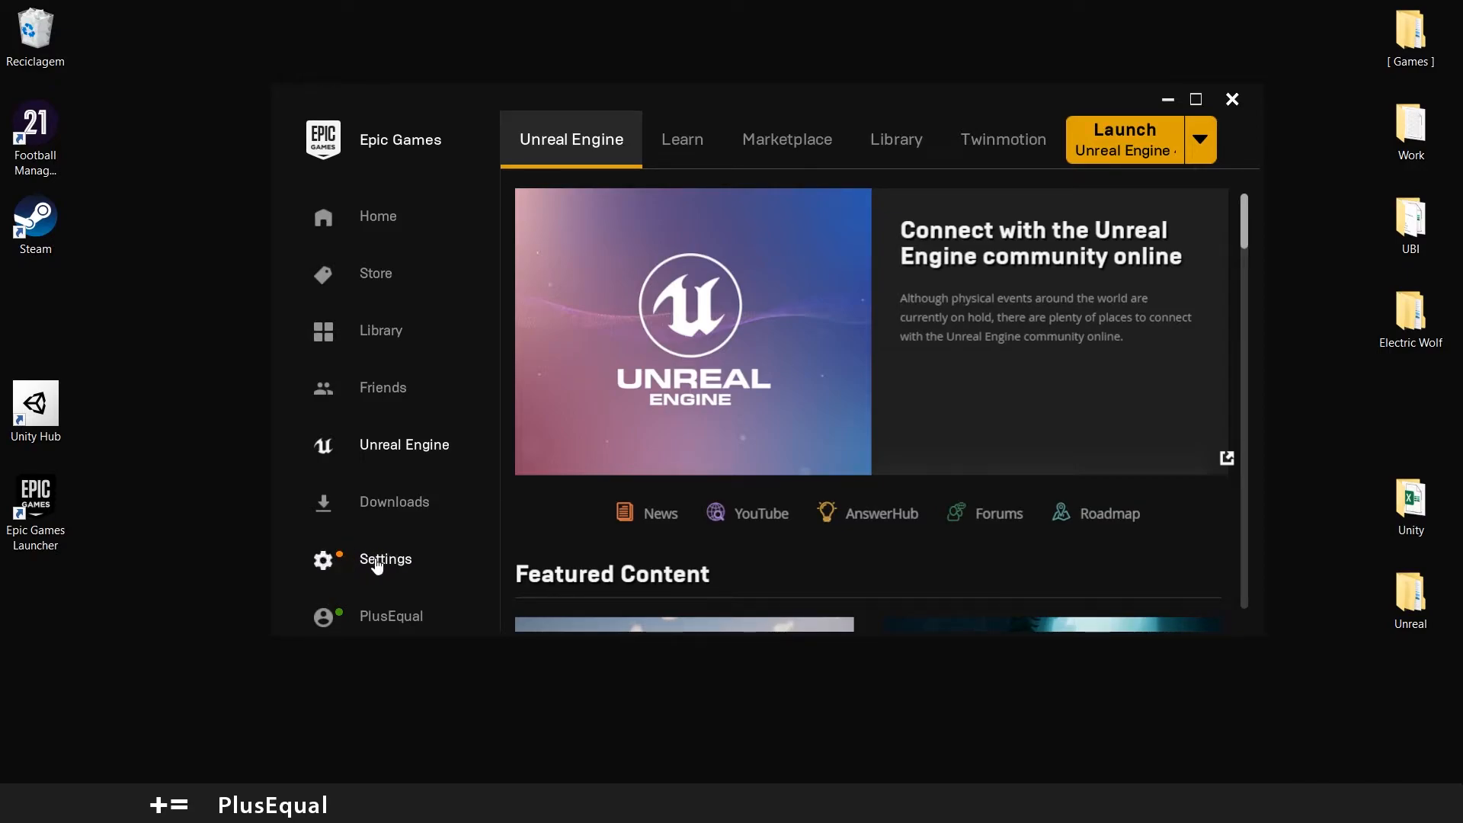
{"action": "left_click", "coordinate": [385, 560]}
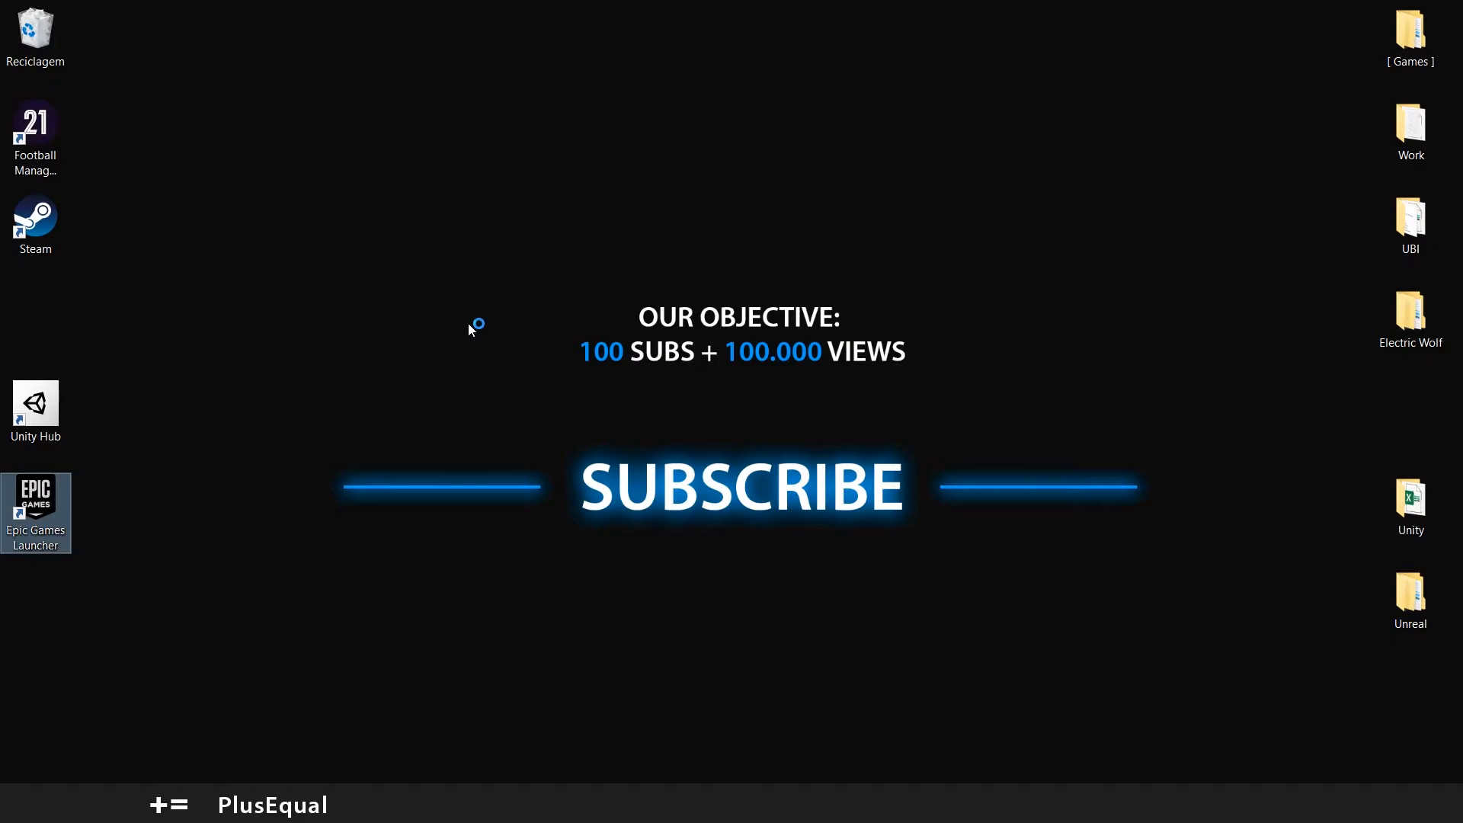
Step: Reopen the Epic Games Launcher and look over the Unreal Engine page
{"action": "double_click", "coordinate": [35, 497]}
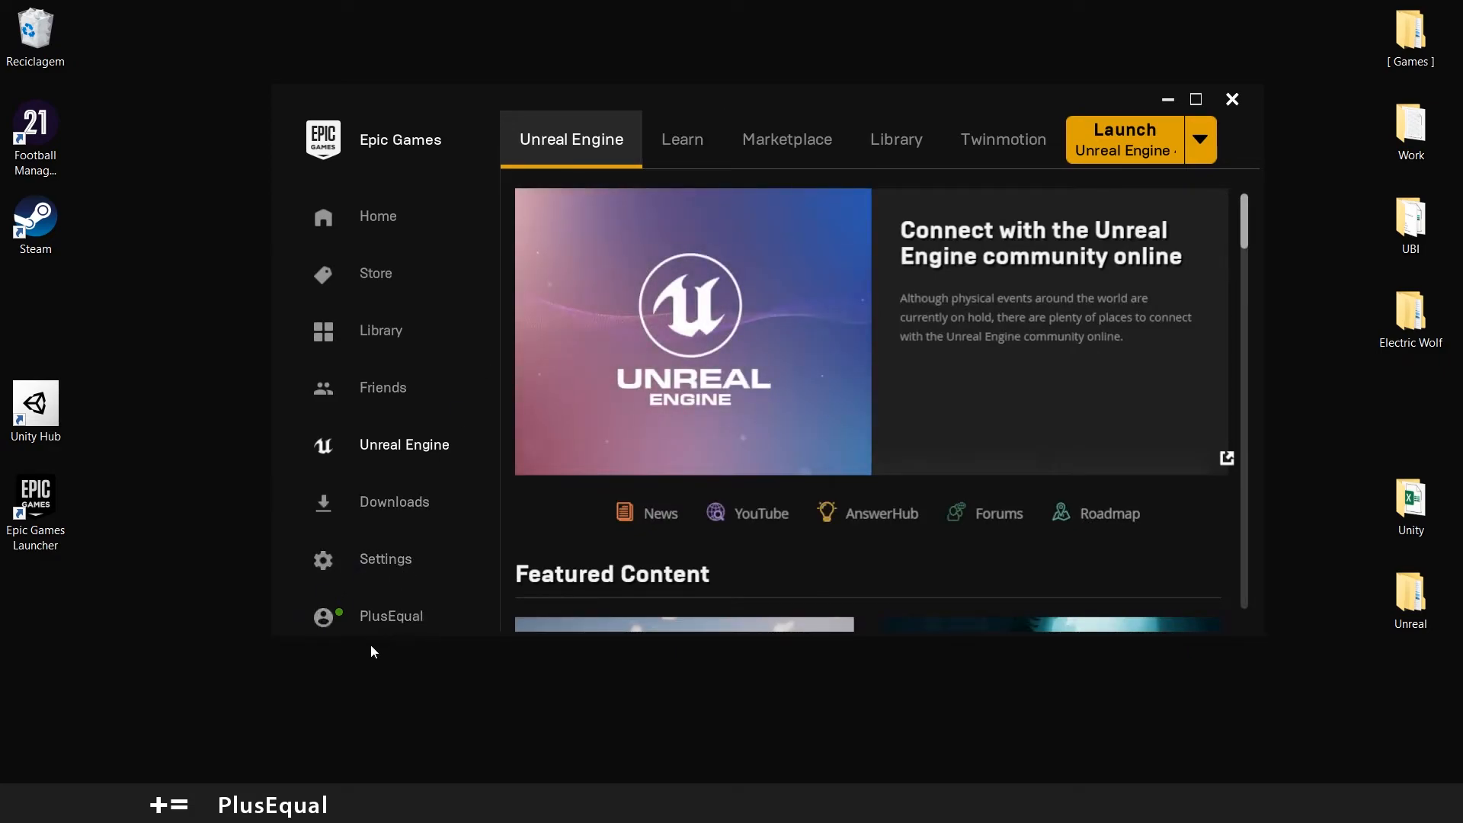
{"action": "mouse_move", "coordinate": [701, 125]}
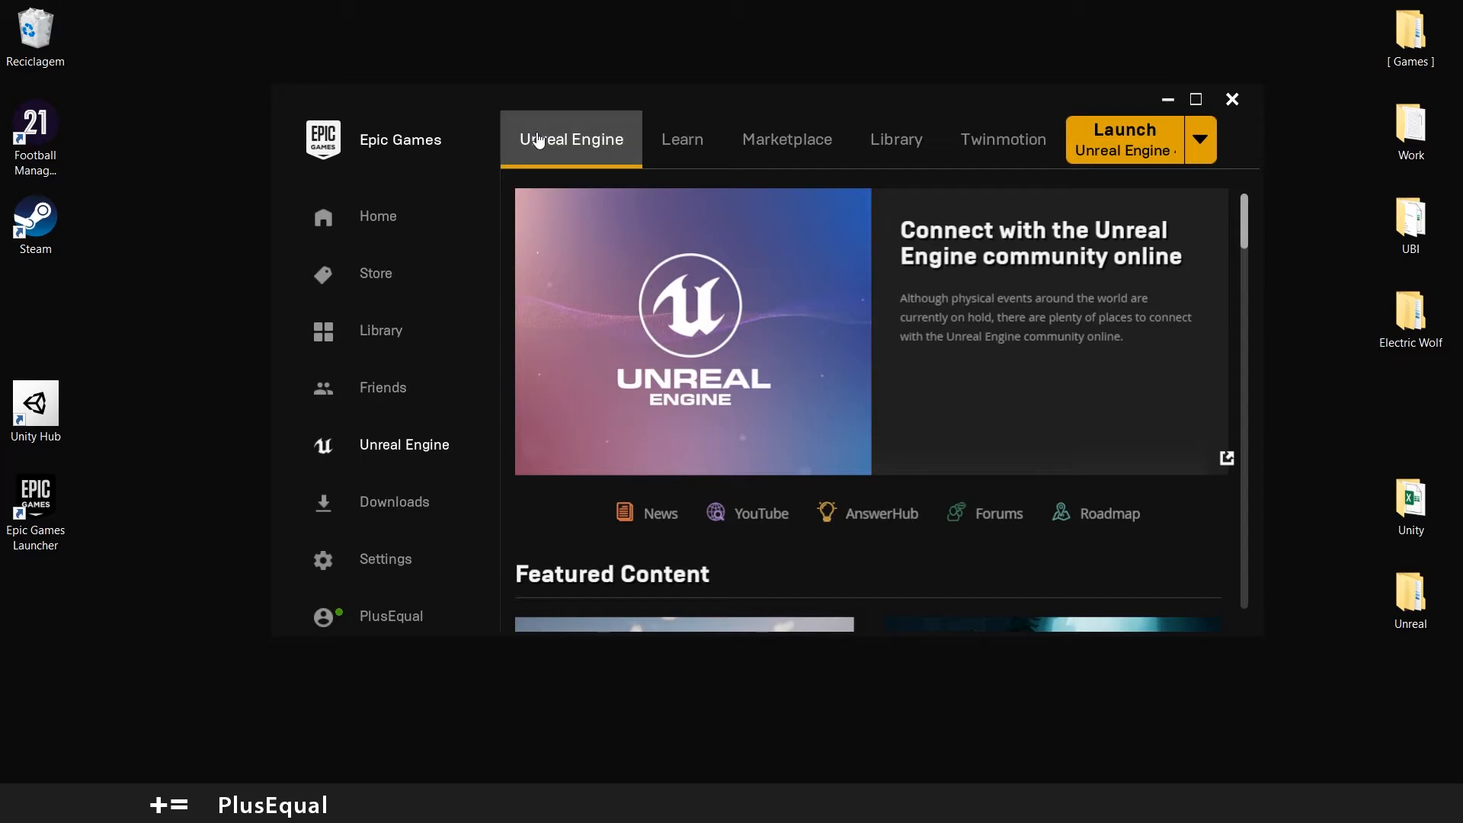
{"action": "scroll", "scroll_direction": "down", "scroll_amount": 3}
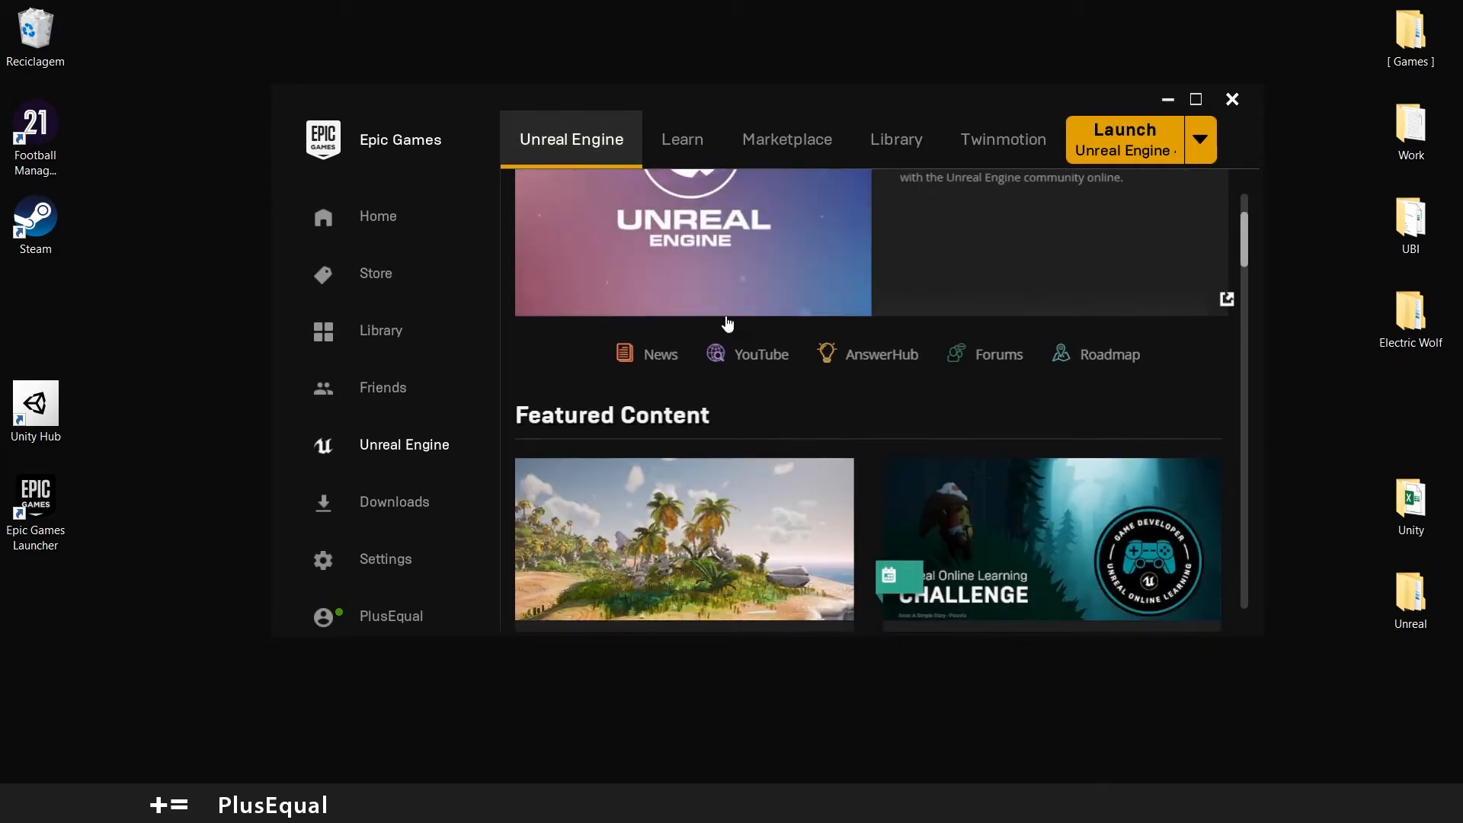
{"action": "scroll", "scroll_direction": "up", "scroll_amount": 3}
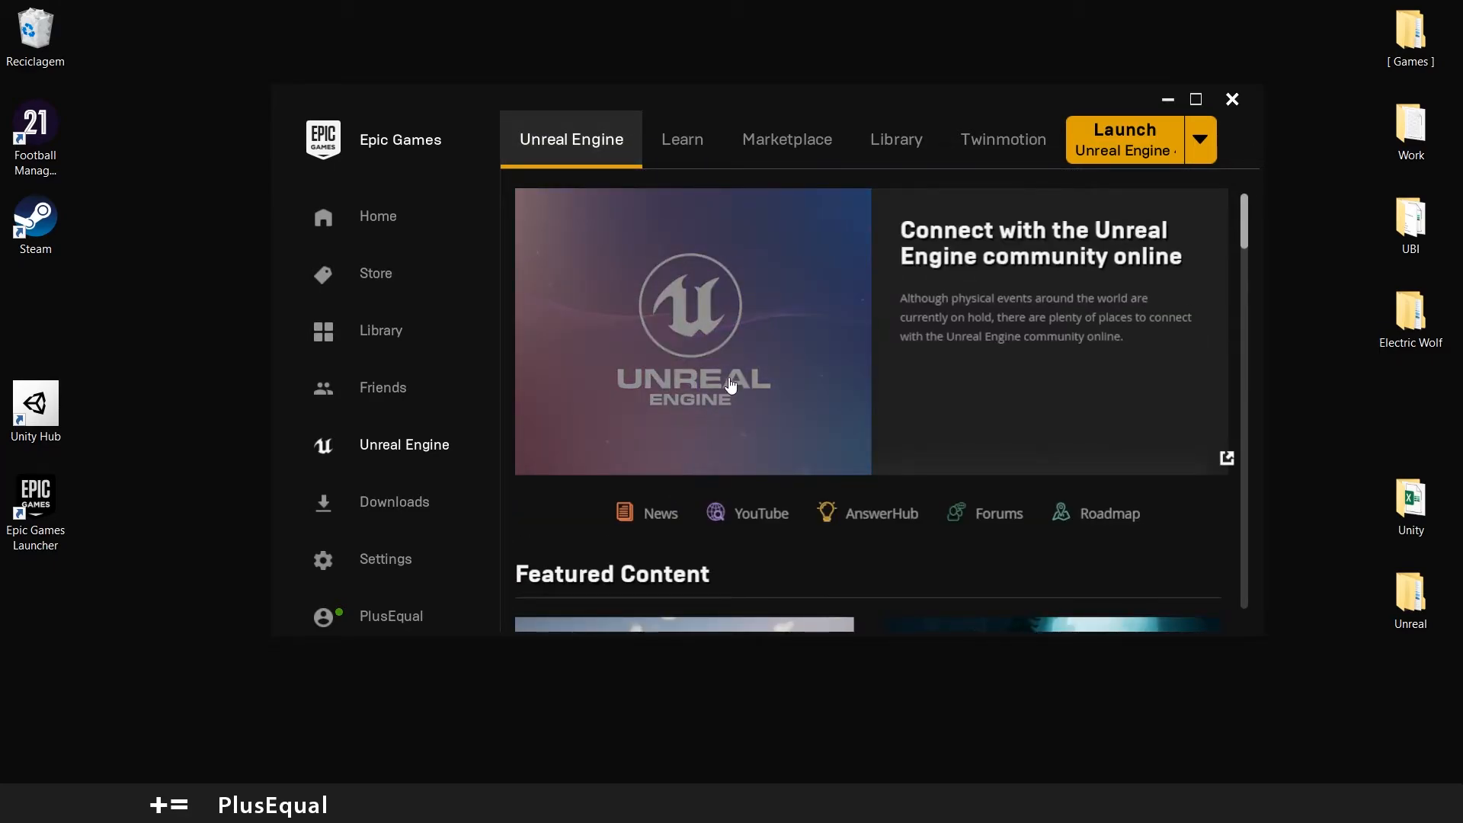
Step: Browse the Learn resources, then go to the Unreal Engine Marketplace
{"action": "left_click", "coordinate": [683, 139]}
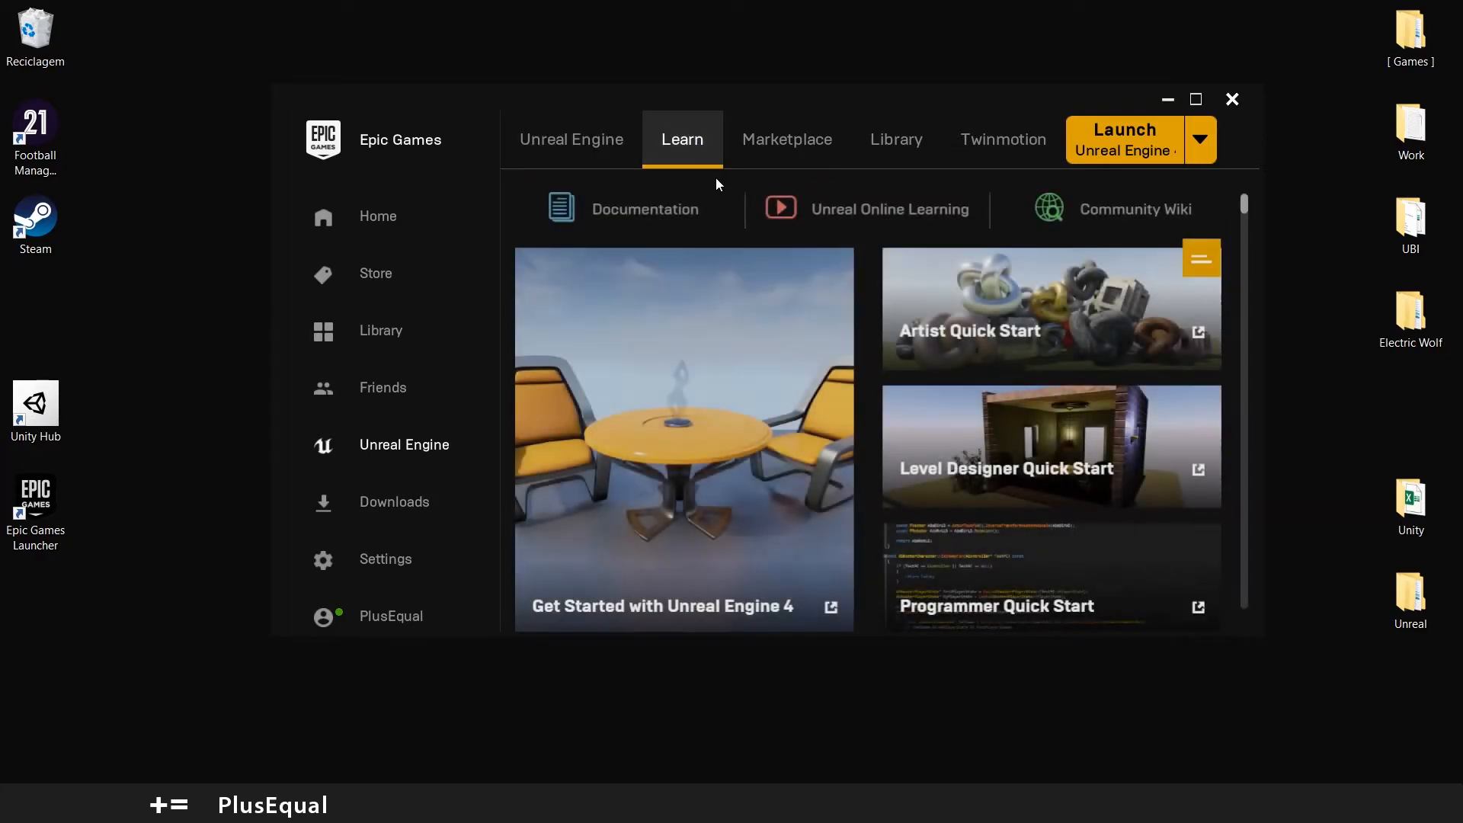
{"action": "scroll", "scroll_direction": "down", "scroll_amount": 3}
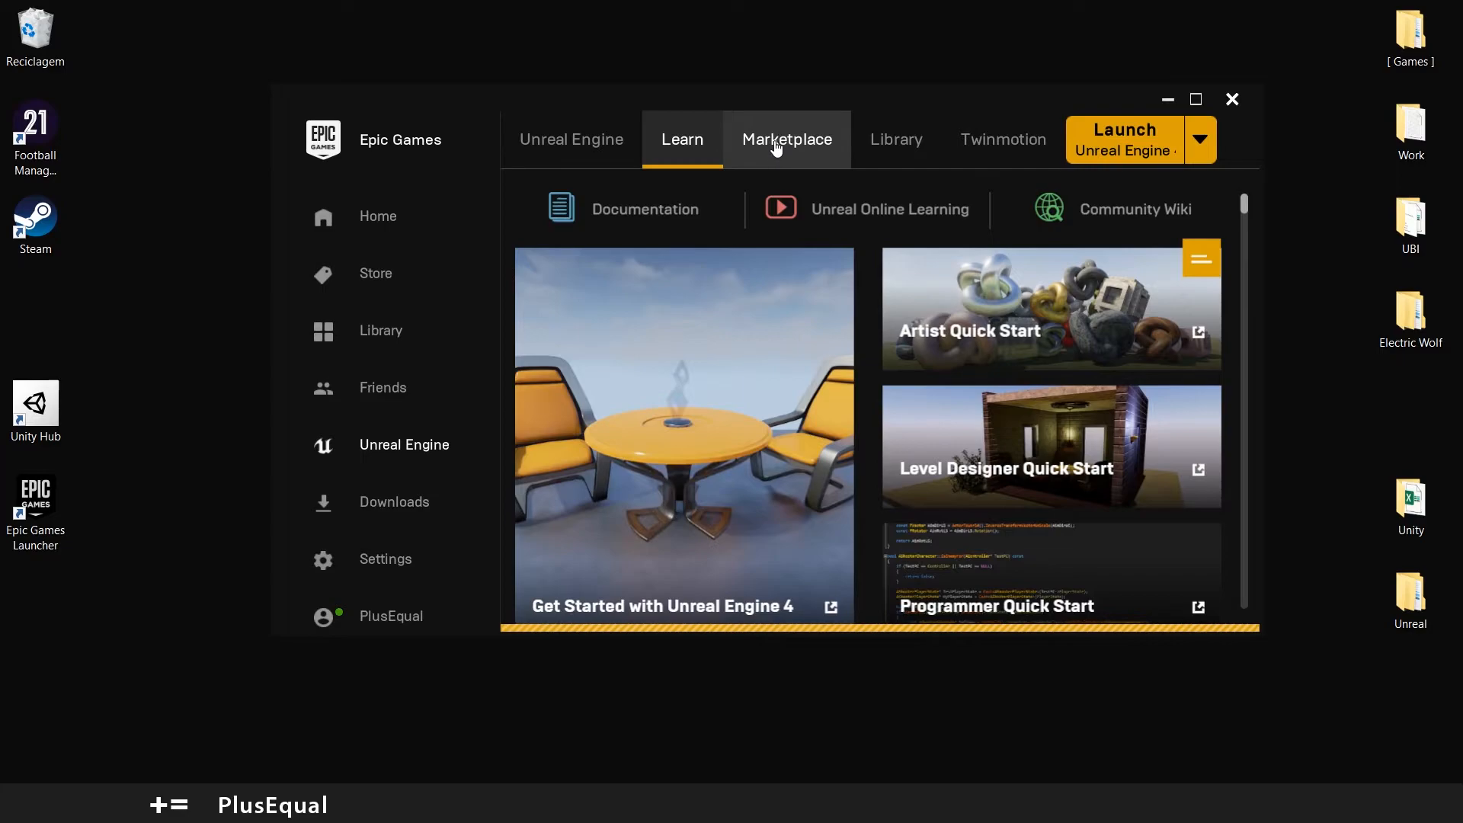
{"action": "left_click", "coordinate": [787, 139]}
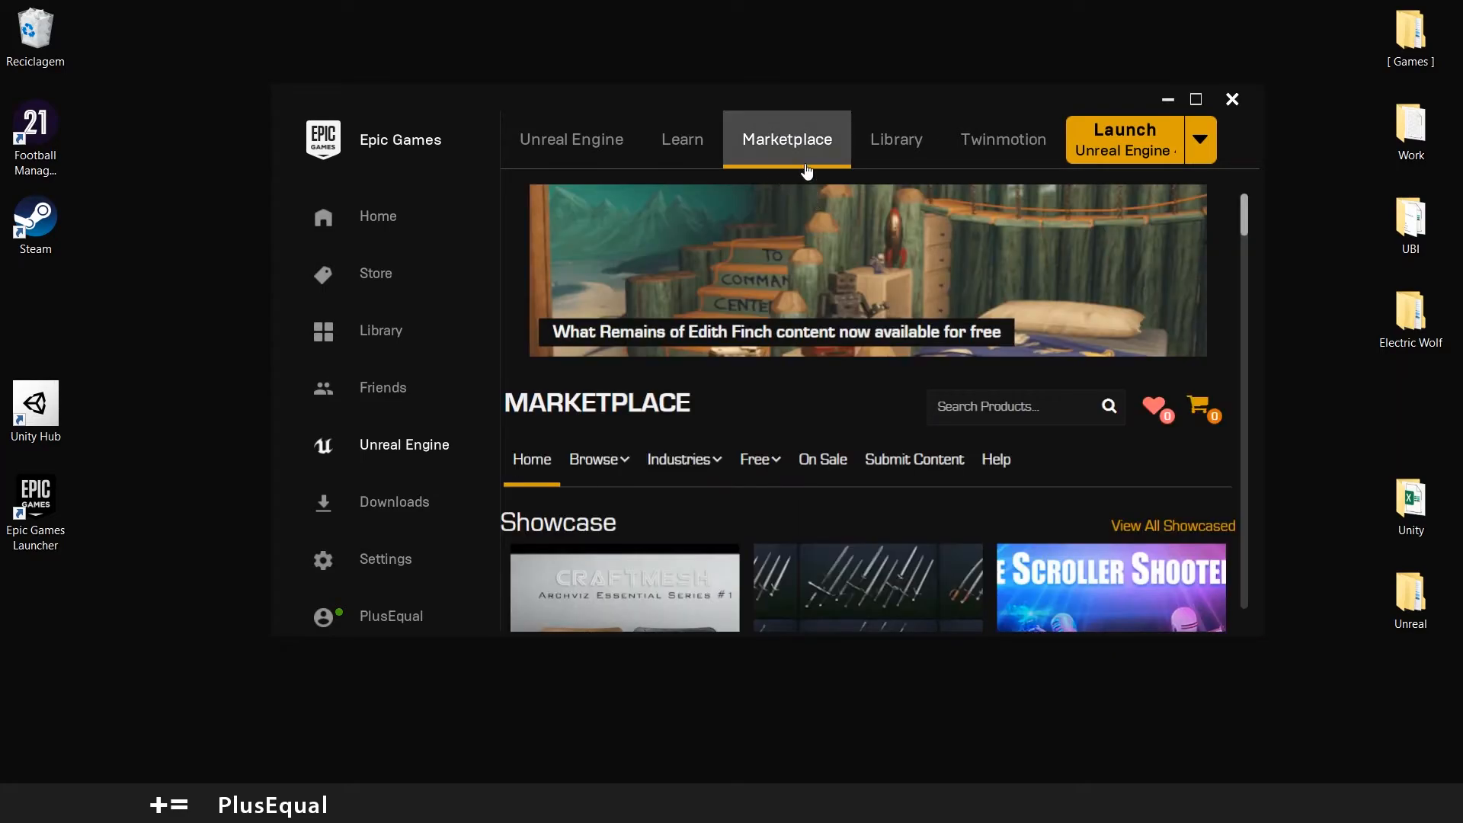
Step: Browse the Marketplace's Free For The Month assets
{"action": "scroll", "scroll_direction": "down", "scroll_amount": 3}
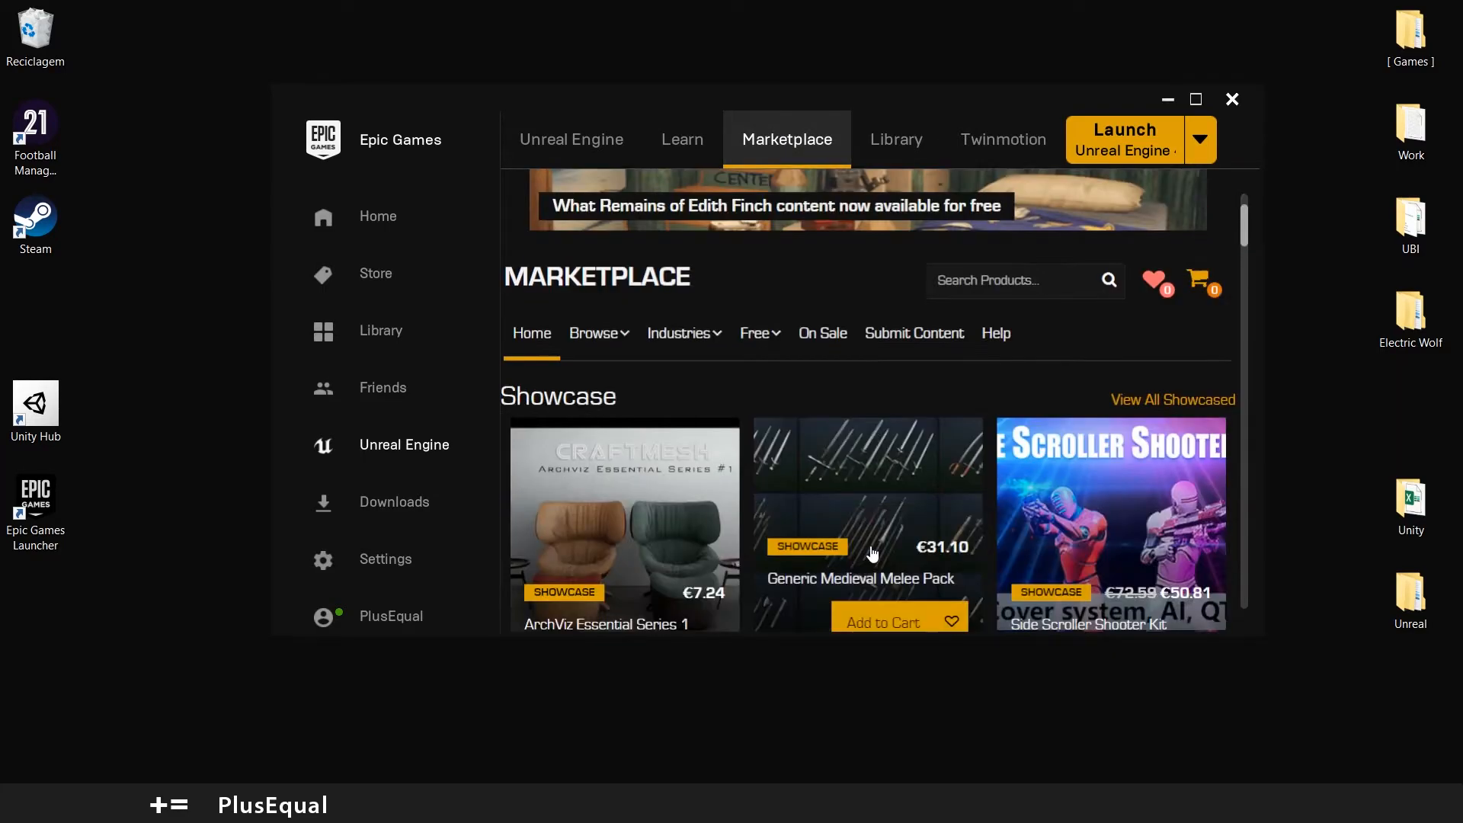
{"action": "left_click", "coordinate": [756, 332]}
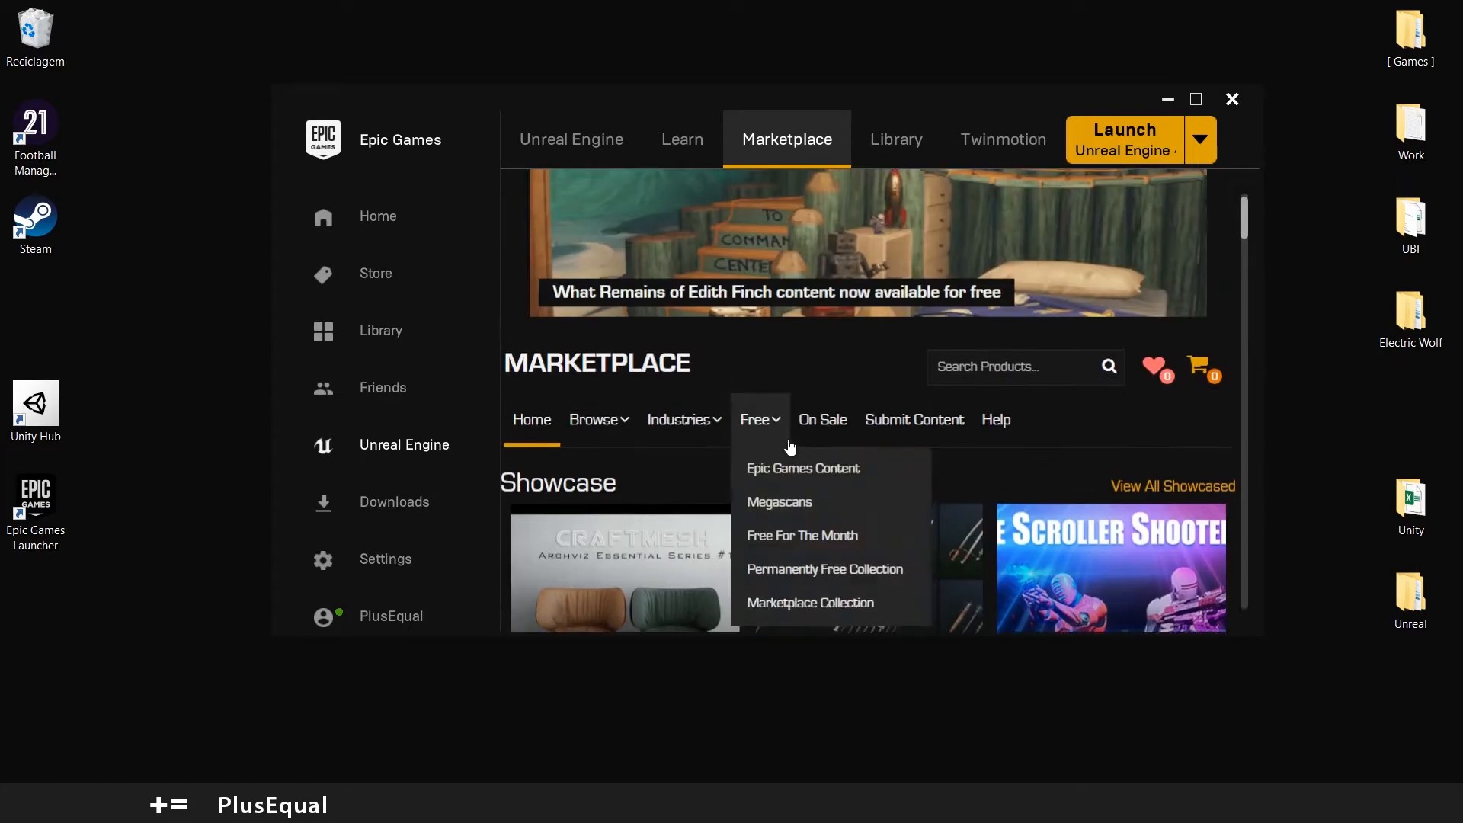
{"action": "scroll", "scroll_direction": "down", "scroll_amount": 3}
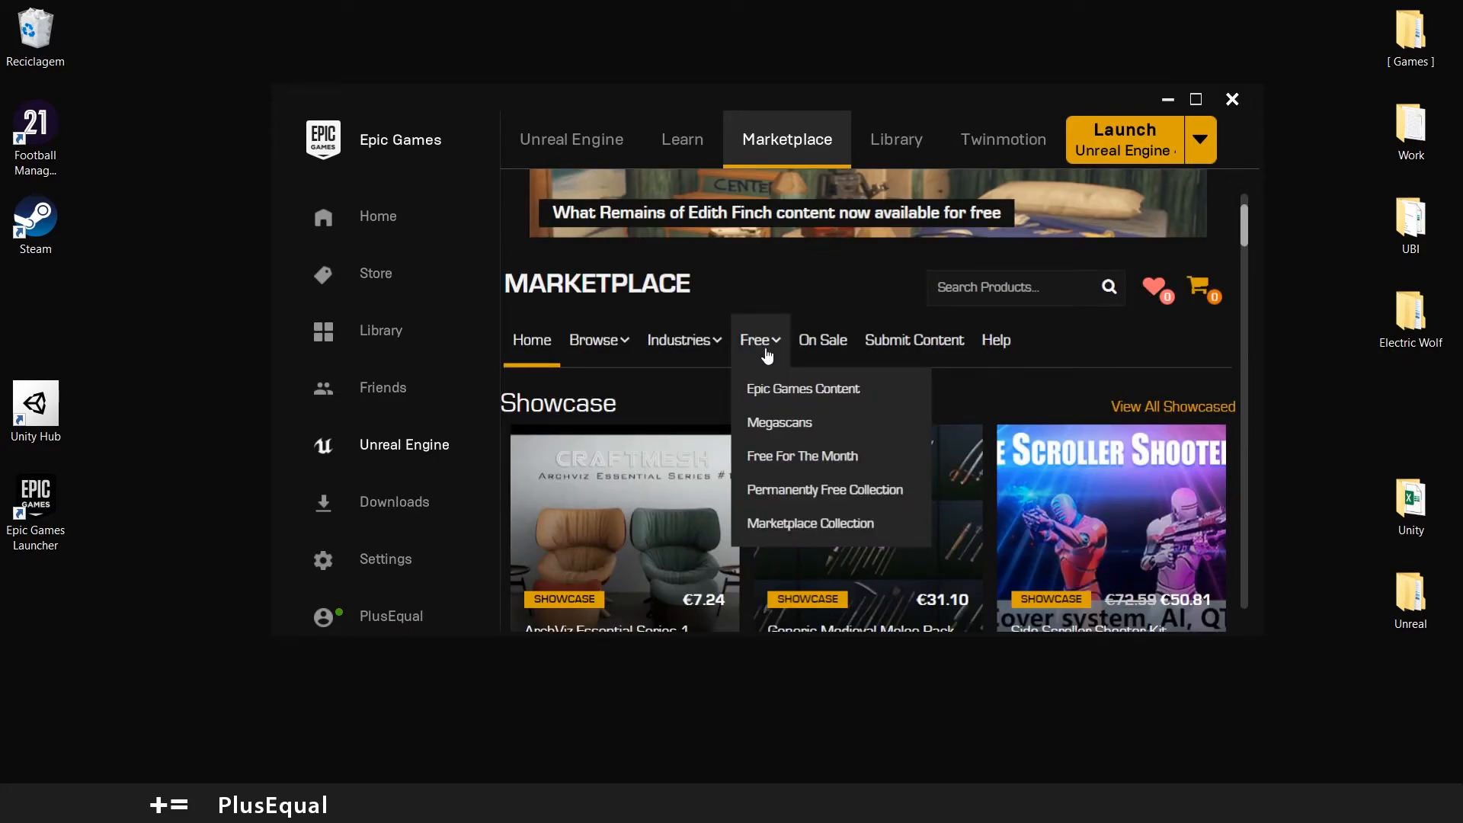
{"action": "mouse_move", "coordinate": [770, 422]}
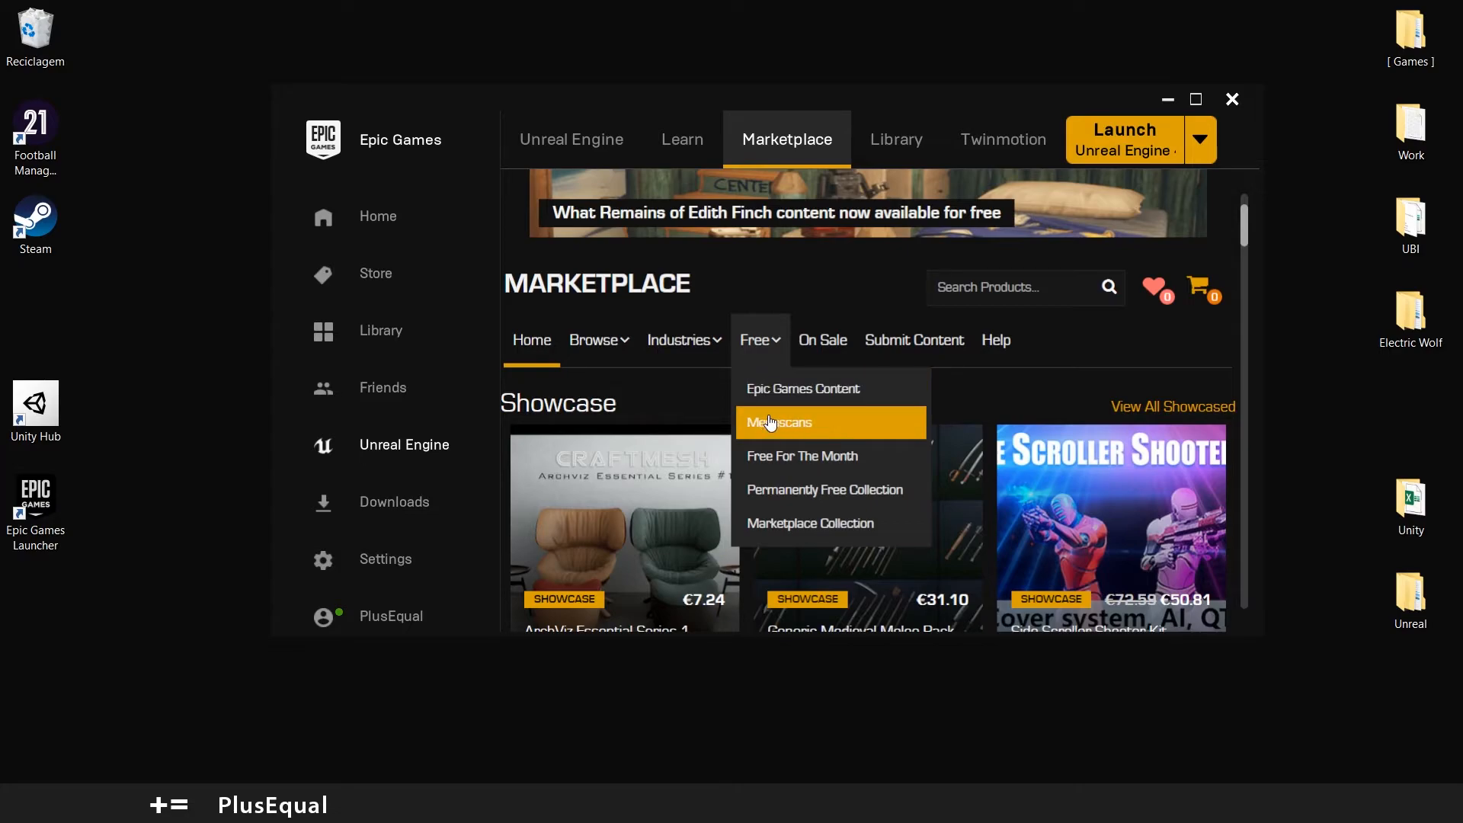
{"action": "mouse_move", "coordinate": [756, 420]}
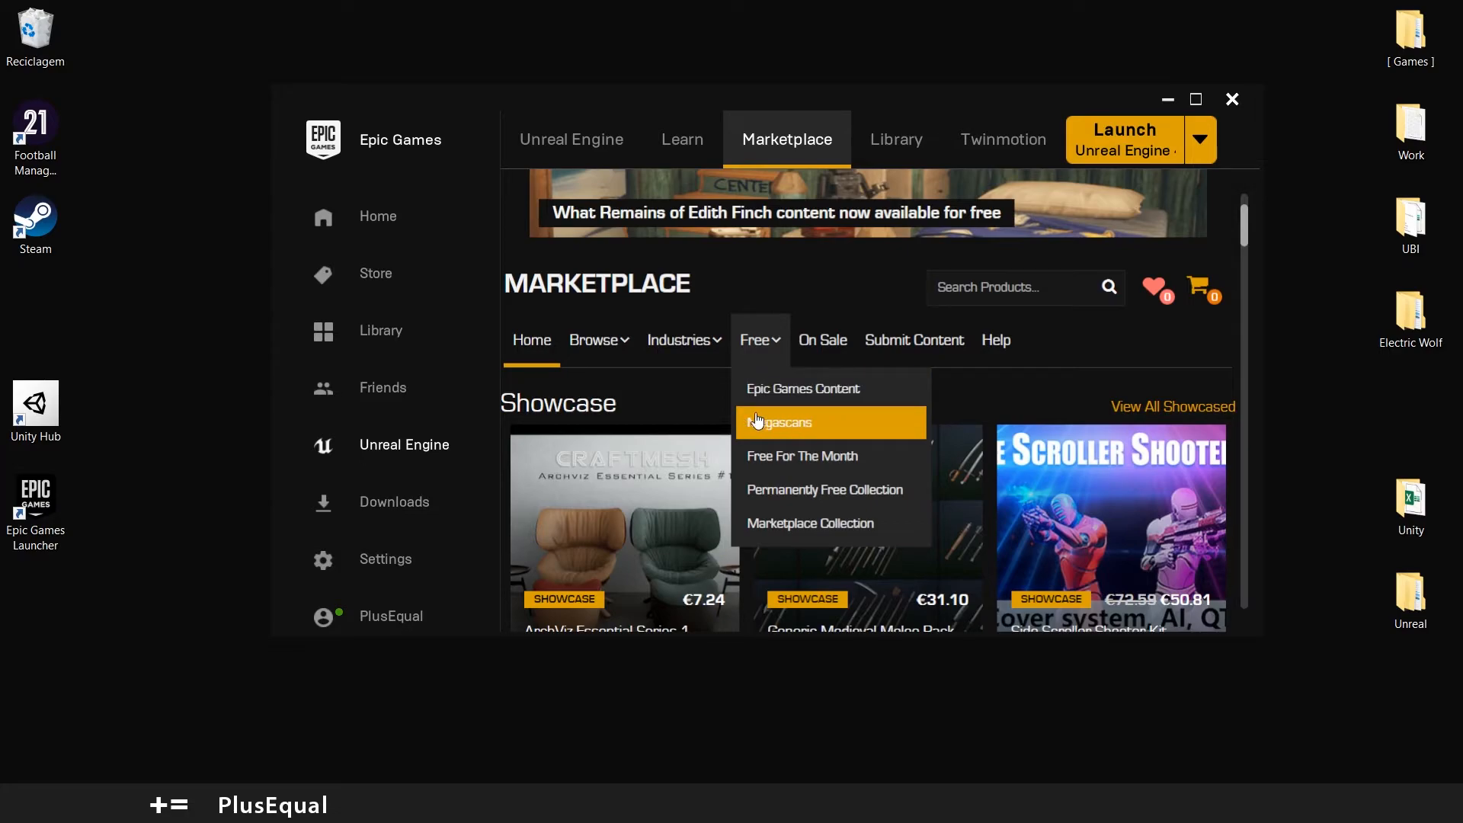
{"action": "mouse_move", "coordinate": [799, 469]}
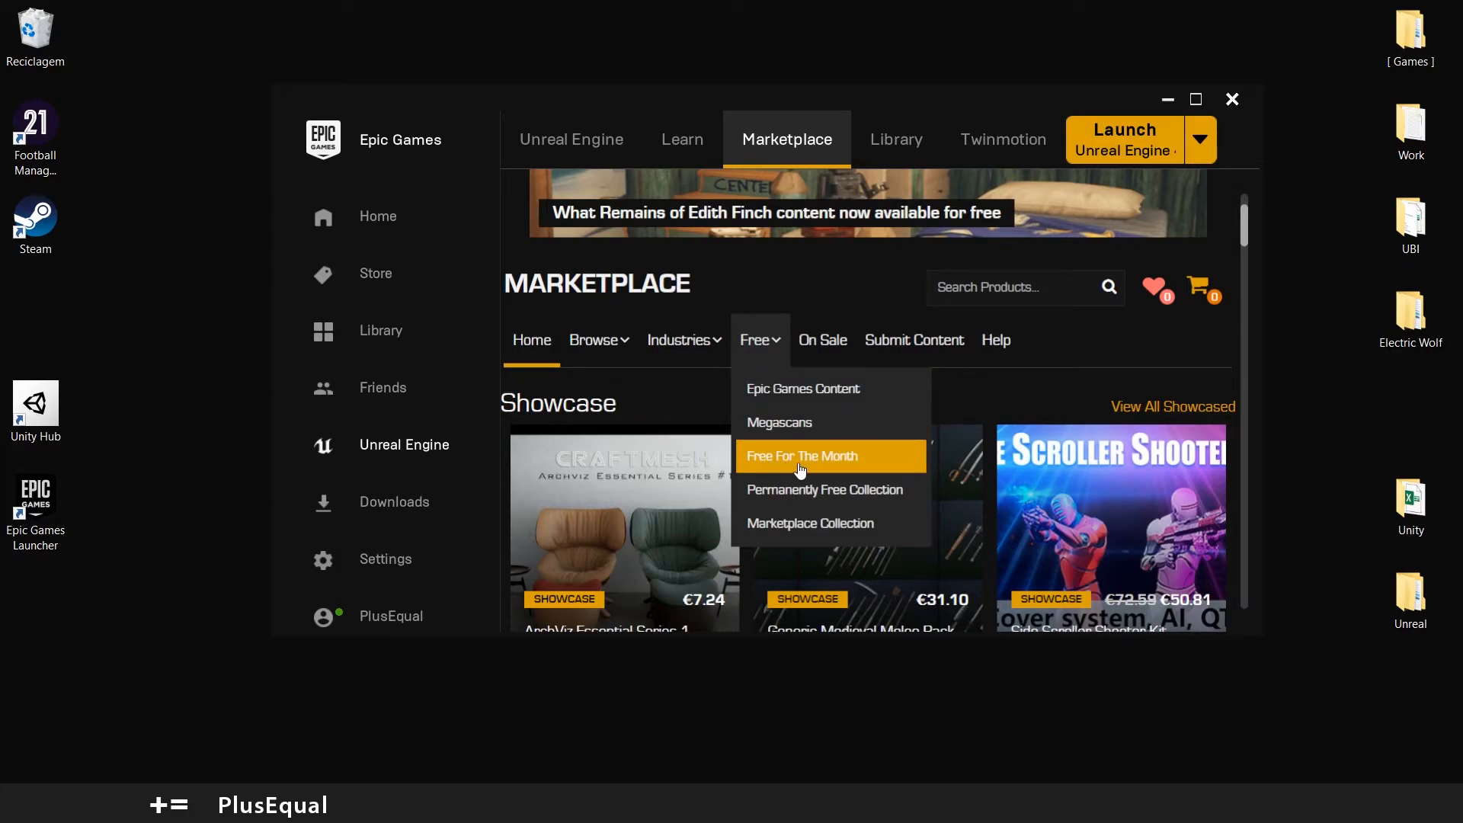
{"action": "mouse_move", "coordinate": [799, 445]}
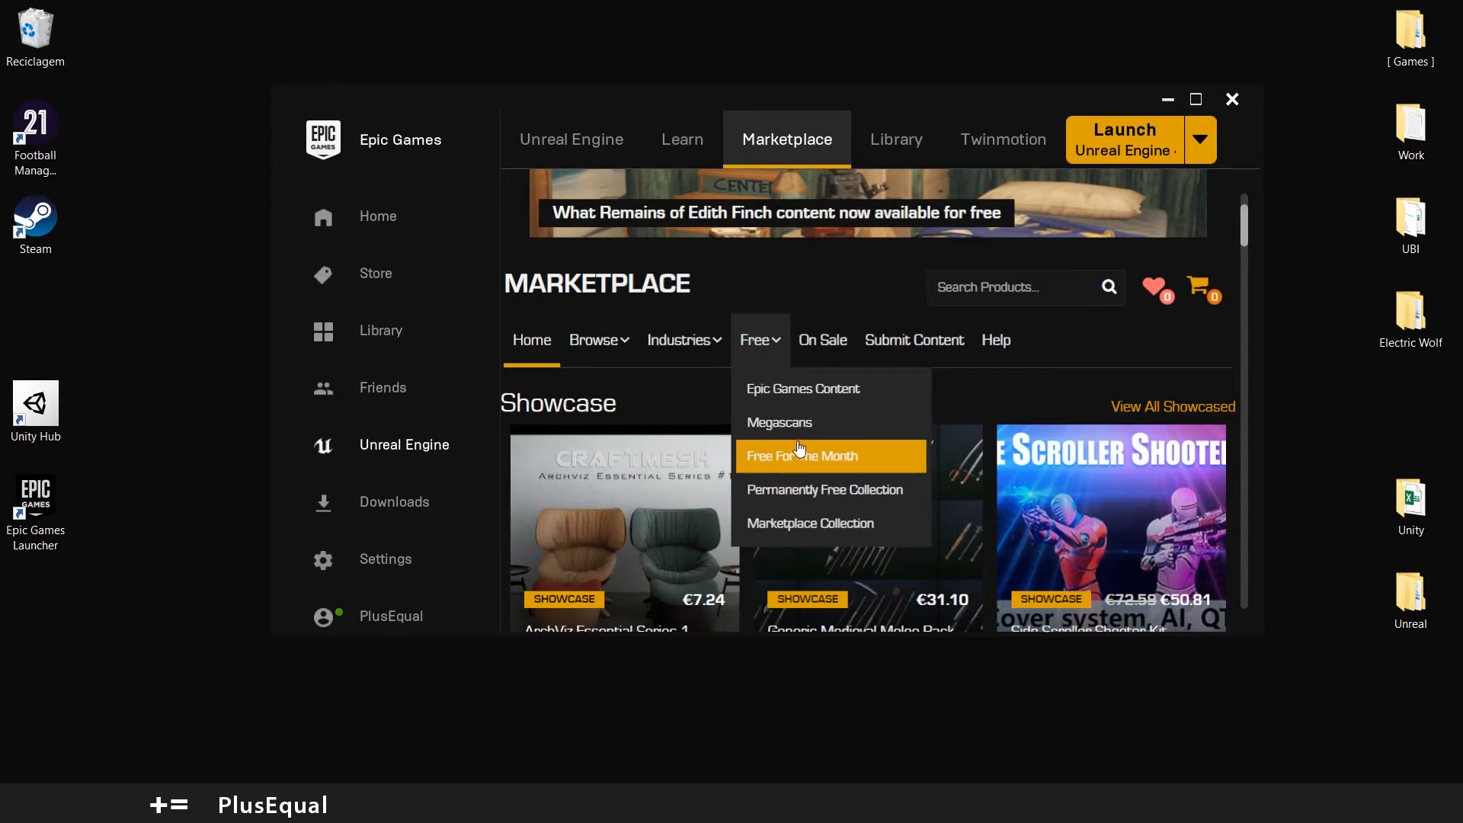
{"action": "mouse_move", "coordinate": [819, 454]}
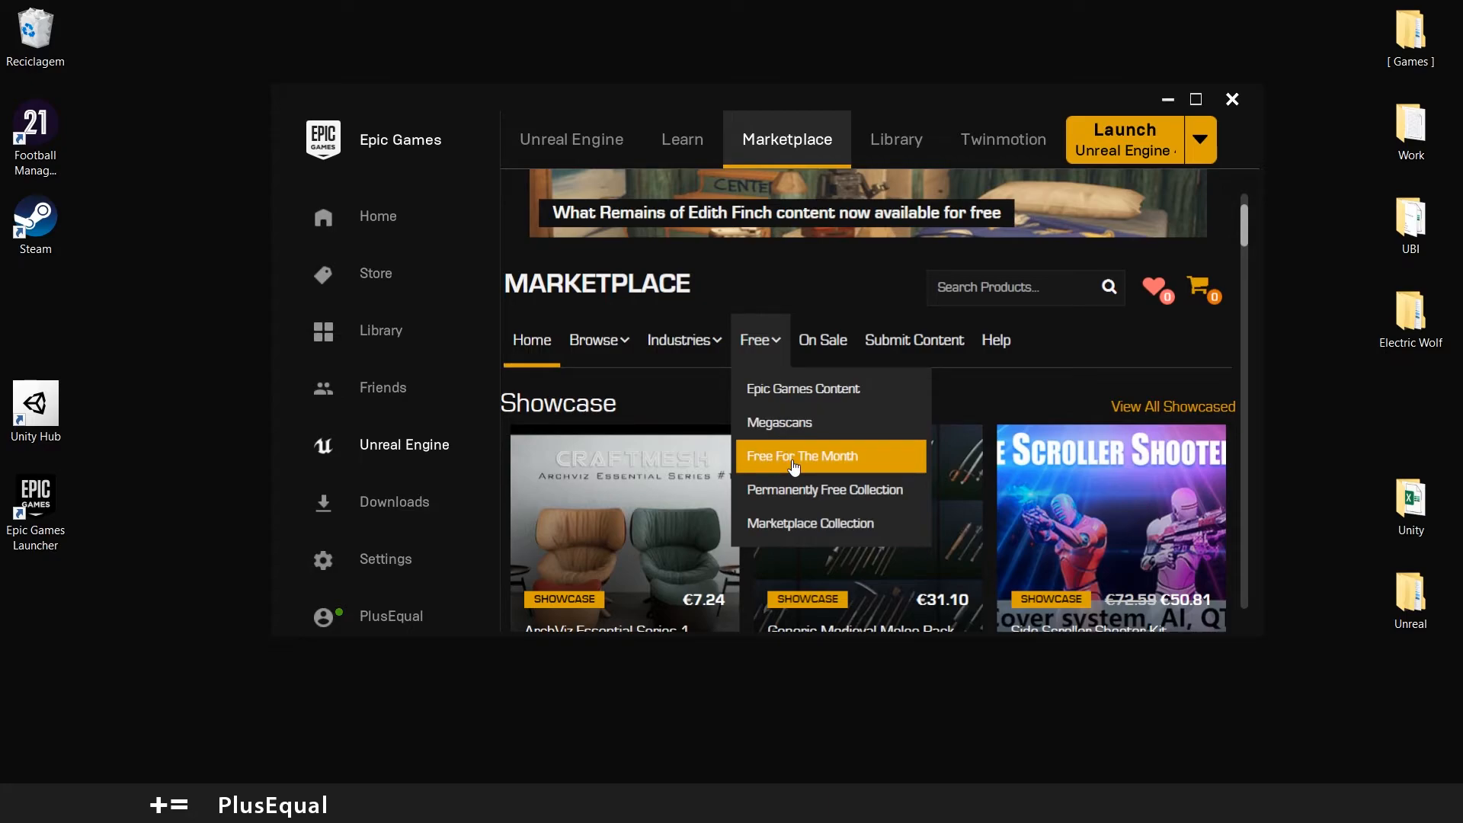
{"action": "mouse_move", "coordinate": [784, 461]}
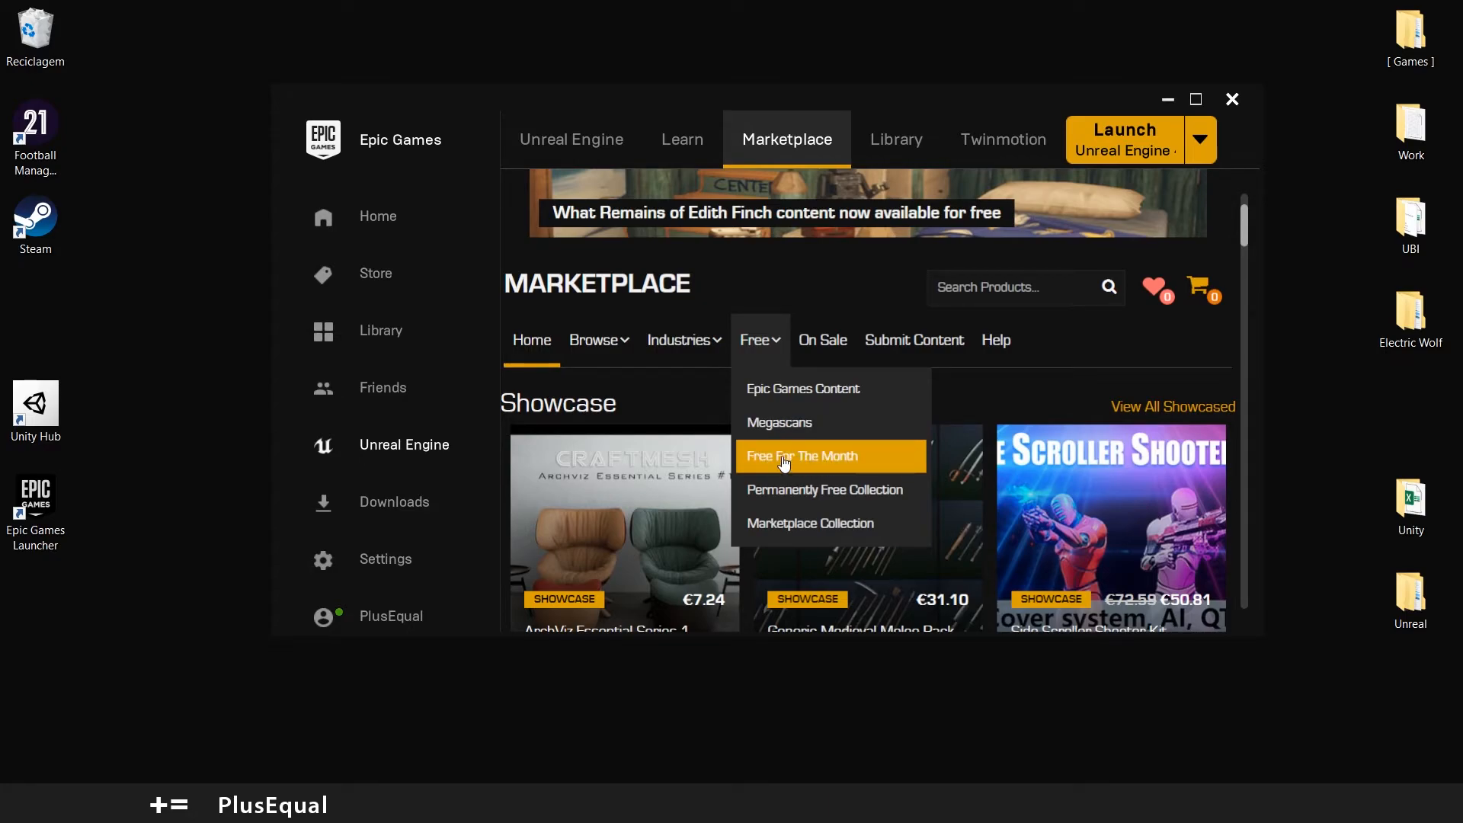
{"action": "left_click", "coordinate": [802, 455]}
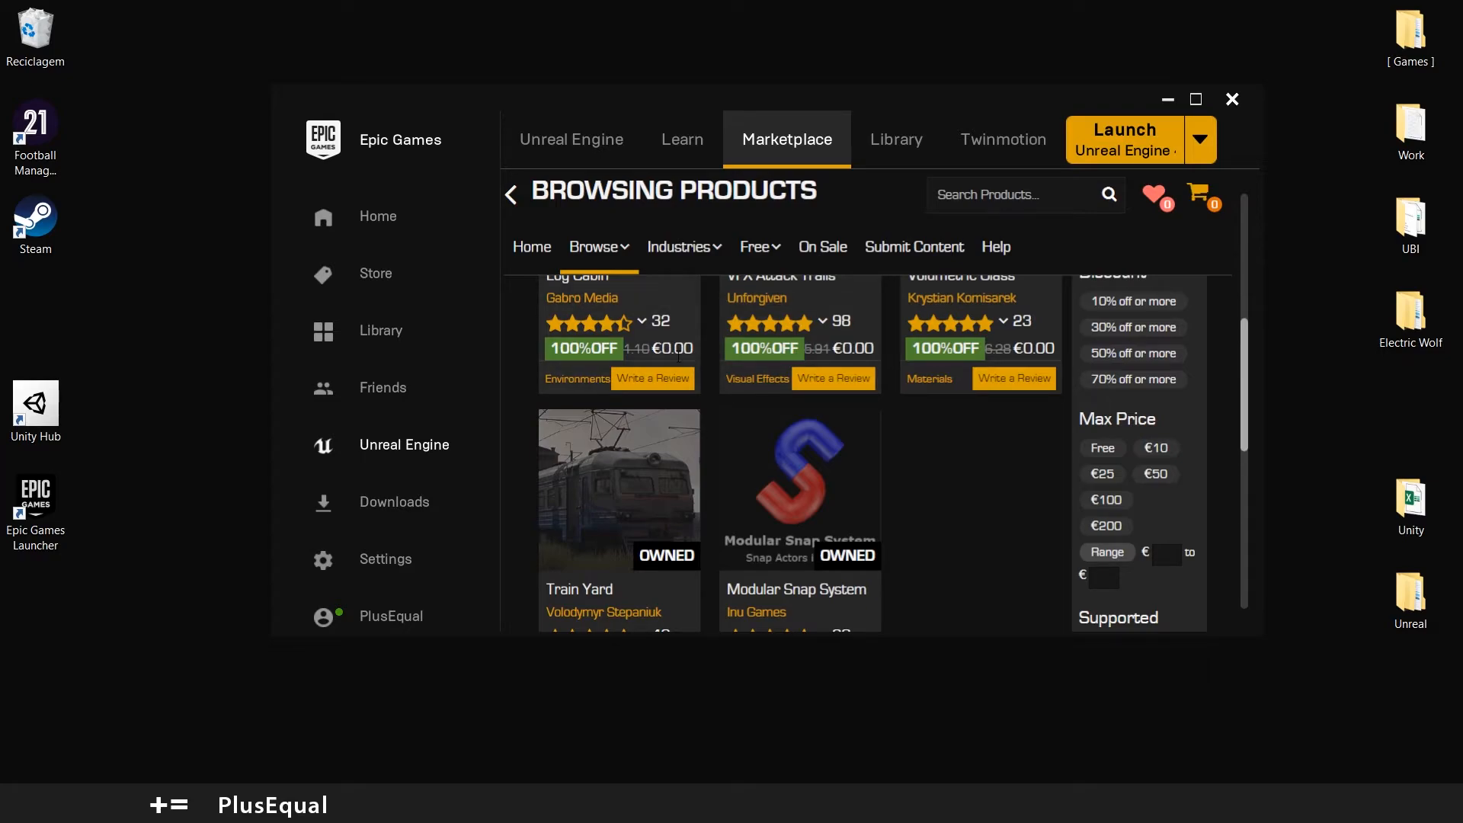
Step: View the free Marketplace Collection assets, then the Library tab
{"action": "left_click", "coordinate": [756, 247]}
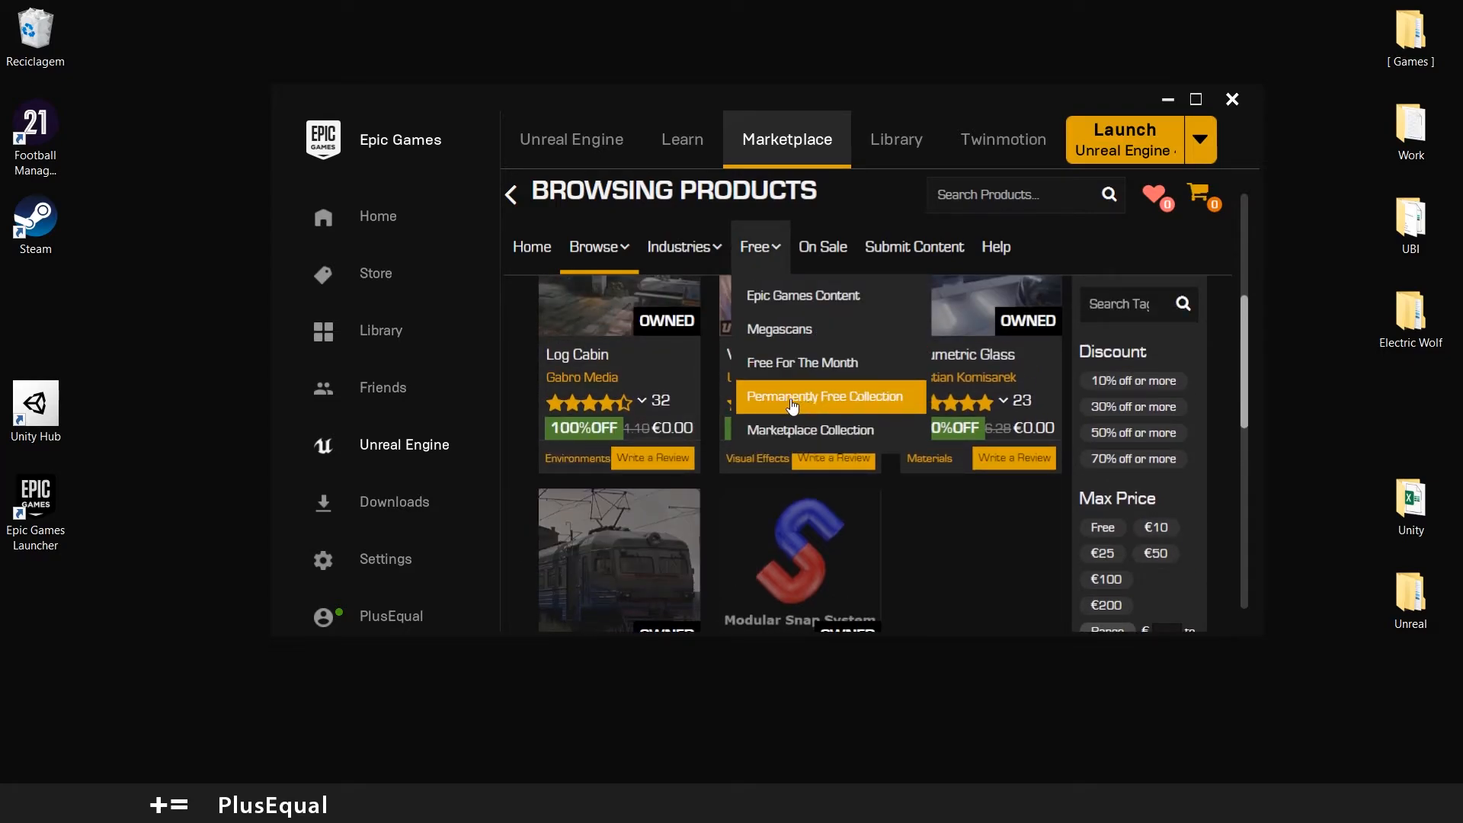
{"action": "mouse_move", "coordinate": [839, 429]}
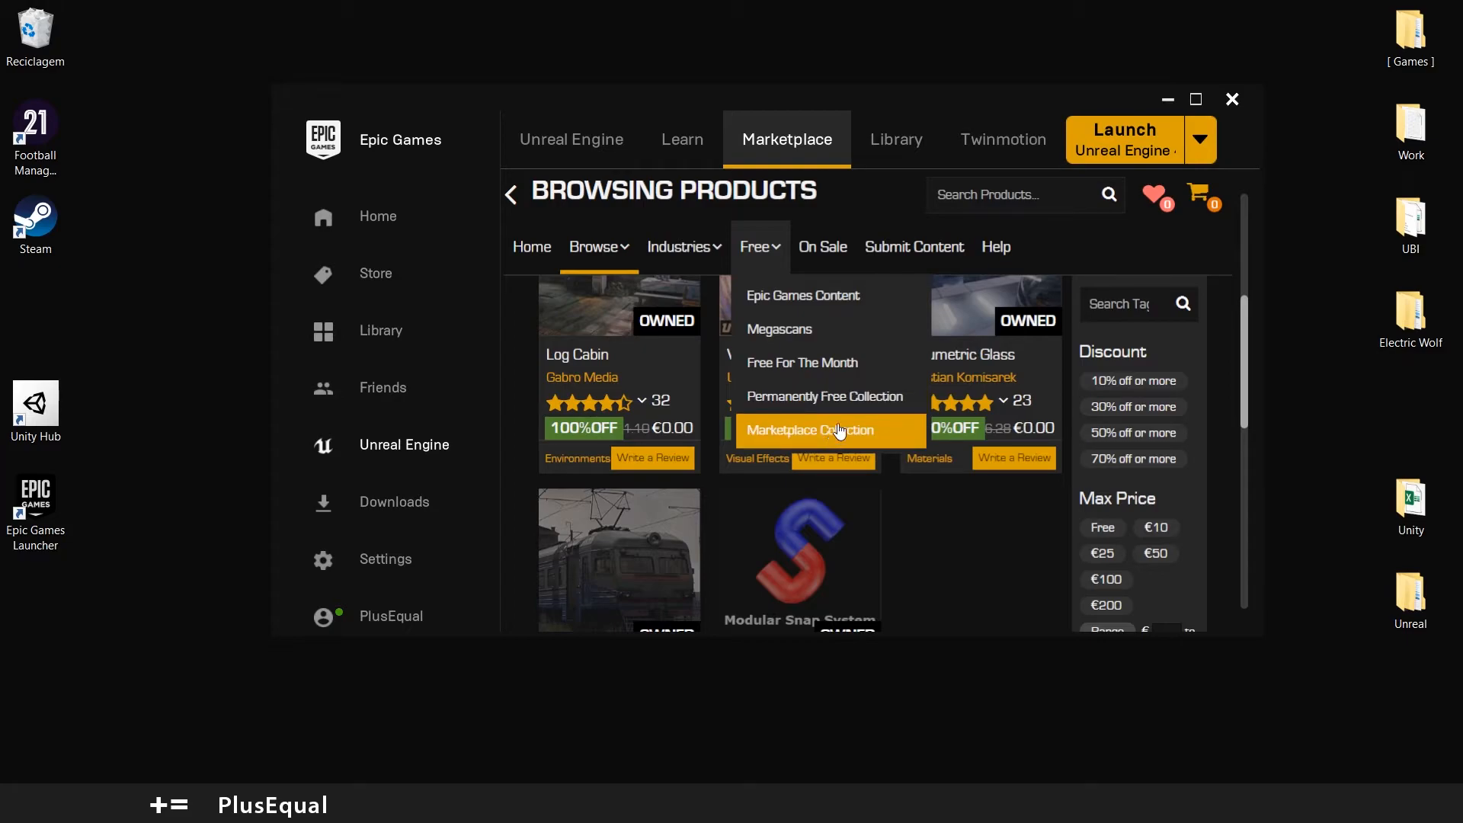
{"action": "left_click", "coordinate": [896, 138]}
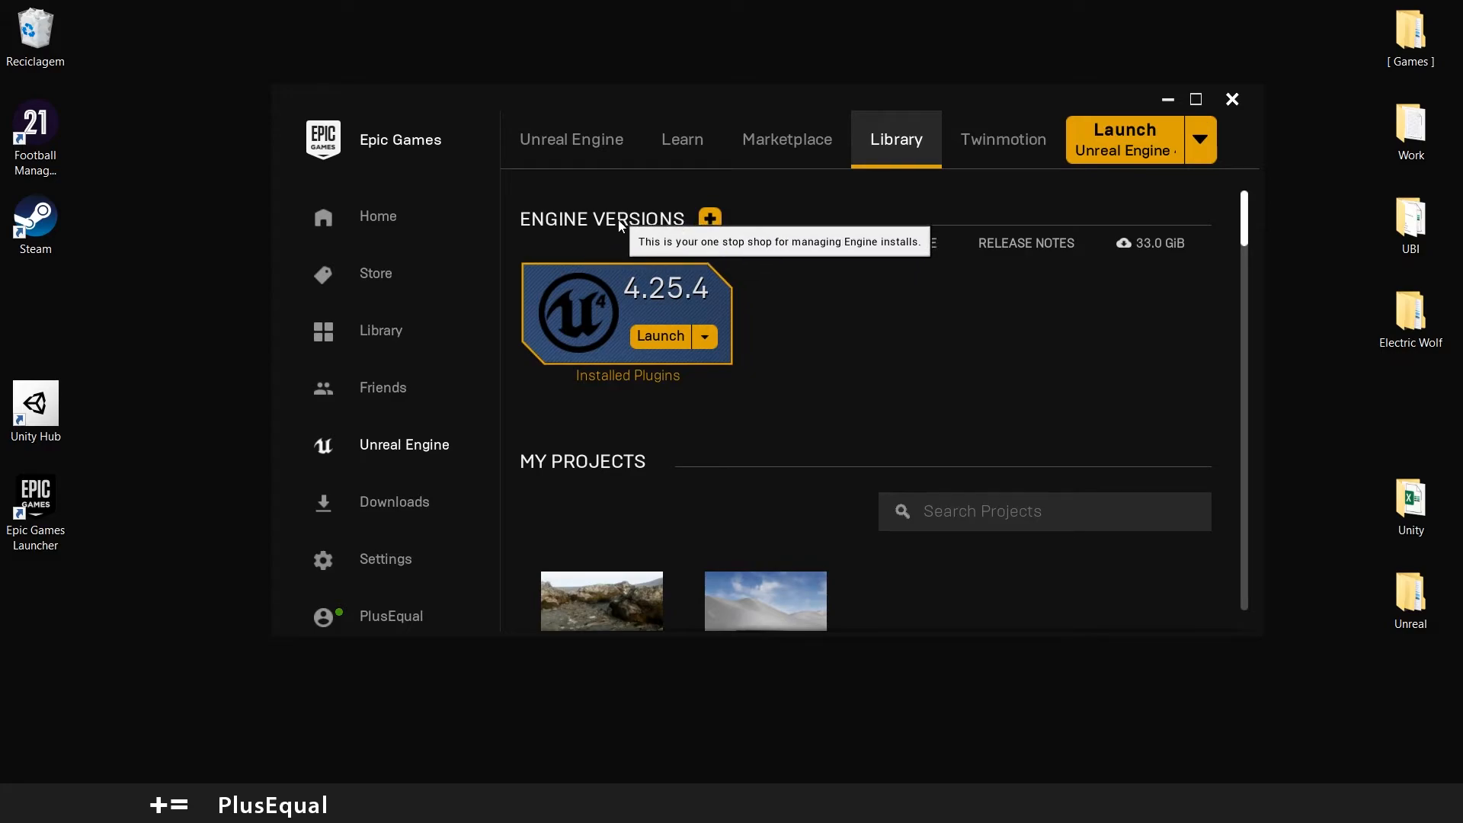
Step: View the Twinmotion page, then return to the Unreal Engine news page
{"action": "left_click", "coordinate": [1003, 139]}
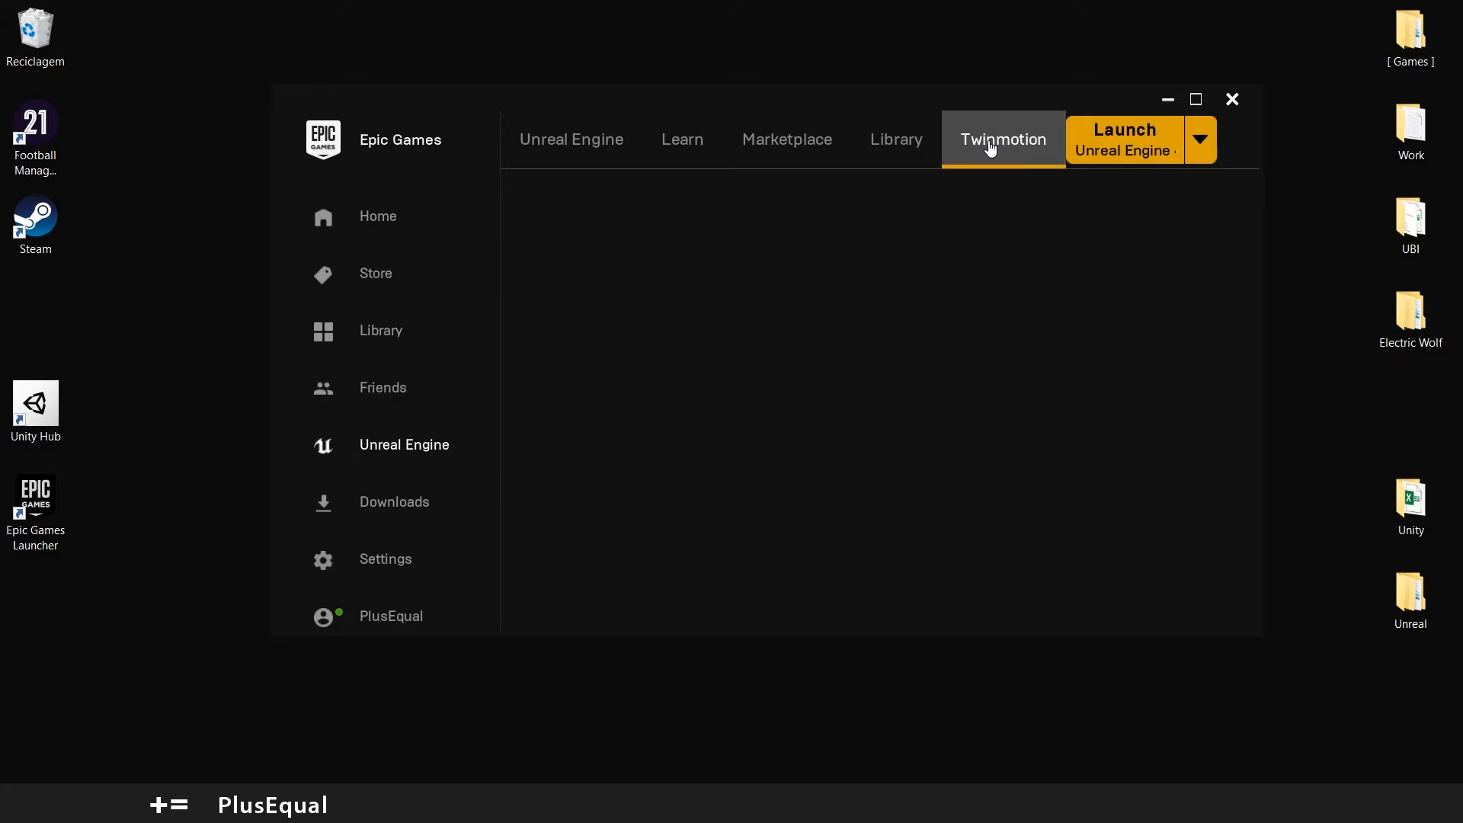
{"action": "left_click", "coordinate": [1003, 138]}
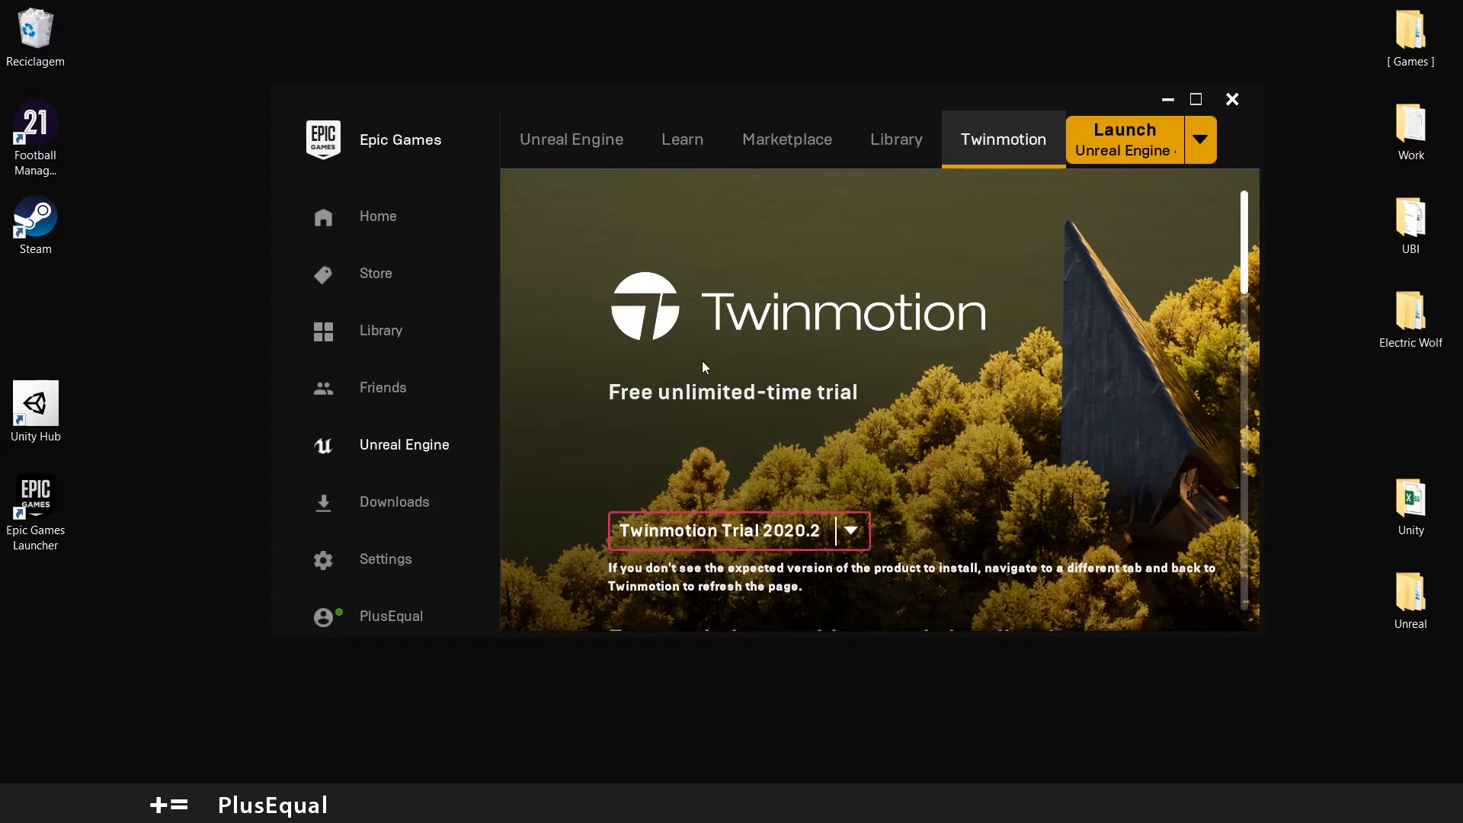
{"action": "left_click", "coordinate": [570, 139]}
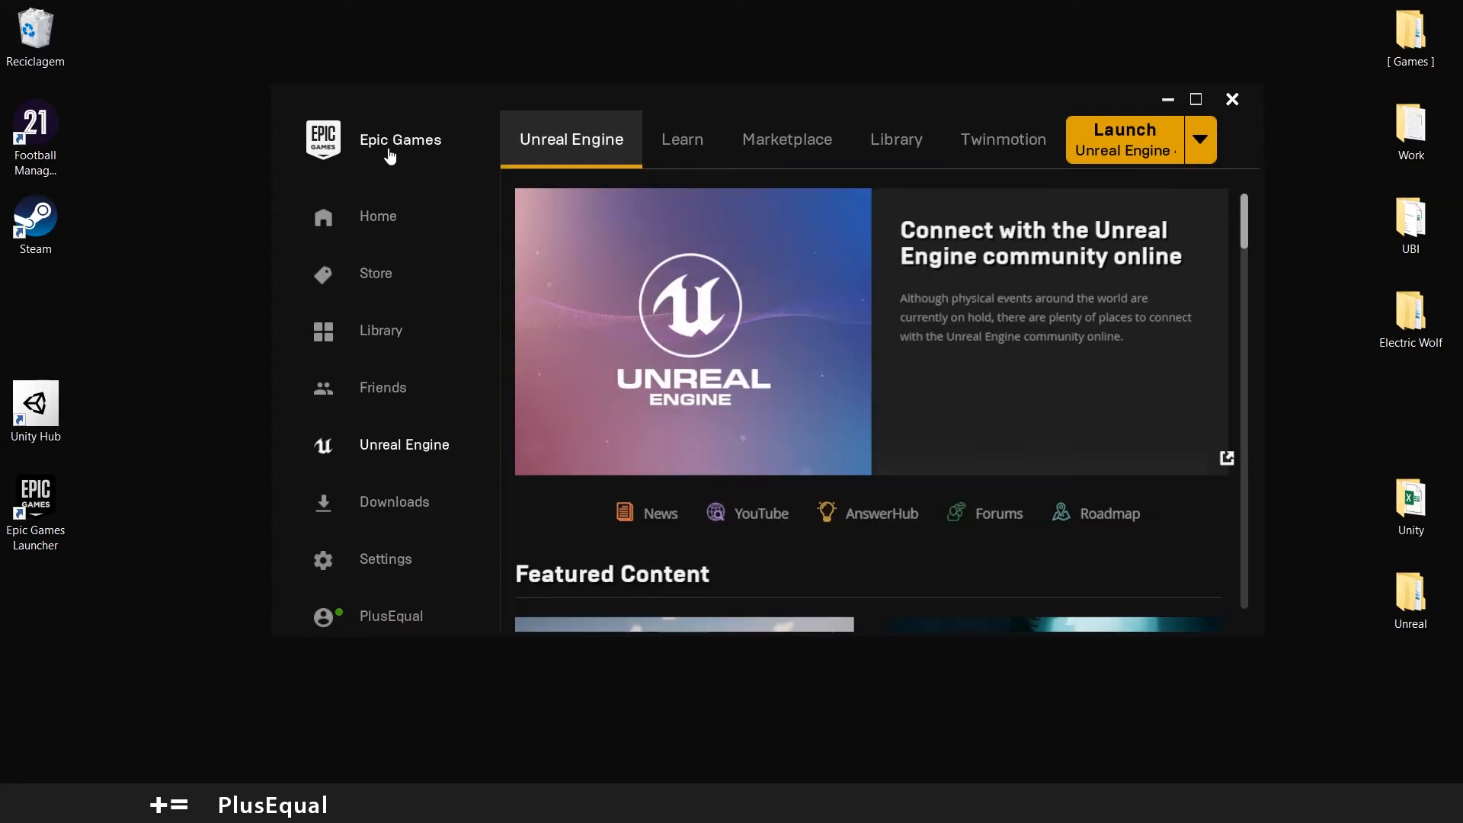
{"action": "mouse_move", "coordinate": [378, 285]}
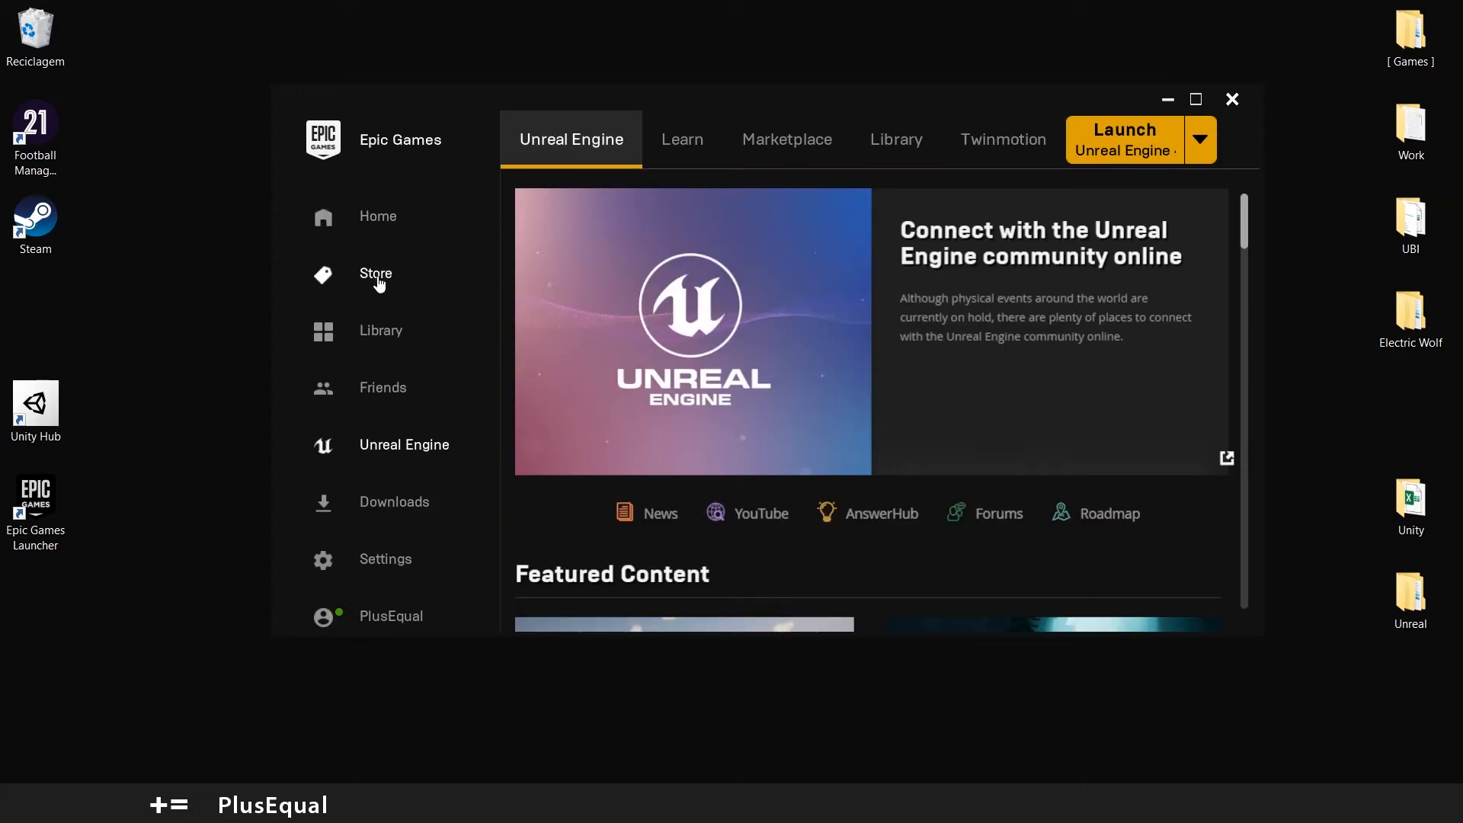
Step: Go to the Store and scroll to the Free Games section
{"action": "left_click", "coordinate": [375, 274]}
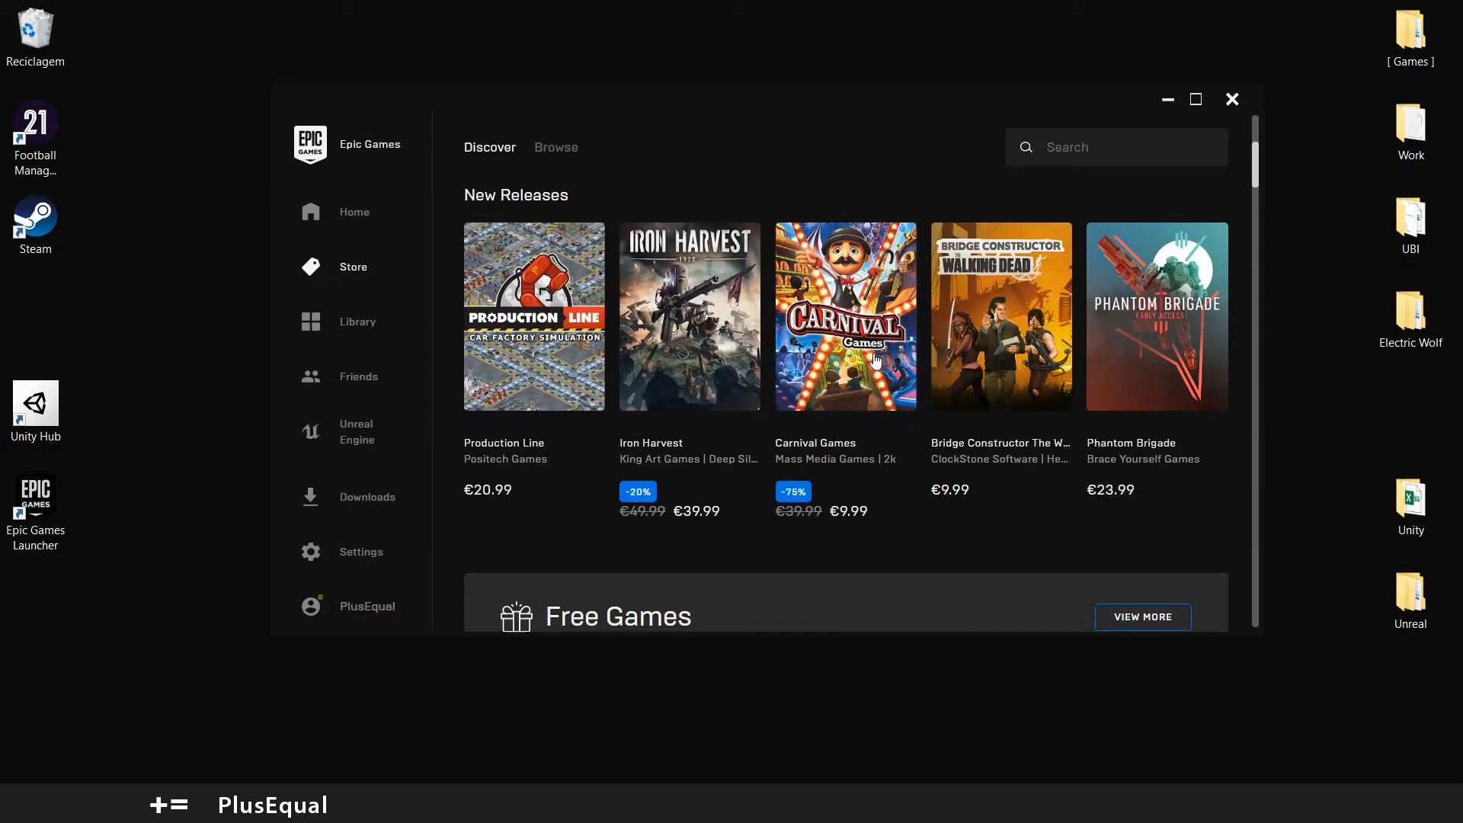
{"action": "scroll", "scroll_direction": "down", "scroll_amount": 3}
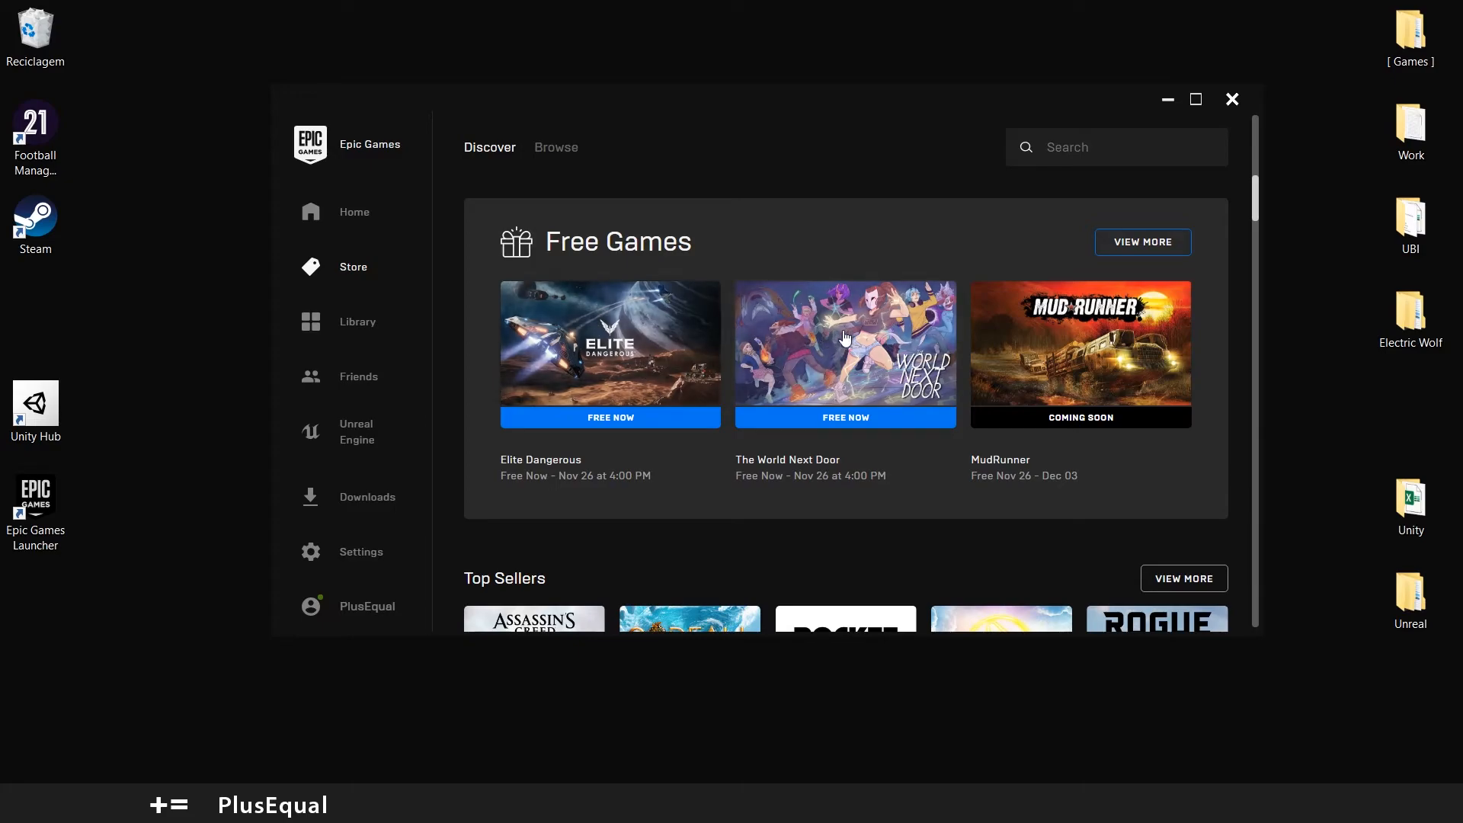
{"action": "mouse_move", "coordinate": [1162, 317]}
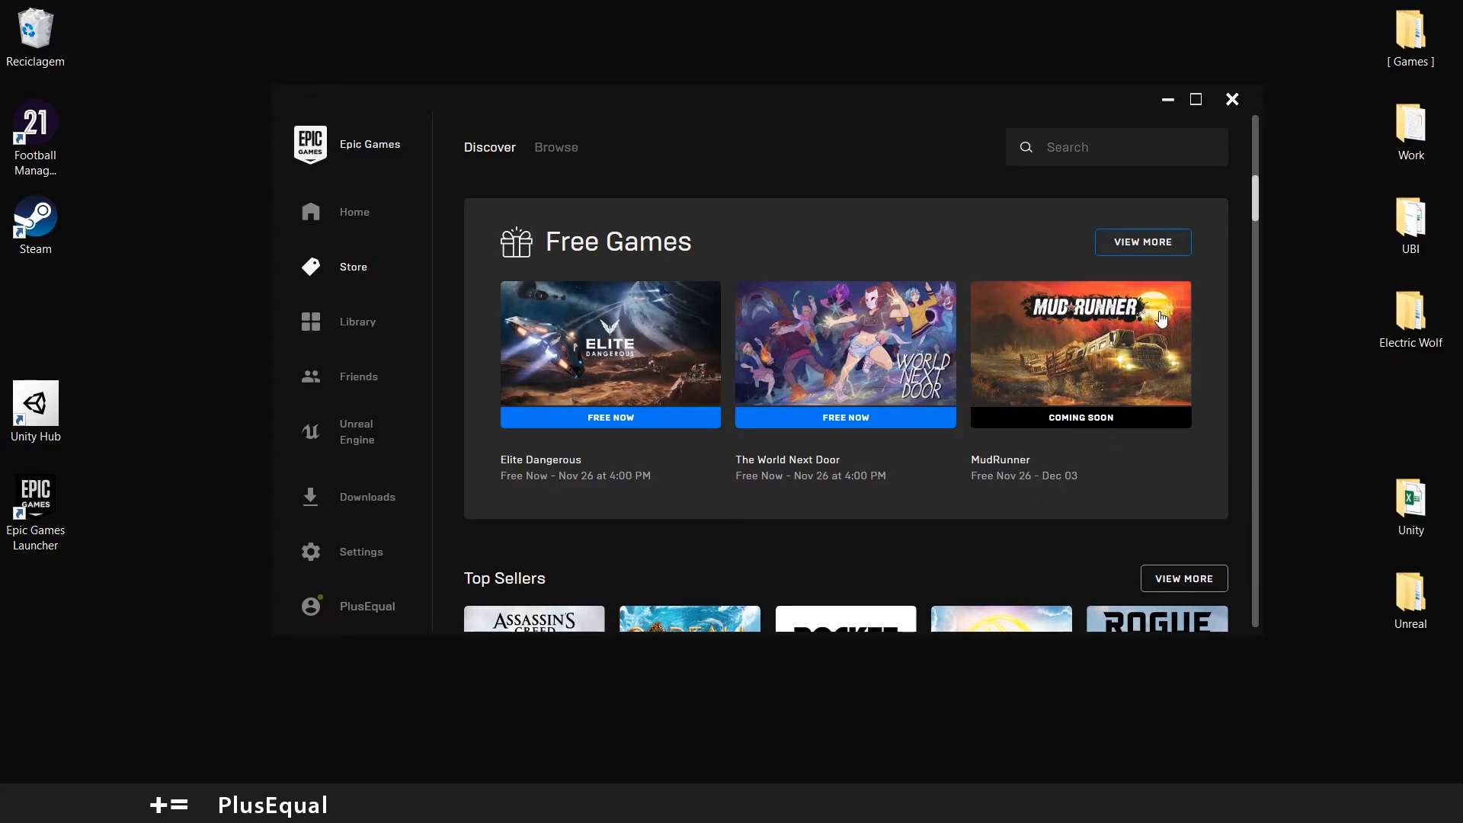
{"action": "mouse_move", "coordinate": [846, 348]}
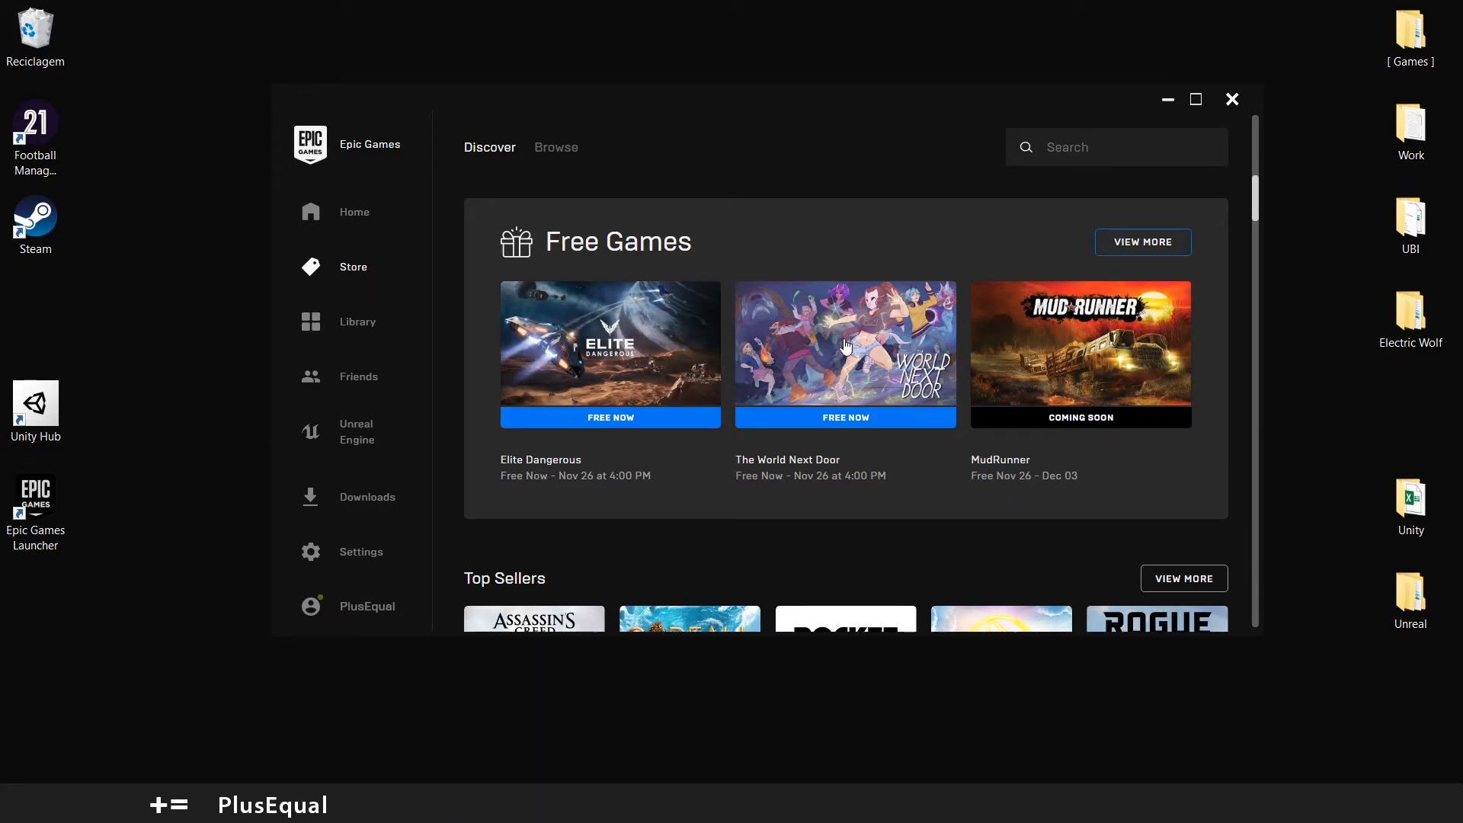
{"action": "mouse_move", "coordinate": [659, 349]}
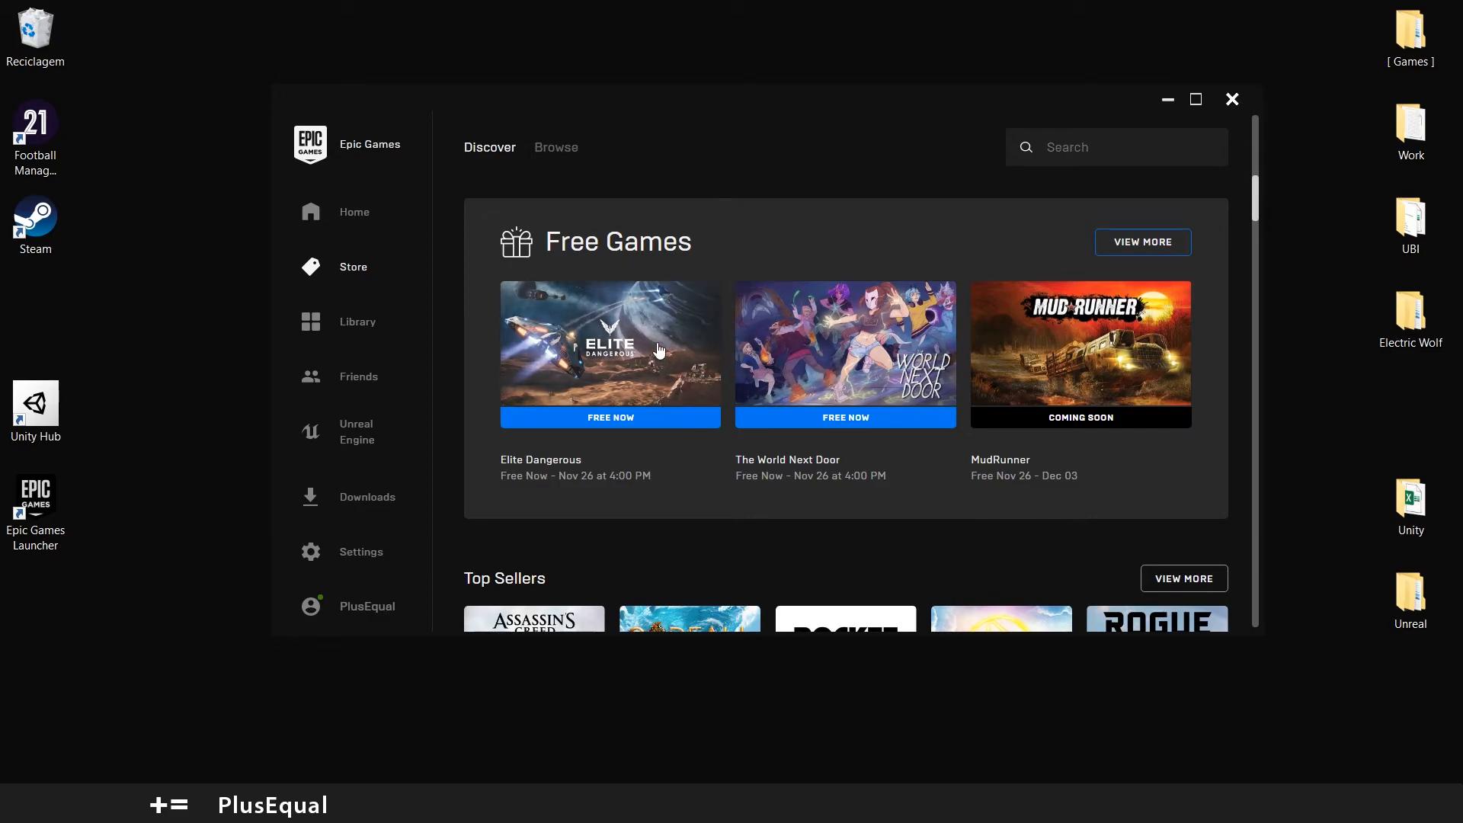
Step: Claim Elite Dangerous for free, placing the €0.00 order and accepting the refund terms
{"action": "left_click", "coordinate": [610, 344]}
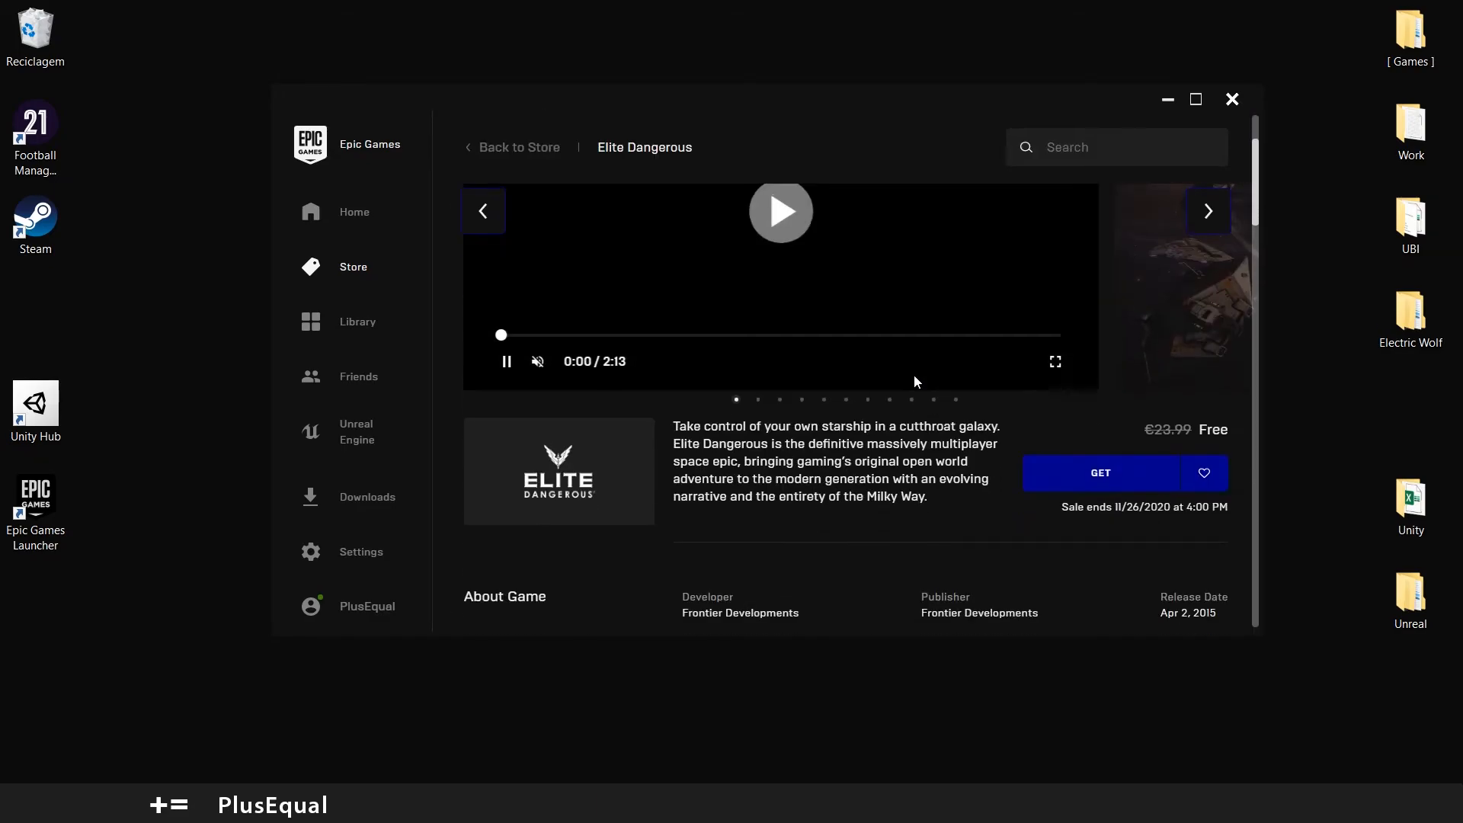
{"action": "left_click", "coordinate": [1100, 472]}
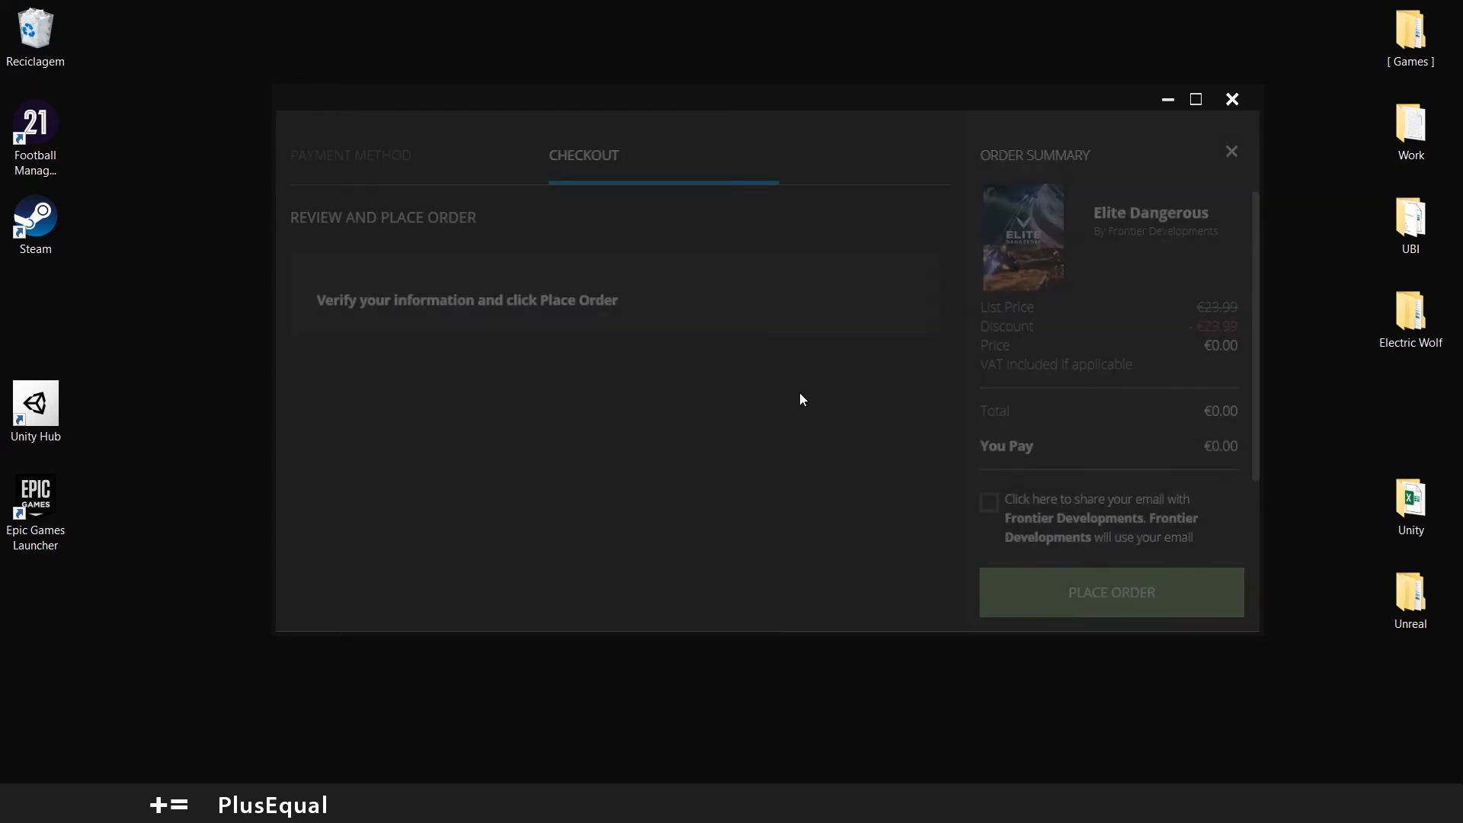
{"action": "left_click", "coordinate": [1111, 592]}
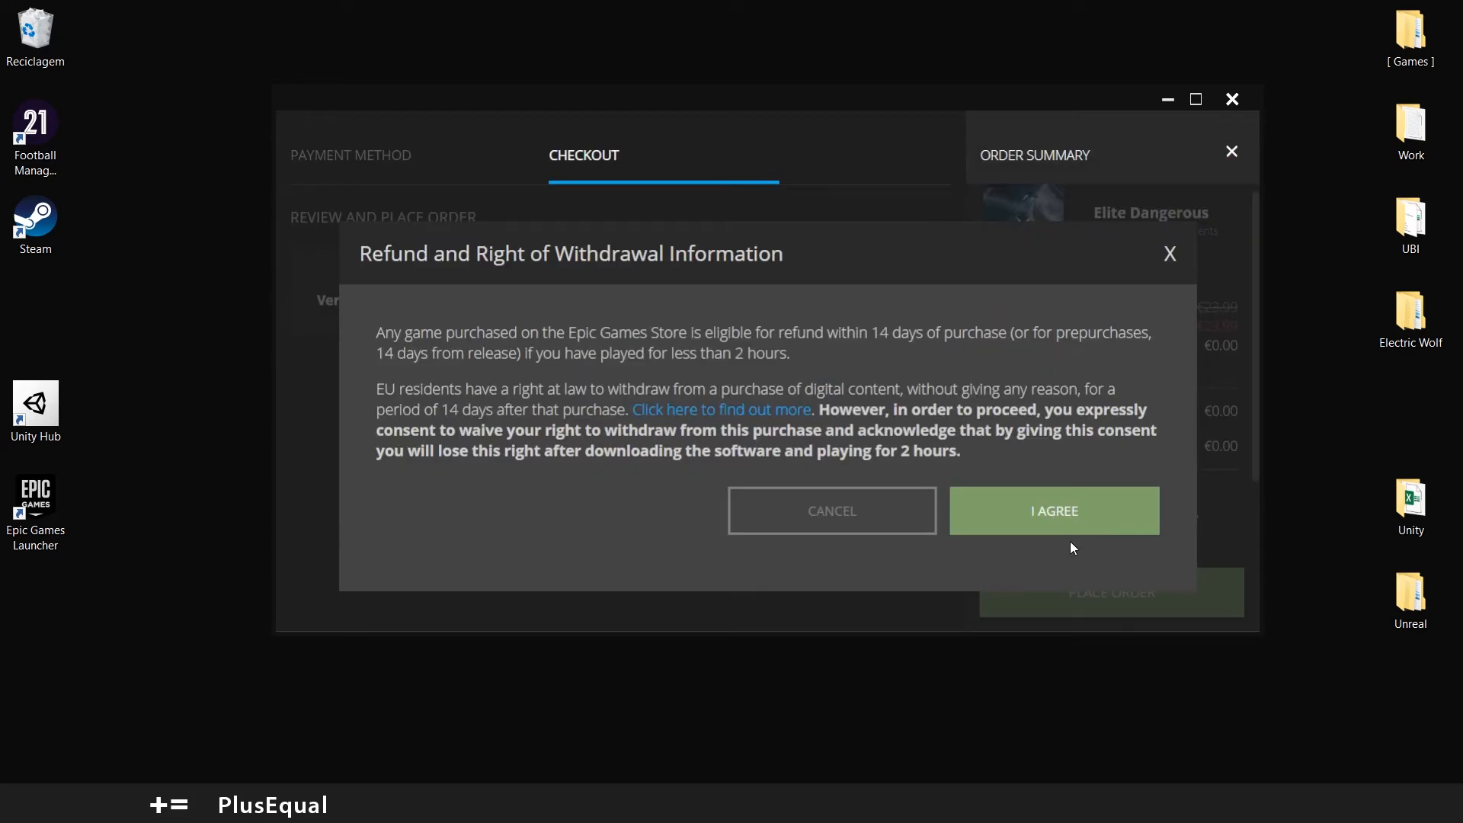
{"action": "left_click", "coordinate": [1055, 511]}
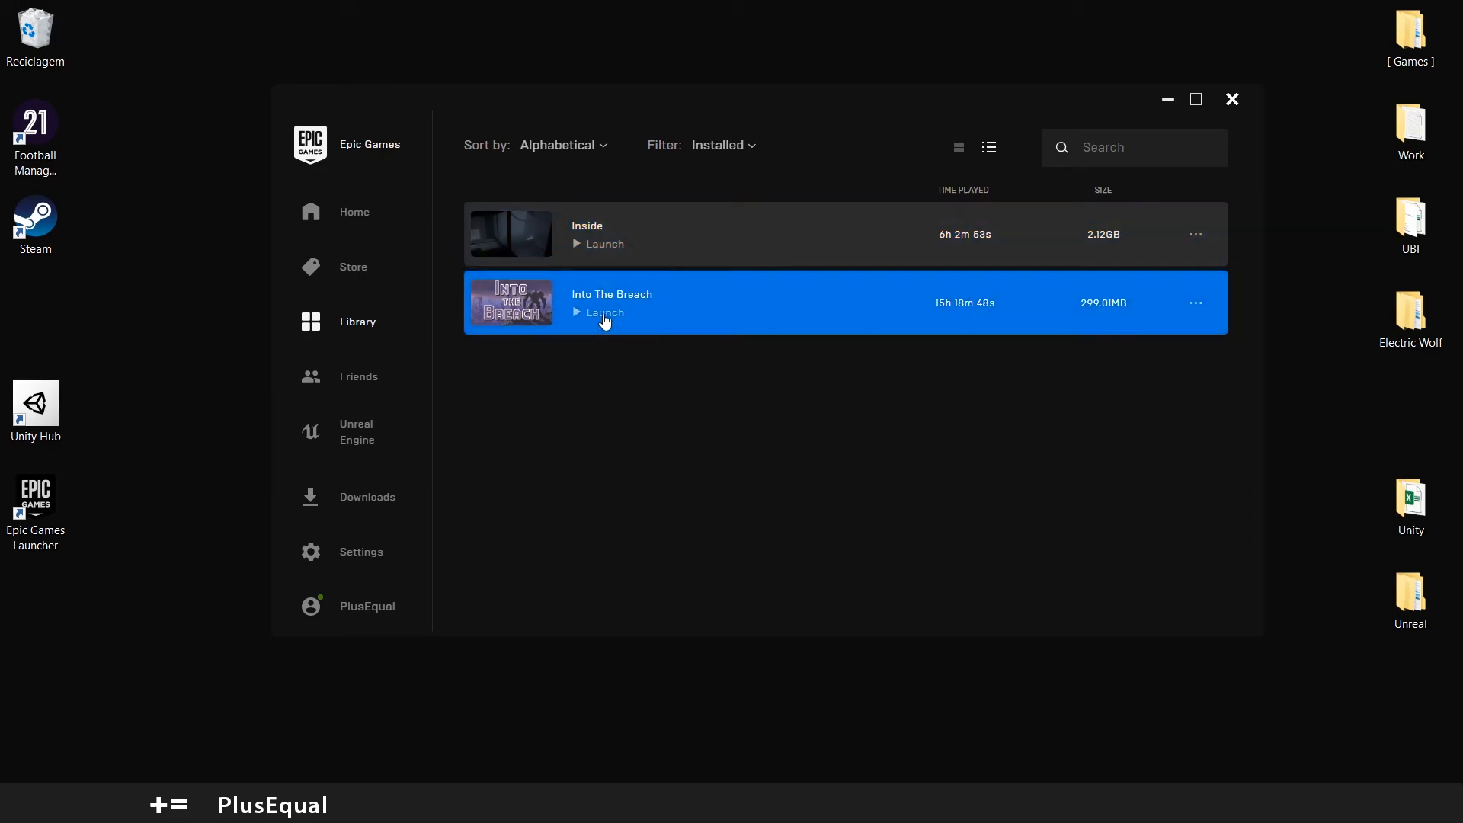
Step: Filter the Library to All owned games and show them as a grid of covers
{"action": "left_click", "coordinate": [718, 145]}
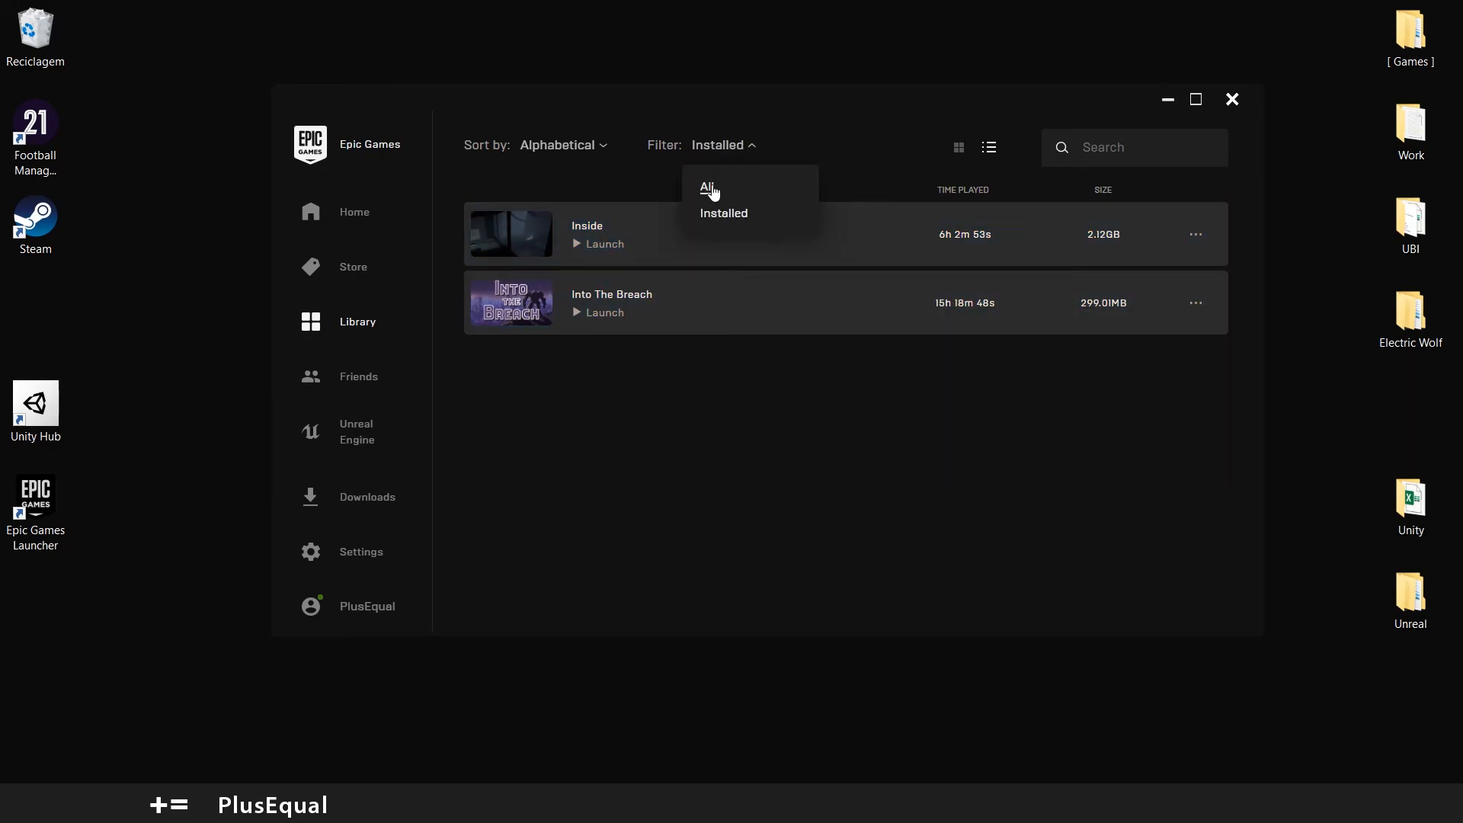
{"action": "left_click", "coordinate": [707, 186]}
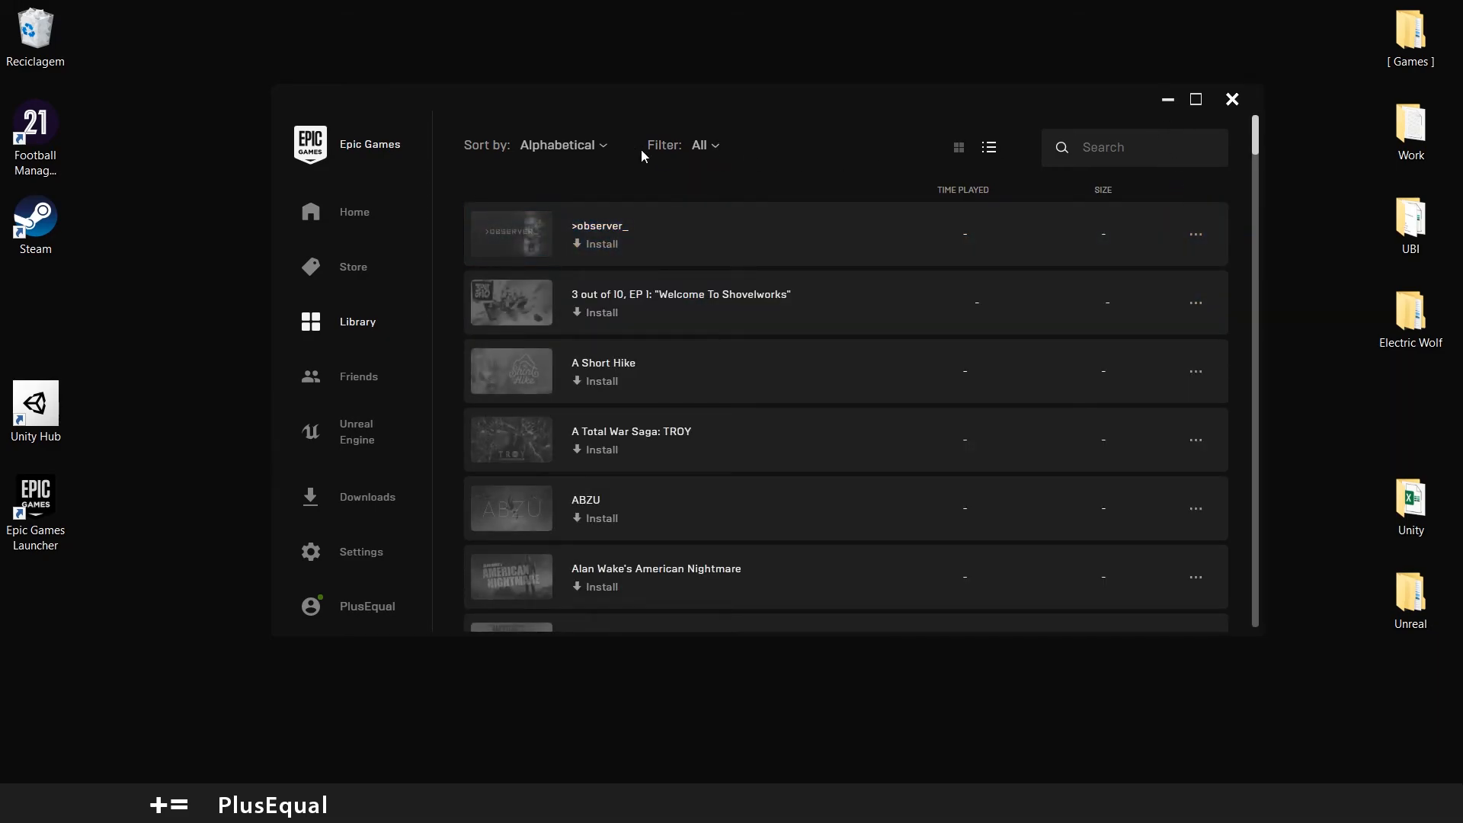
{"action": "mouse_move", "coordinate": [959, 148]}
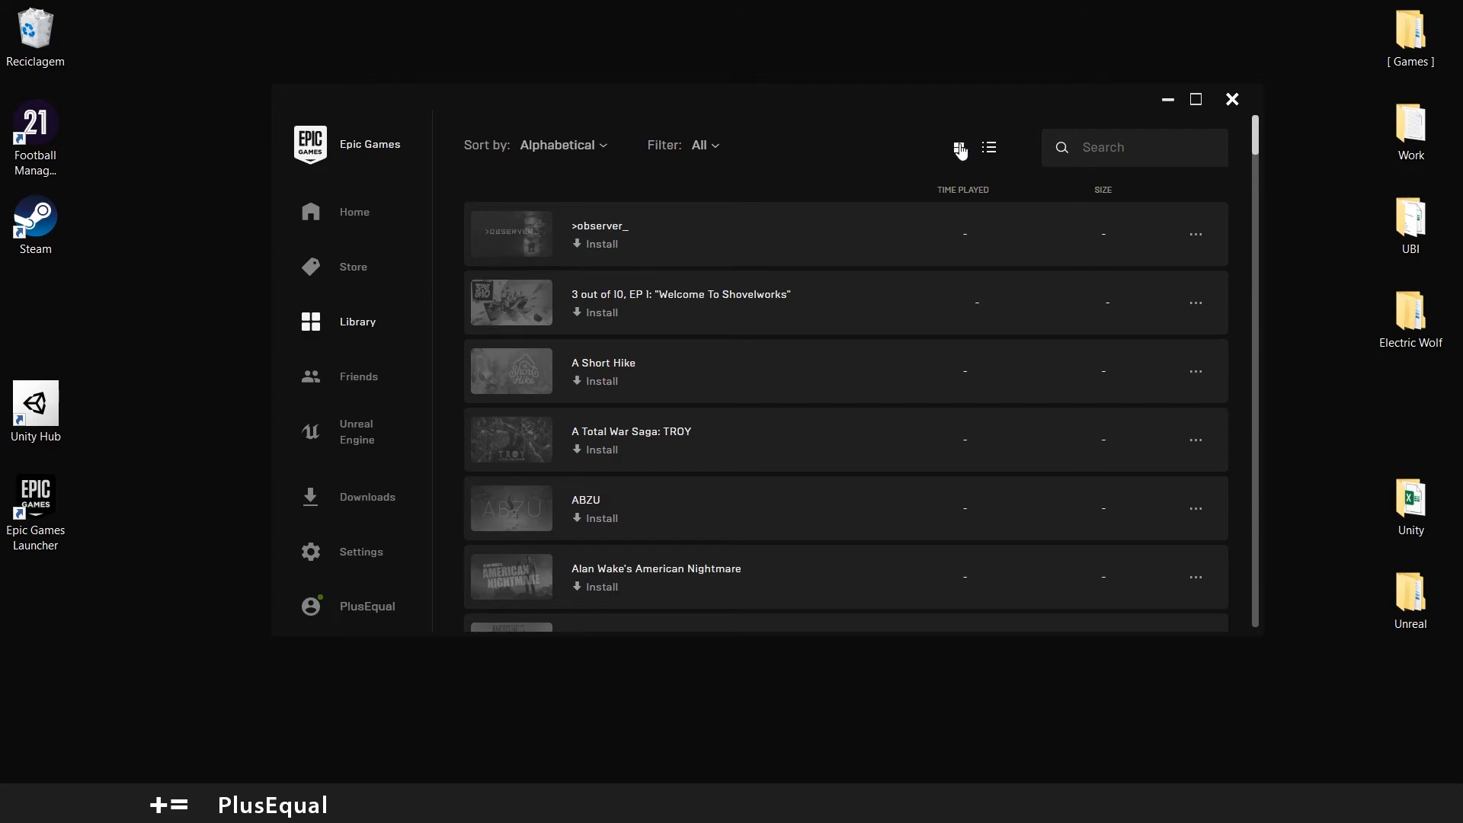
{"action": "left_click", "coordinate": [960, 148]}
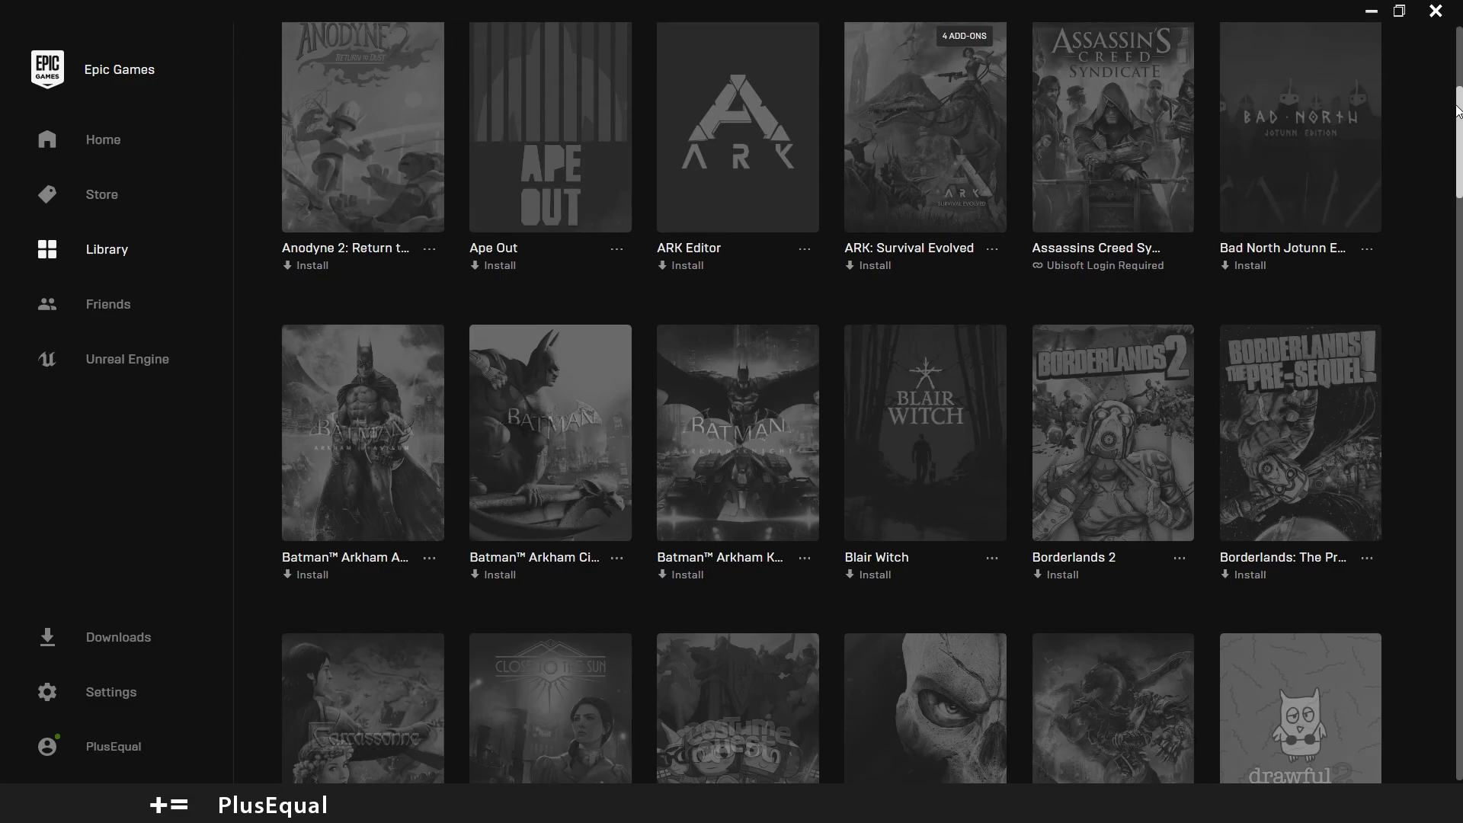
Step: Scroll through the game covers, then go to the Unreal Engine section
{"action": "scroll", "scroll_direction": "down", "scroll_amount": 3}
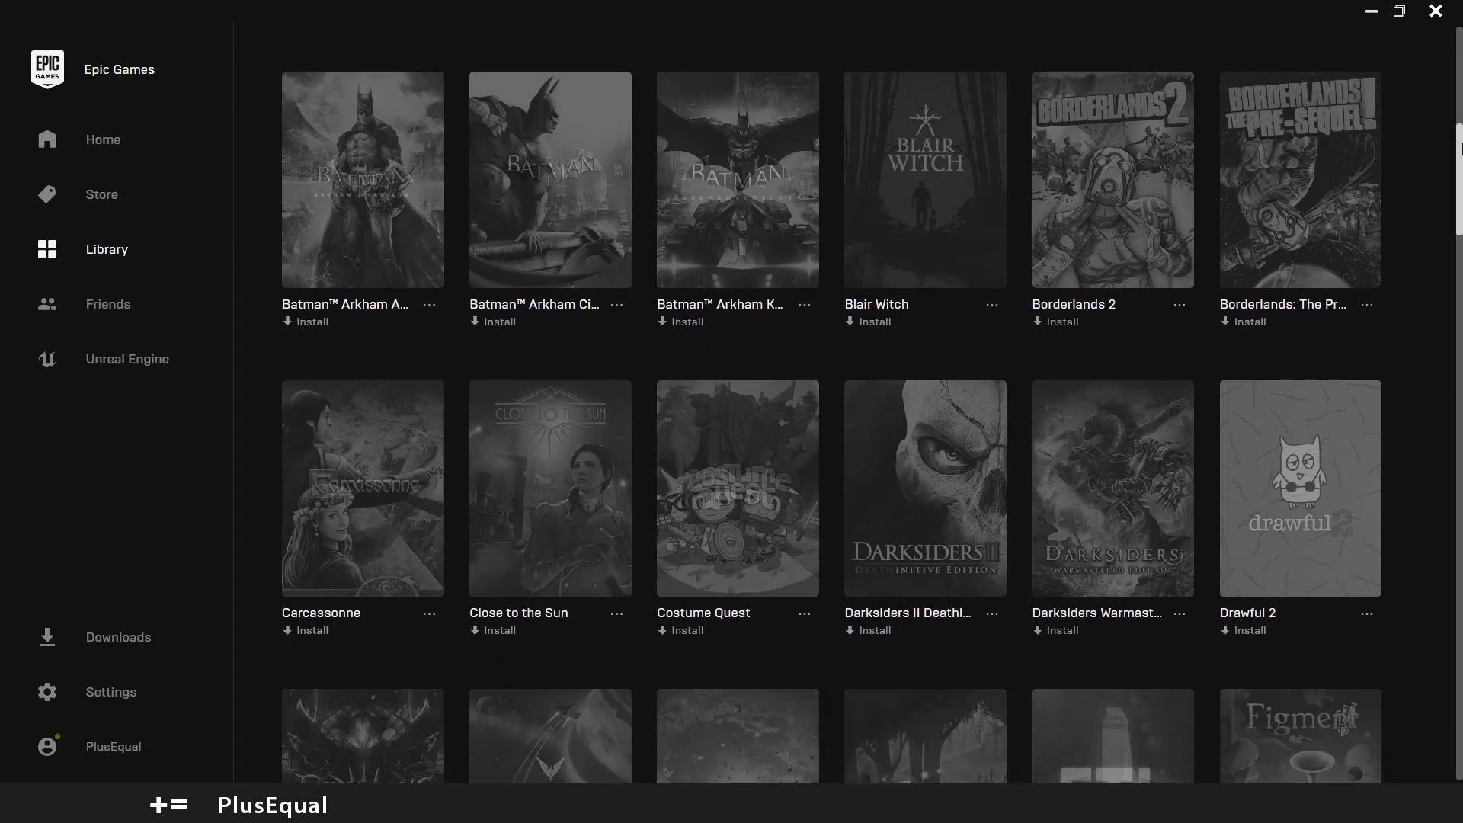
{"action": "scroll", "scroll_direction": "down", "scroll_amount": 3}
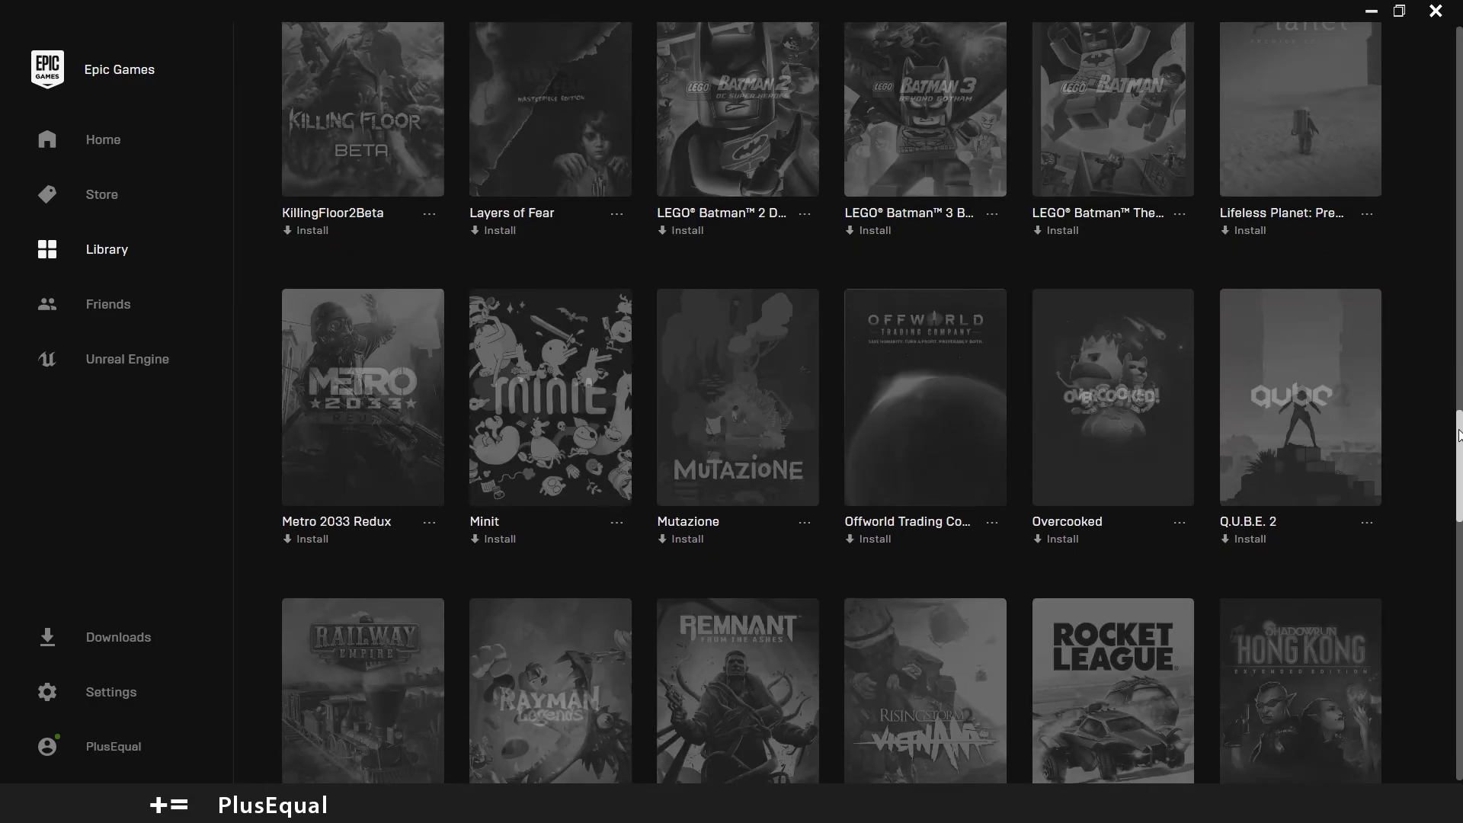
{"action": "scroll", "scroll_direction": "down", "scroll_amount": 3}
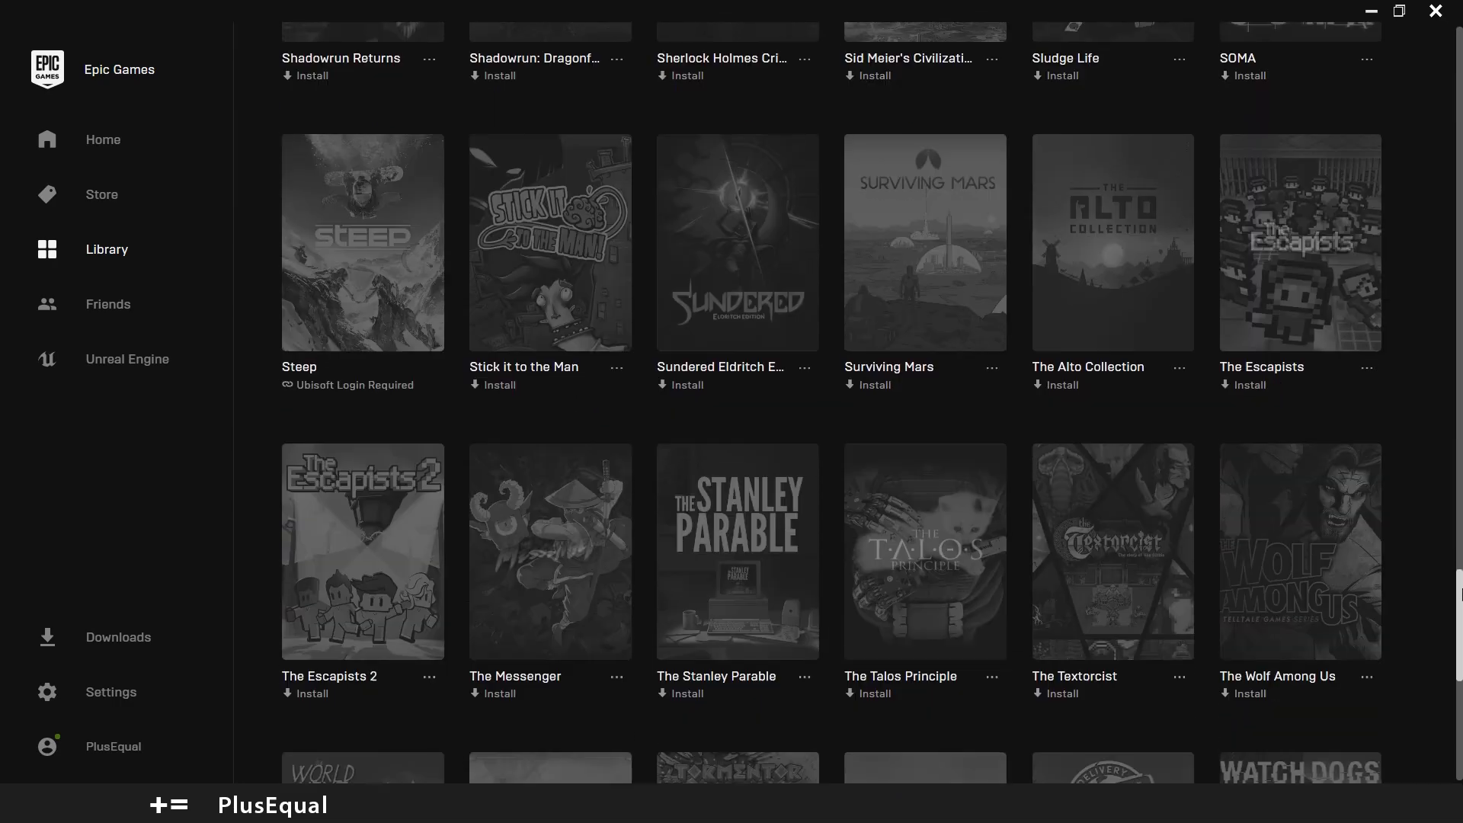
{"action": "scroll", "scroll_direction": "down", "scroll_amount": 3}
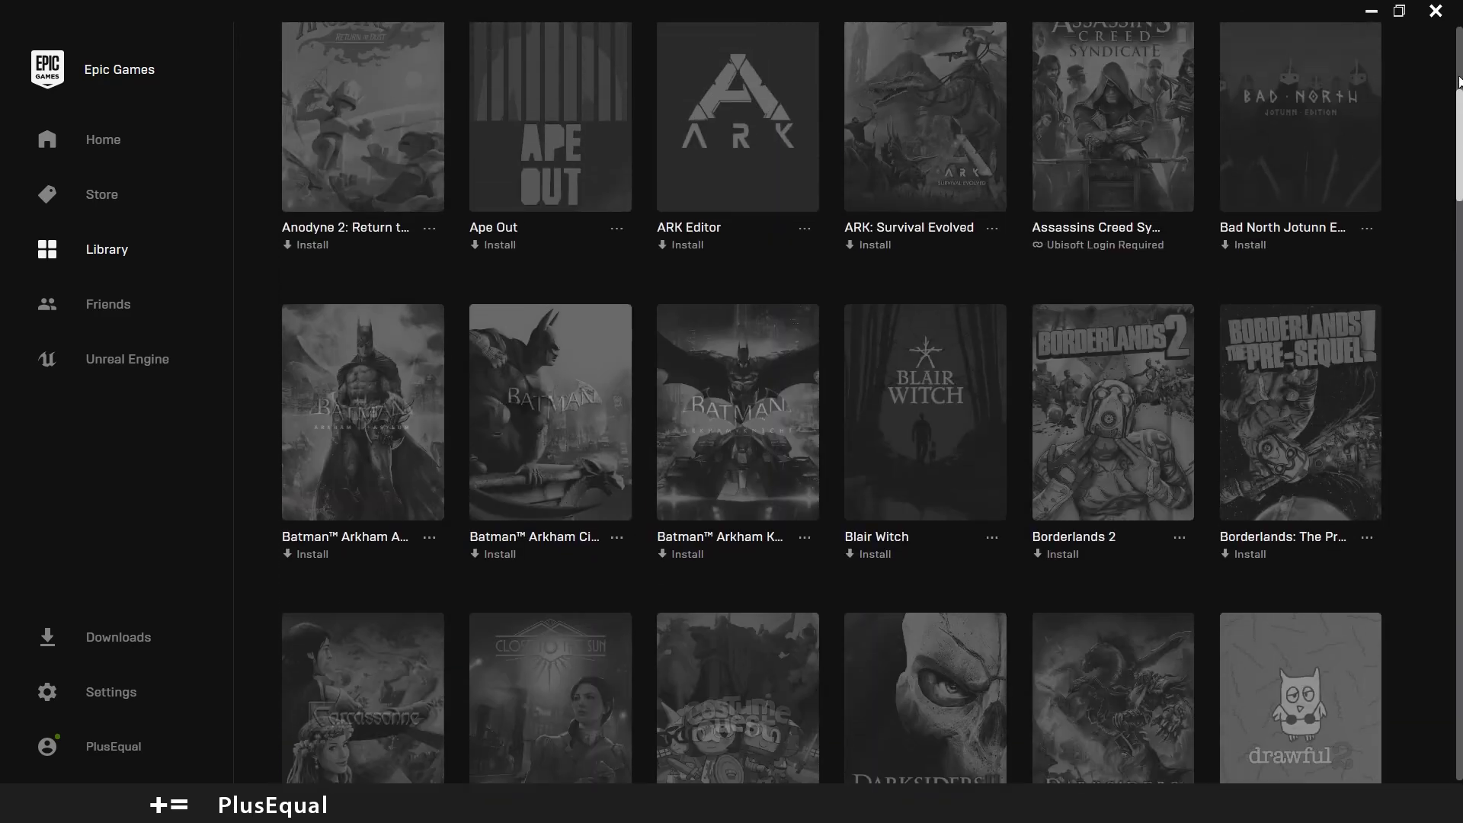
{"action": "left_click", "coordinate": [128, 359]}
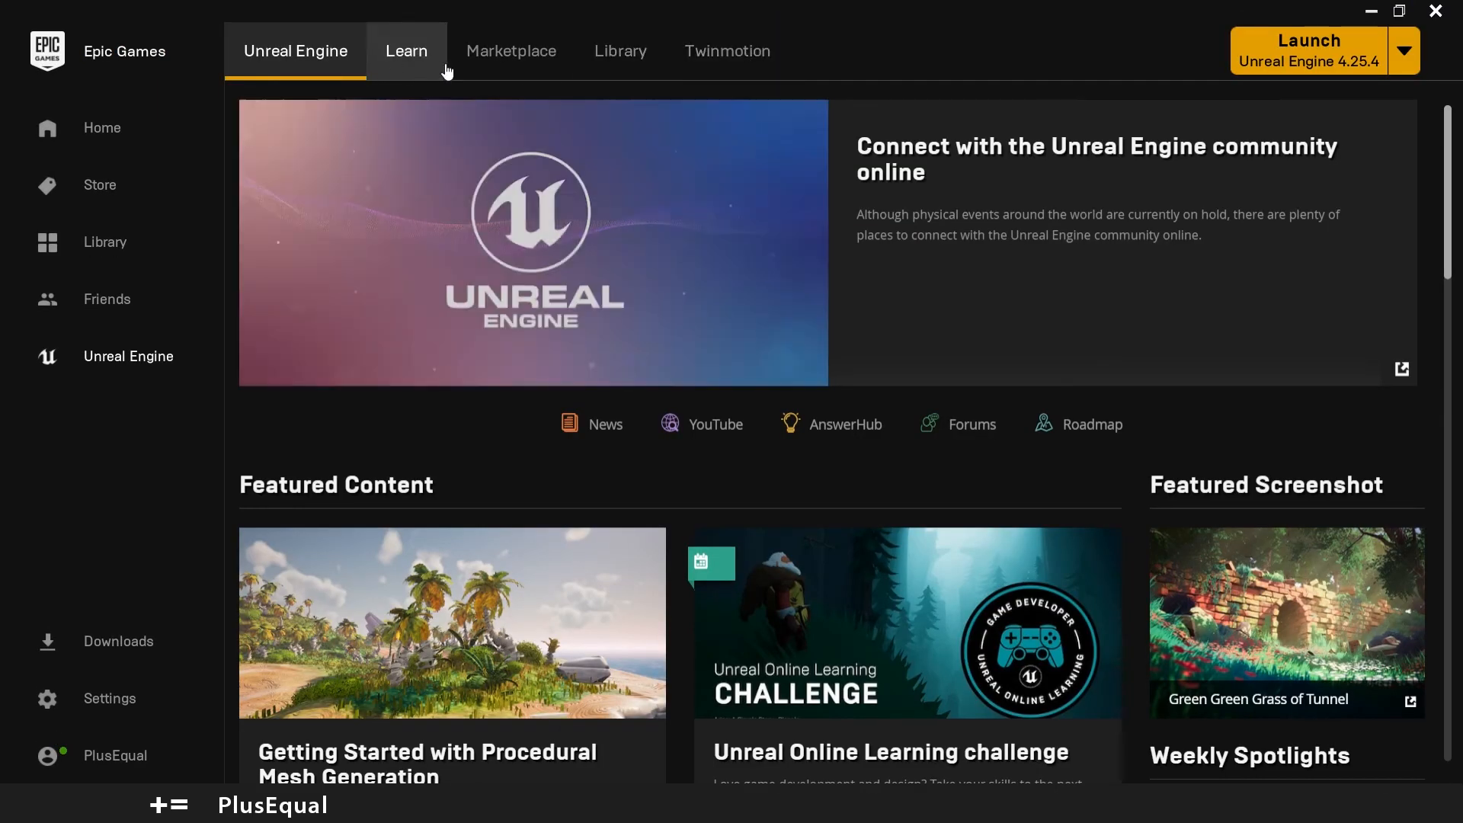
{"action": "mouse_move", "coordinate": [829, 79]}
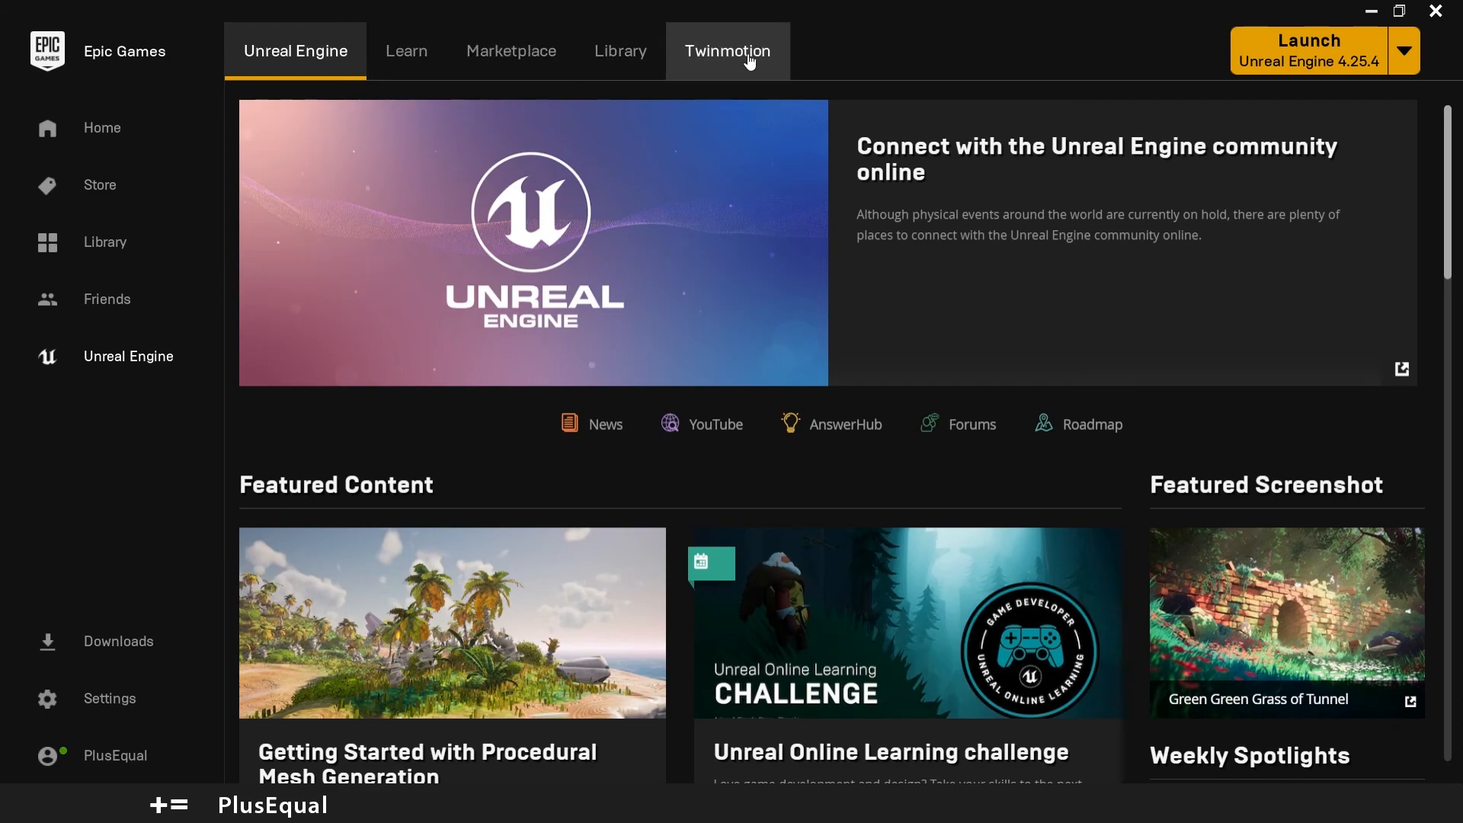
{"action": "mouse_move", "coordinate": [625, 136]}
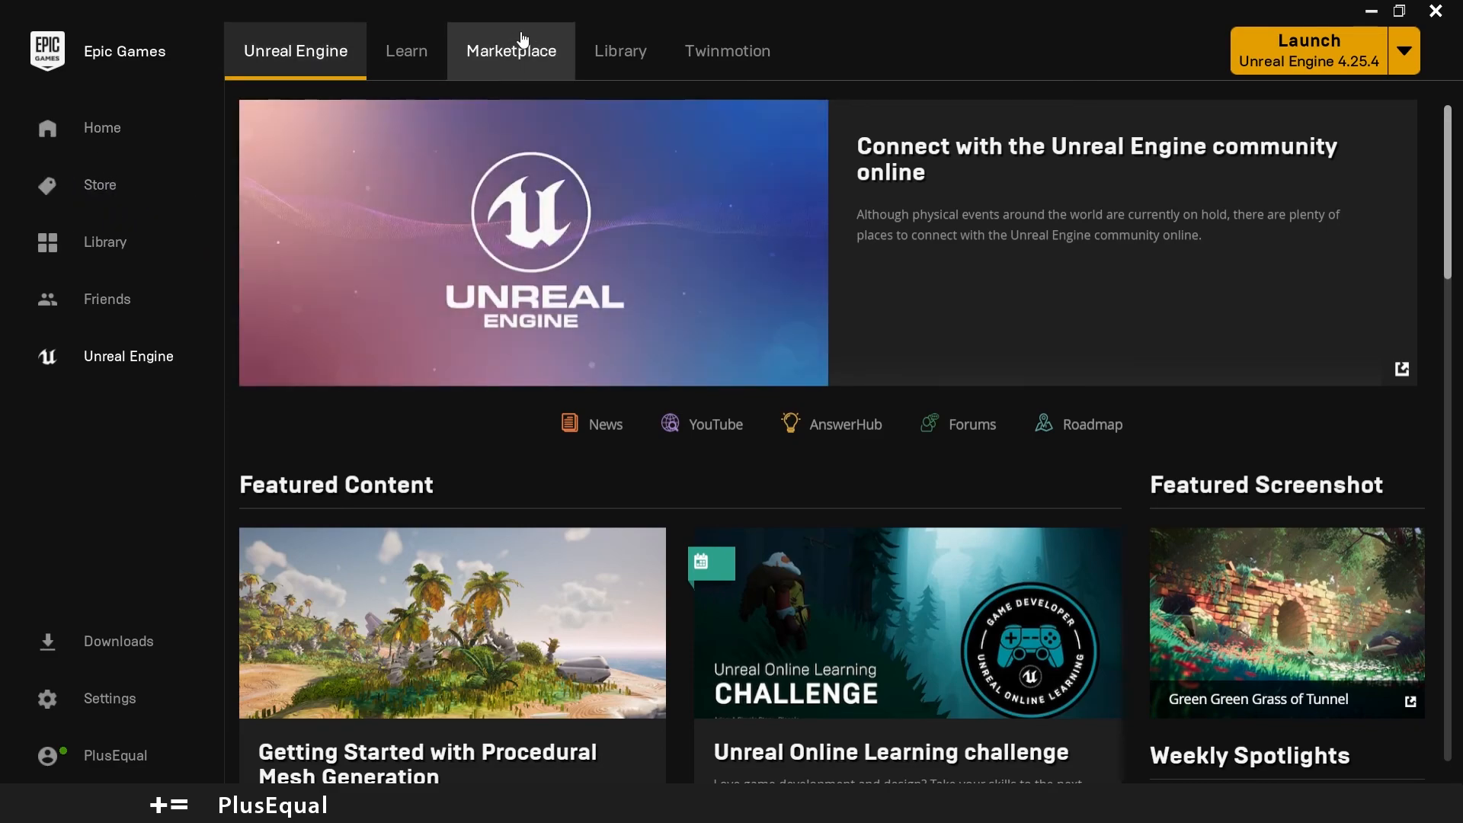
{"action": "mouse_move", "coordinate": [606, 58]}
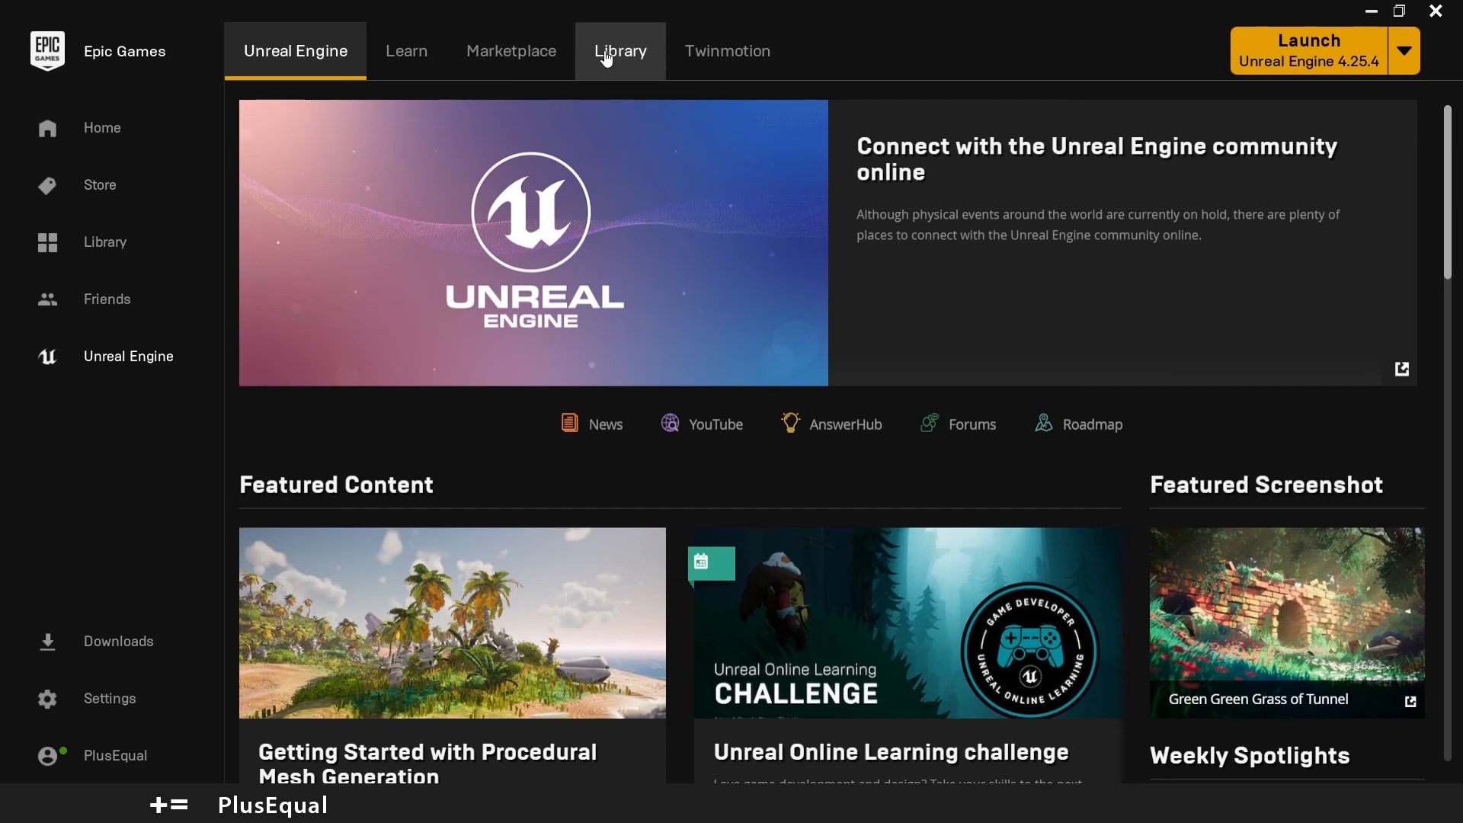
{"action": "mouse_move", "coordinate": [625, 64]}
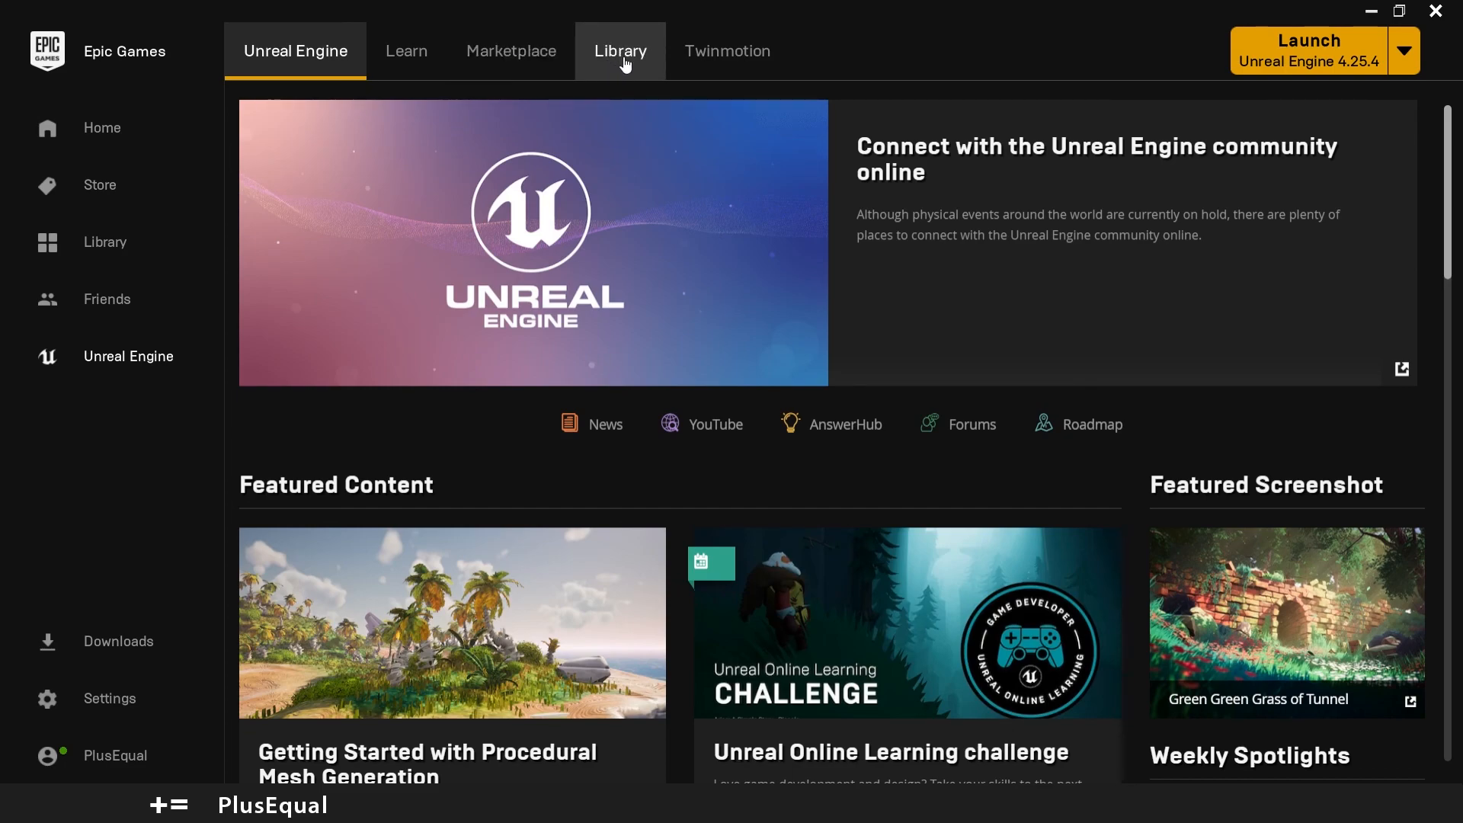